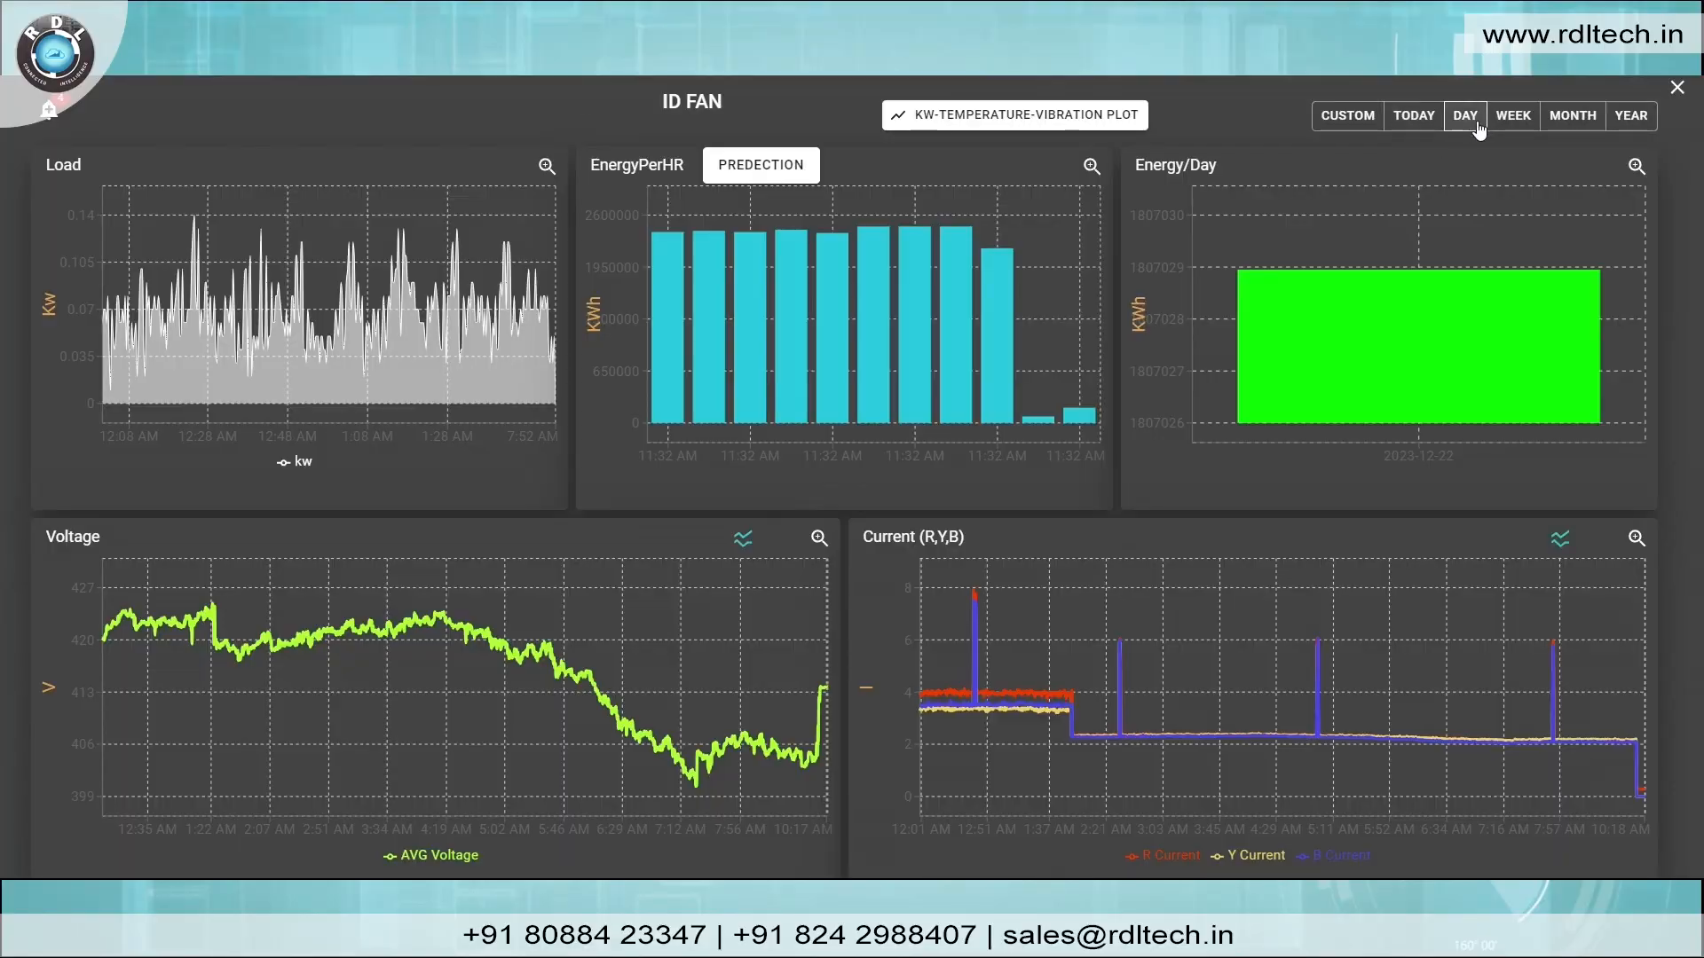
Connect to the logger on COM85 and log in with the password
left_click(1513, 115)
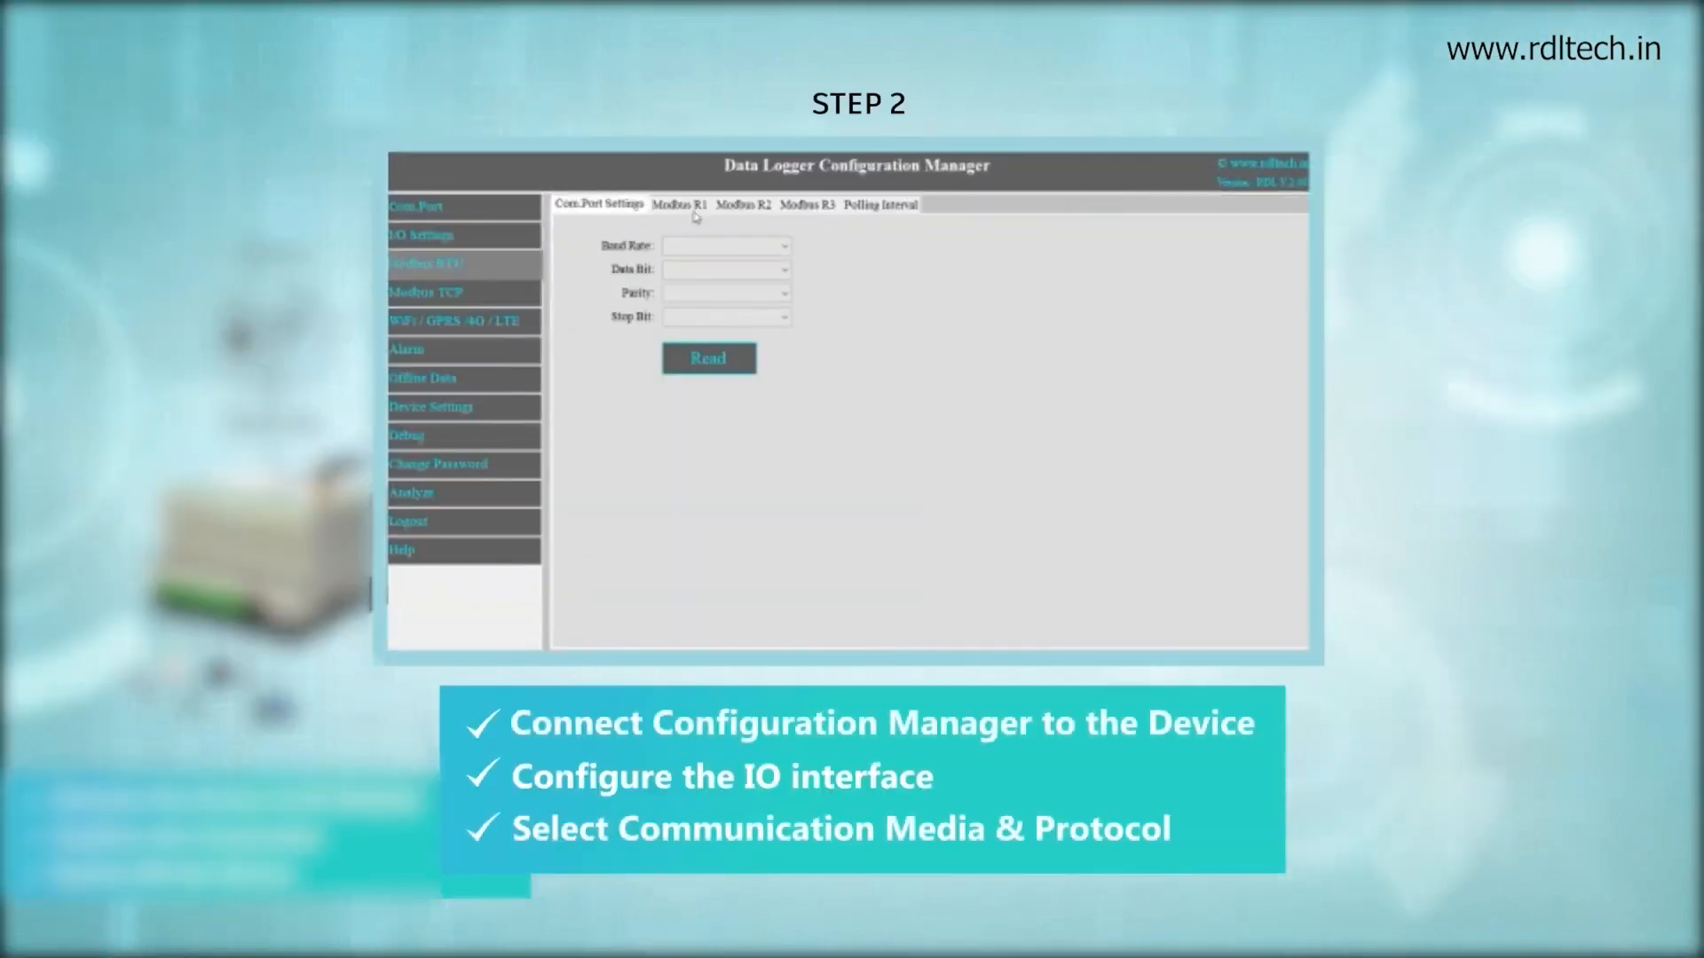
left_click(458, 320)
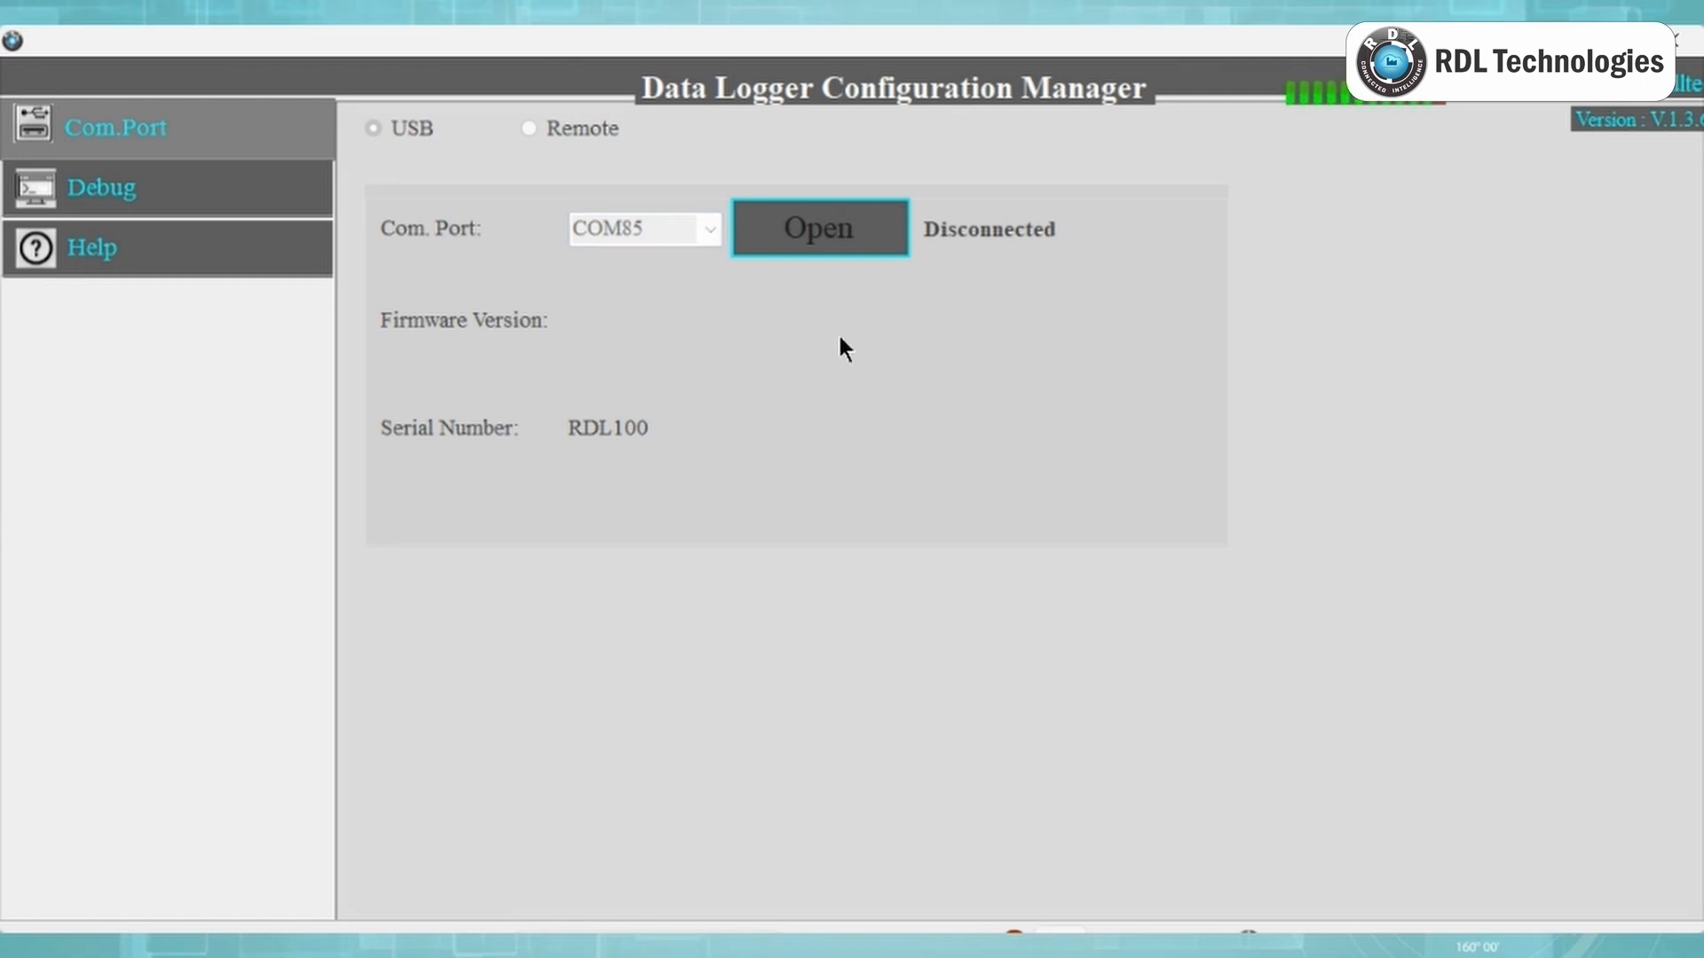
left_click(820, 227)
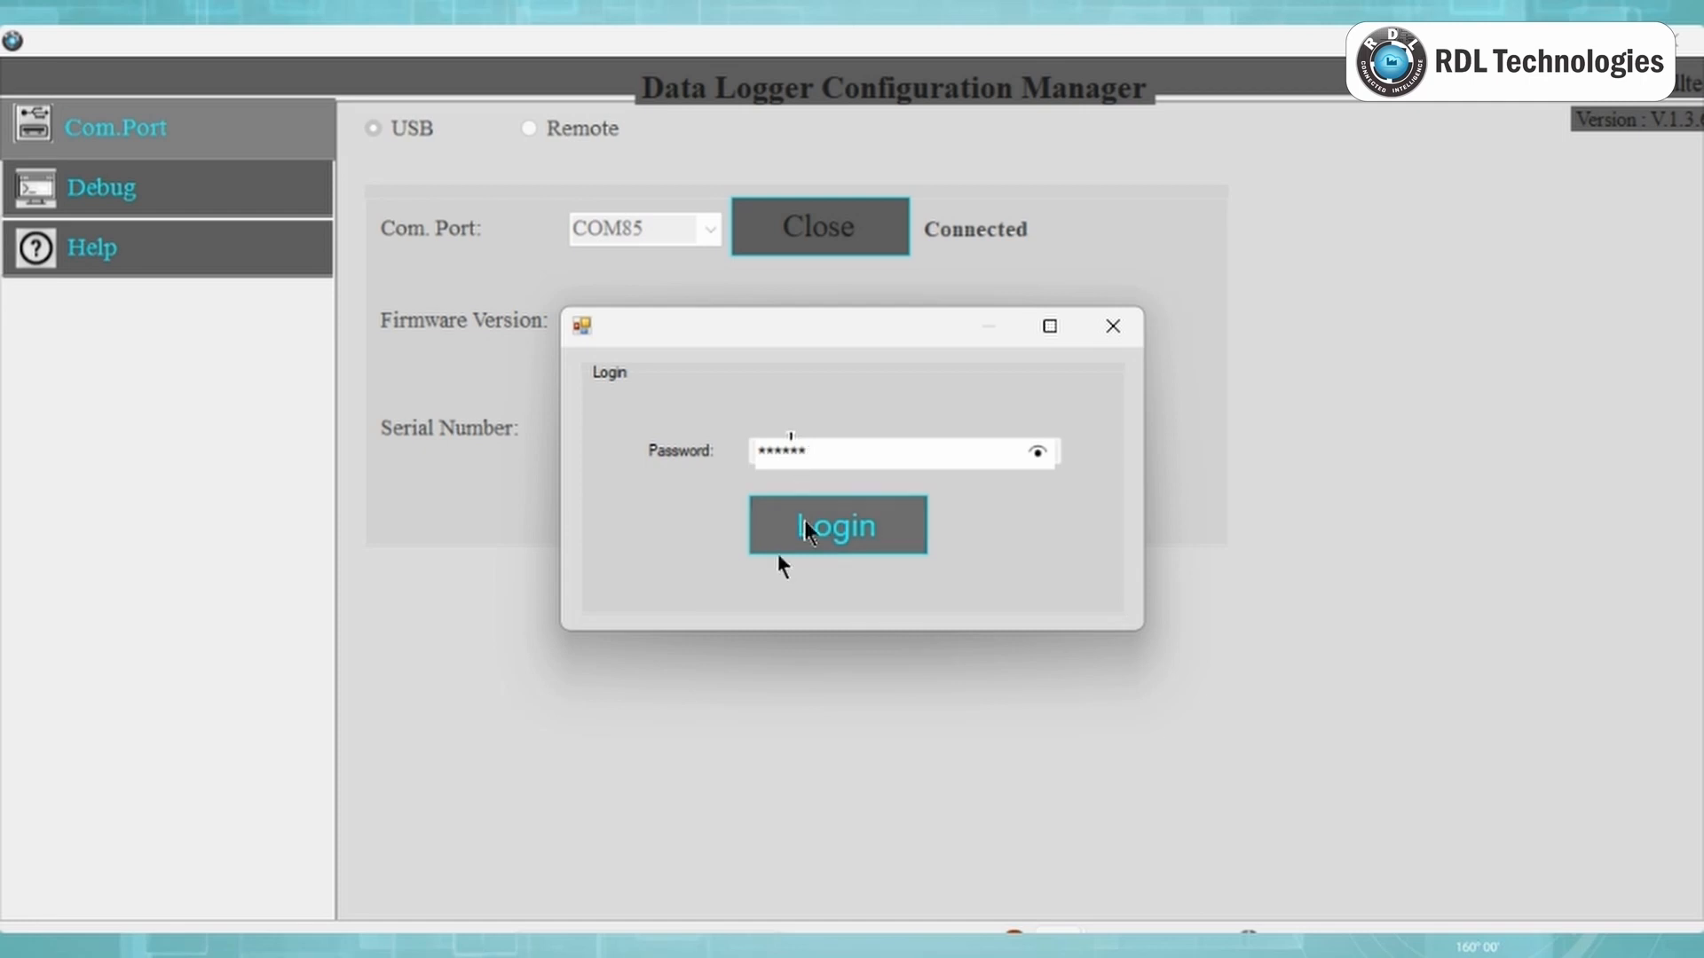
left_click(838, 525)
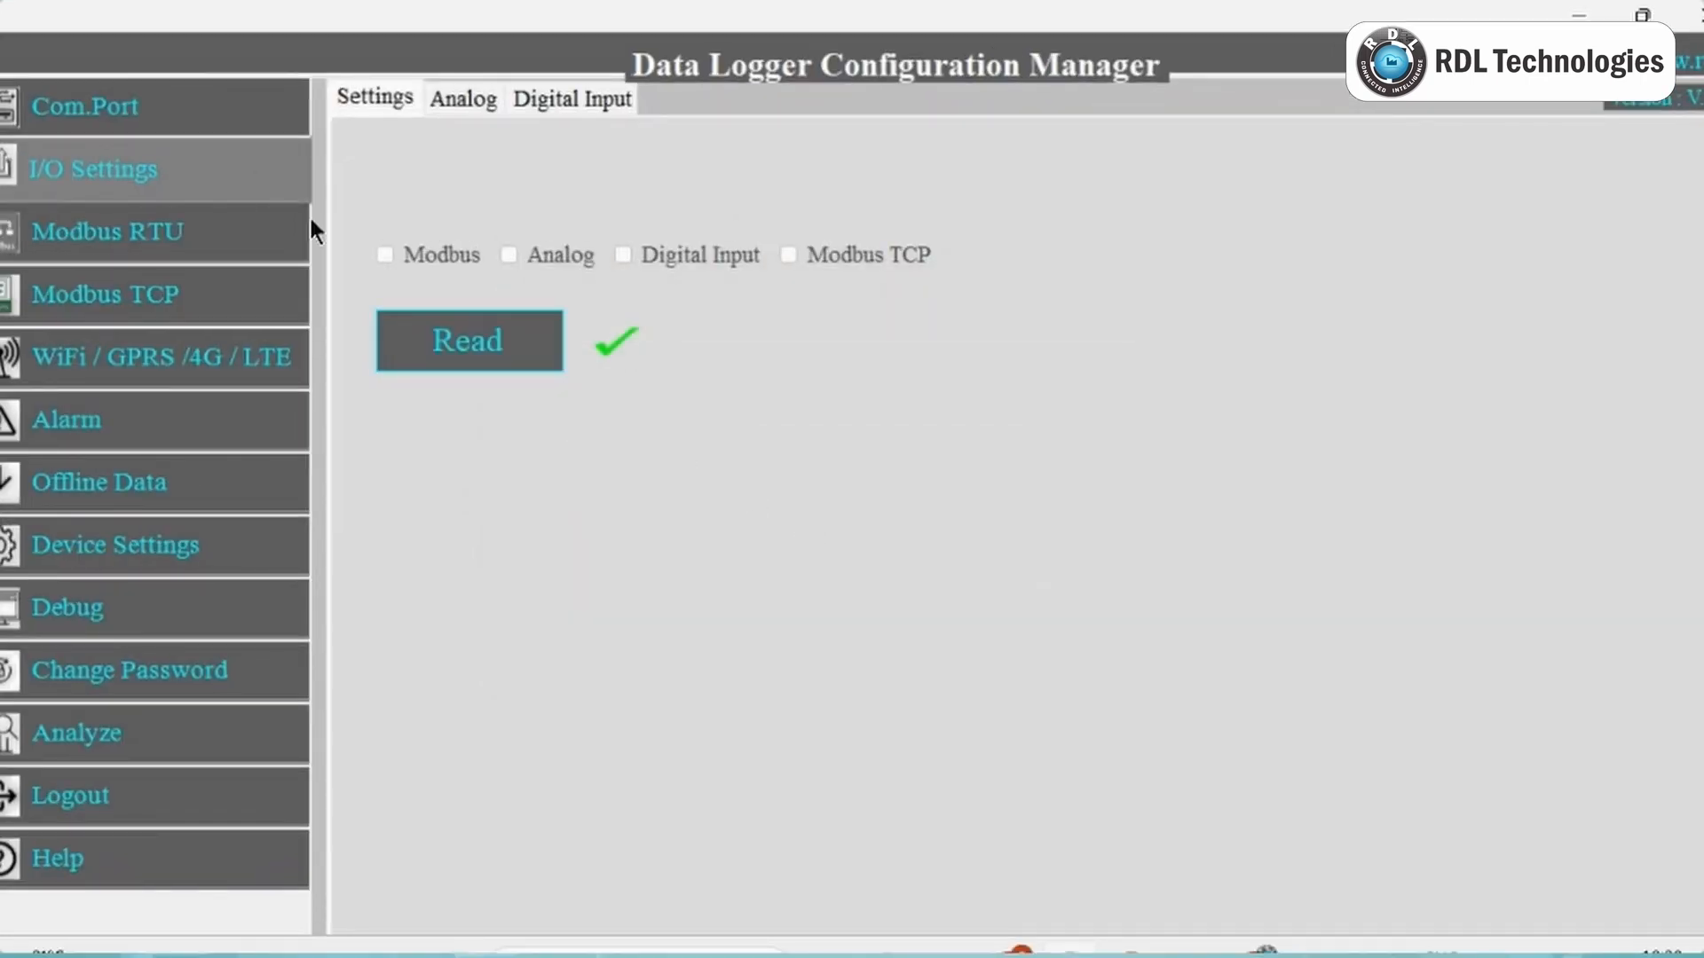
Enable Modbus in I/O Settings and bring up the Modbus RTU serial settings
left_click(384, 256)
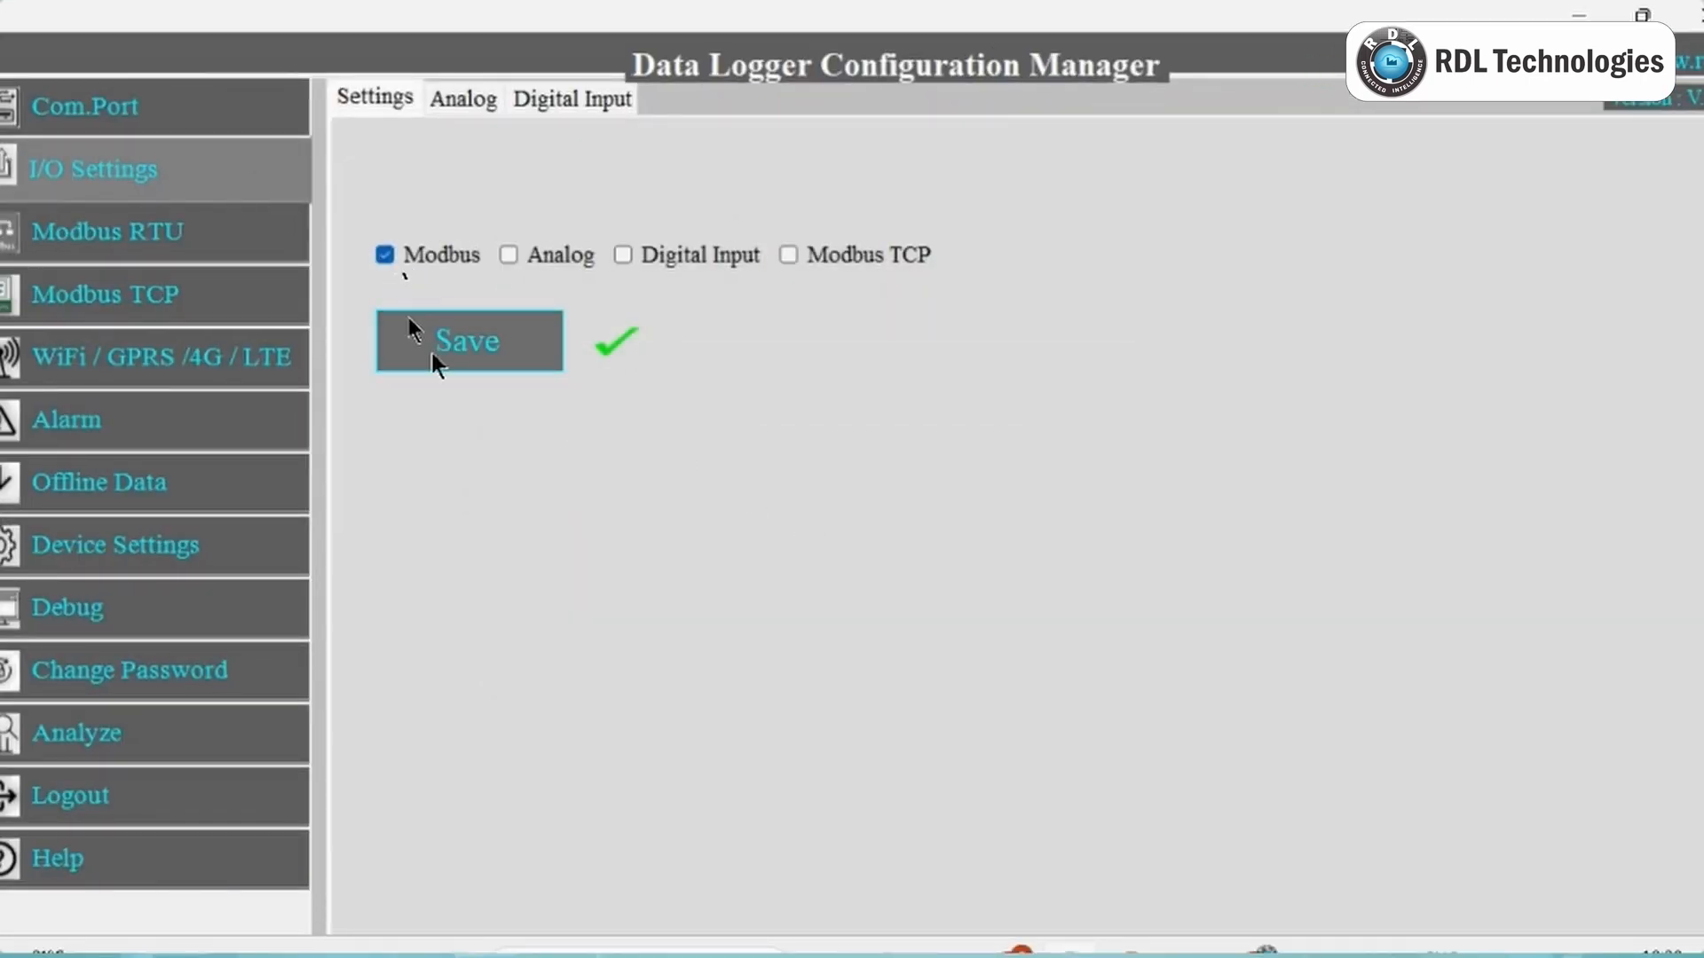
left_click(105, 231)
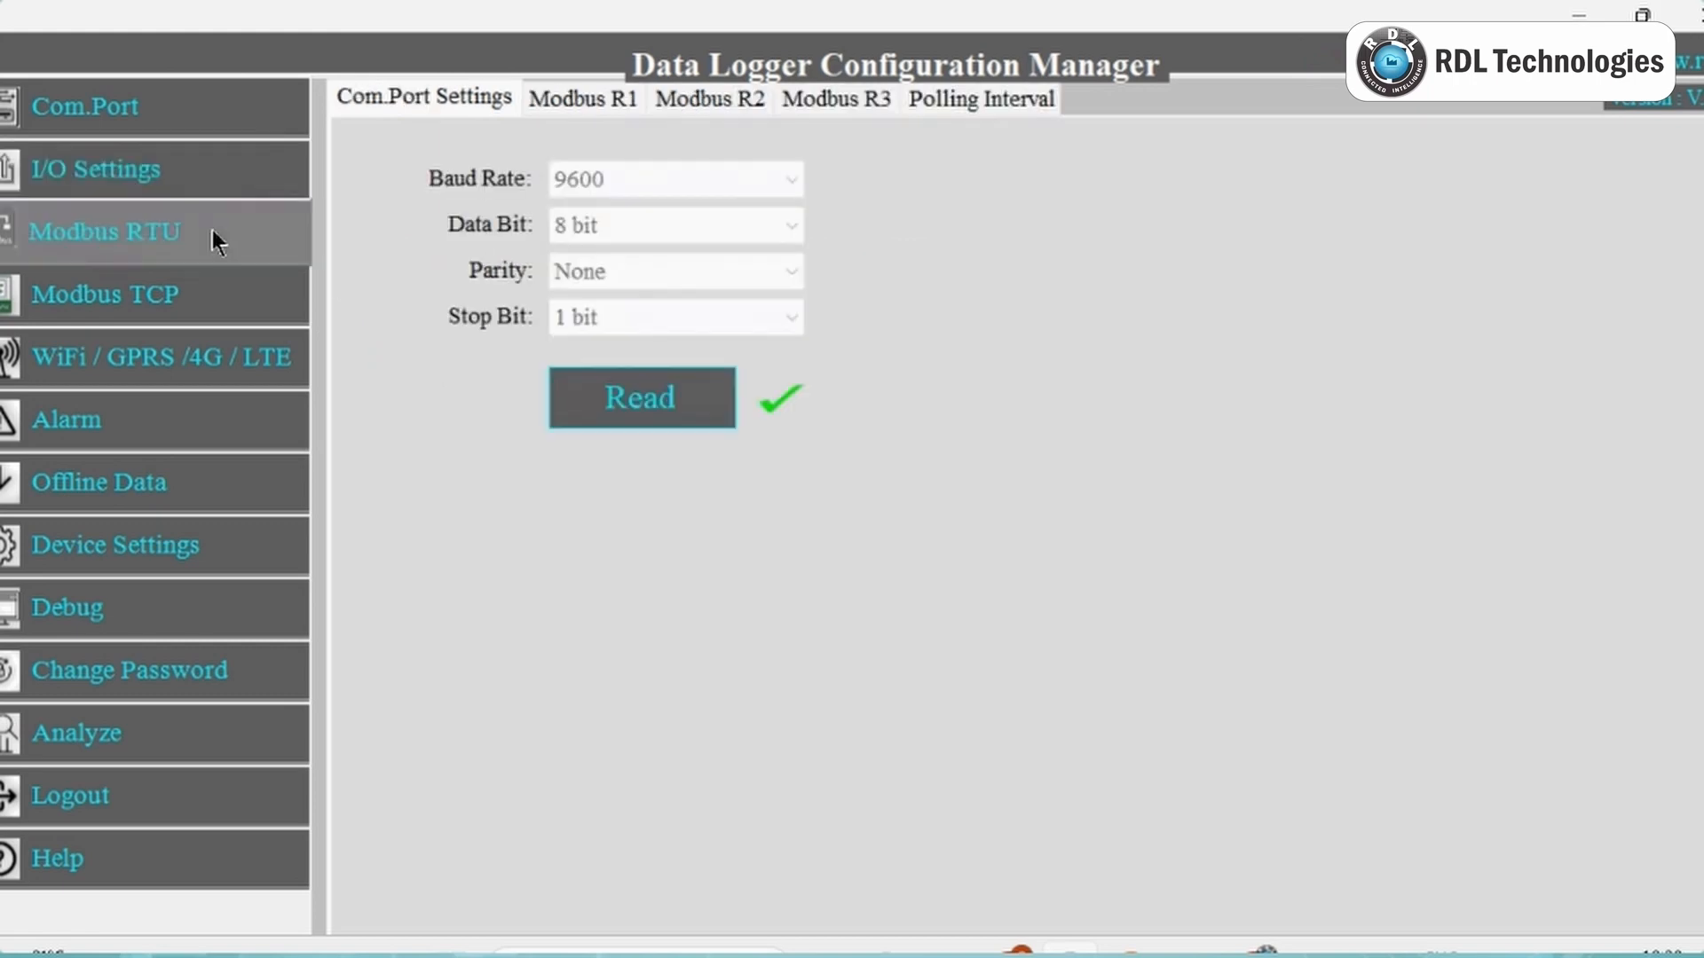
mouse_move(436, 110)
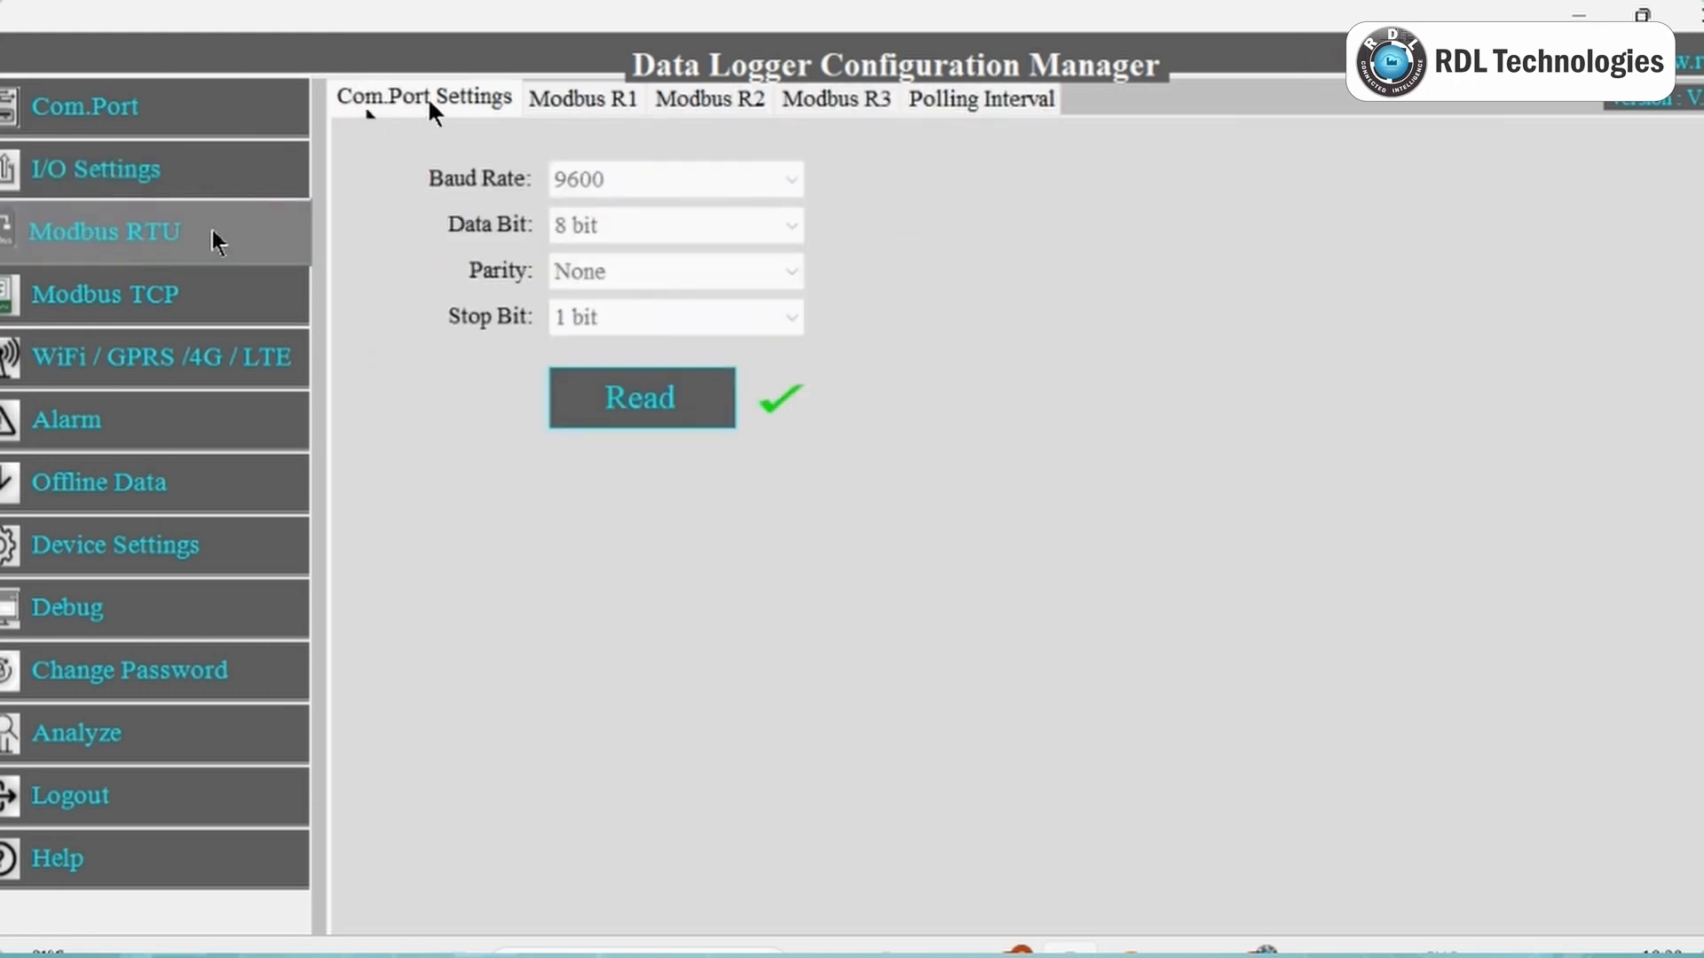
mouse_move(483, 135)
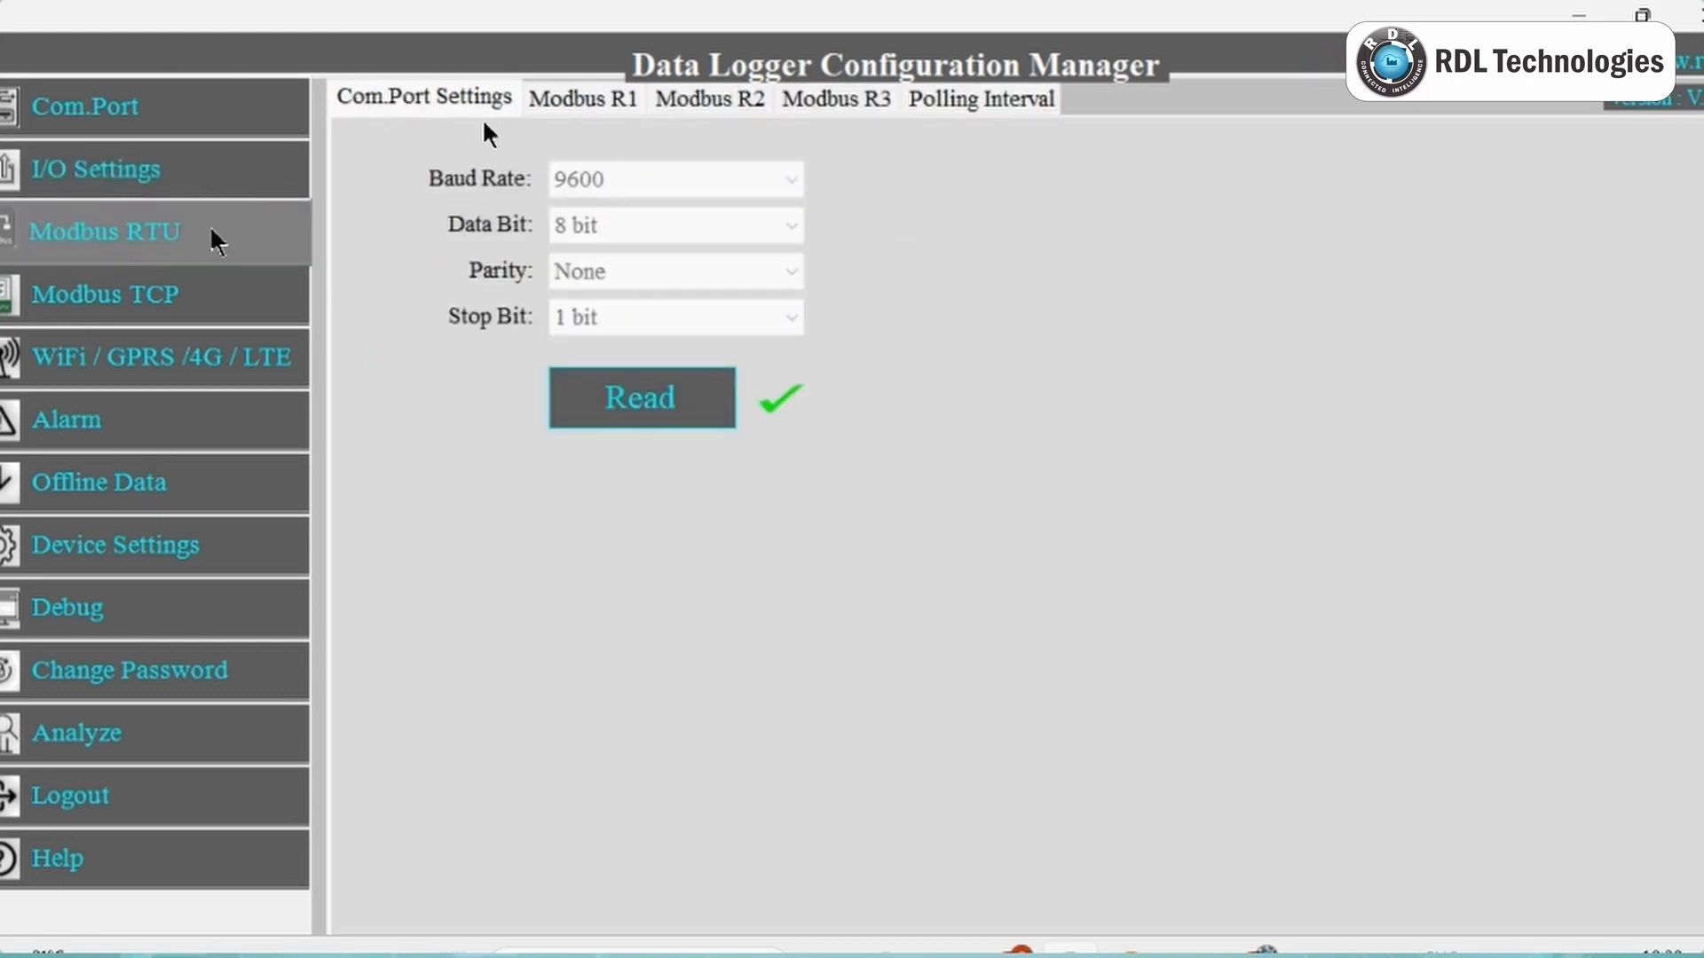
Save the Modbus RTU port as 9600 baud, 8 data bits, even parity, 1 stop bit
left_click(642, 397)
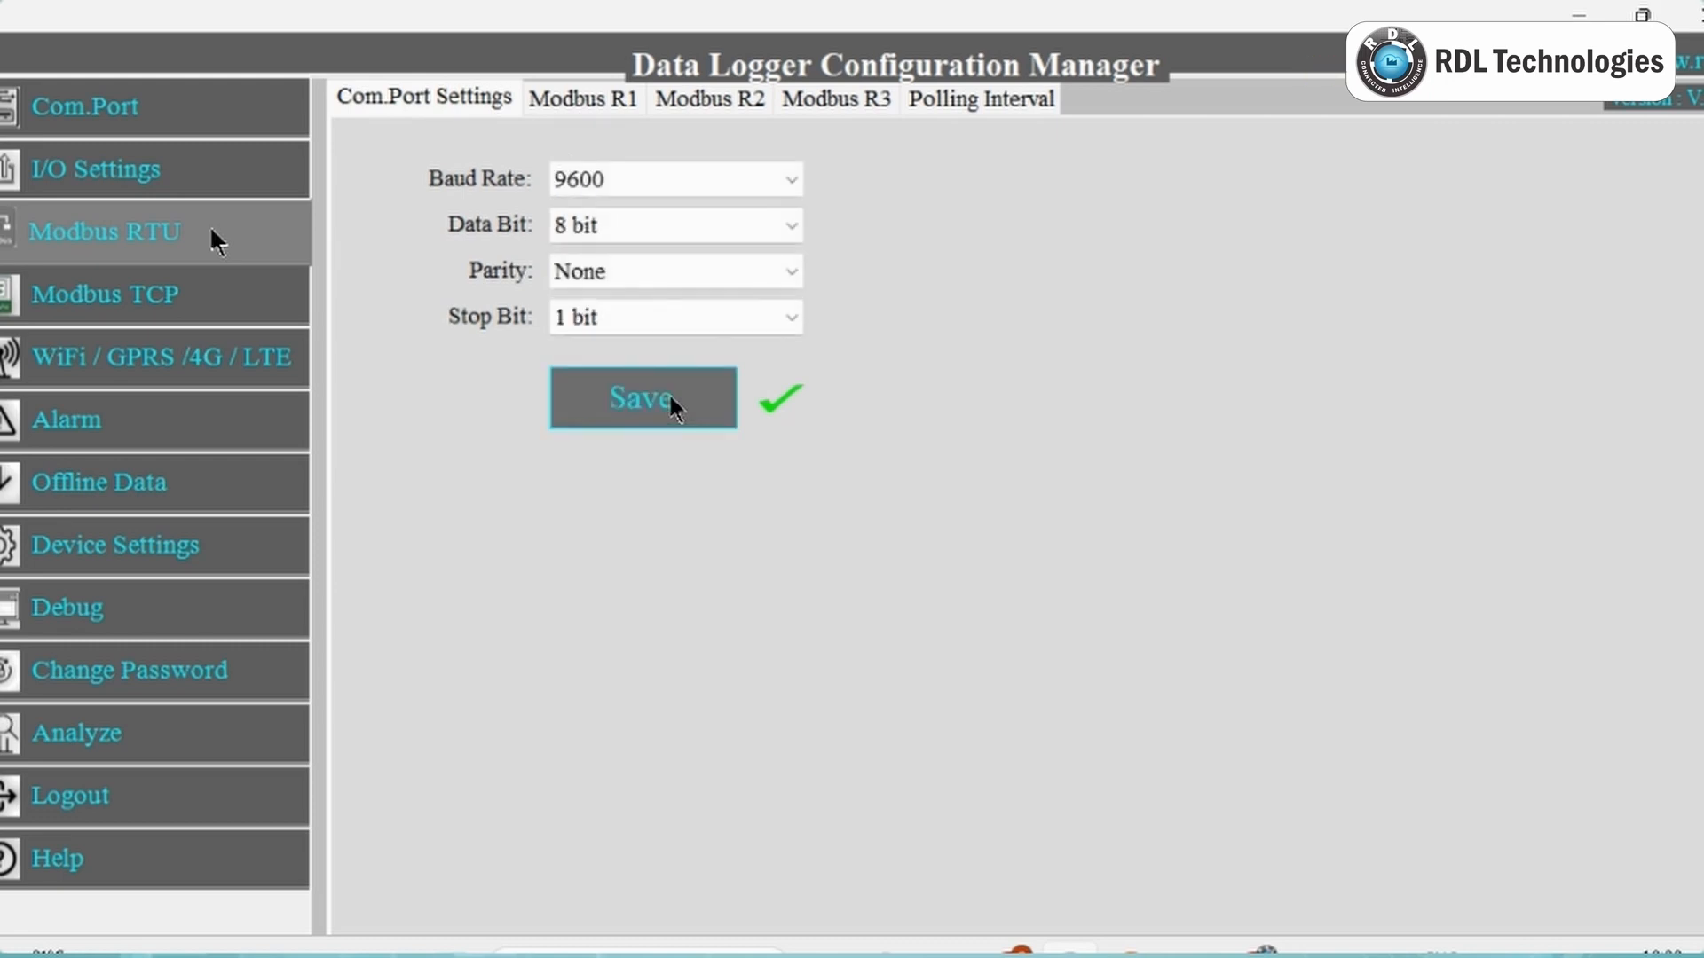
mouse_move(679, 440)
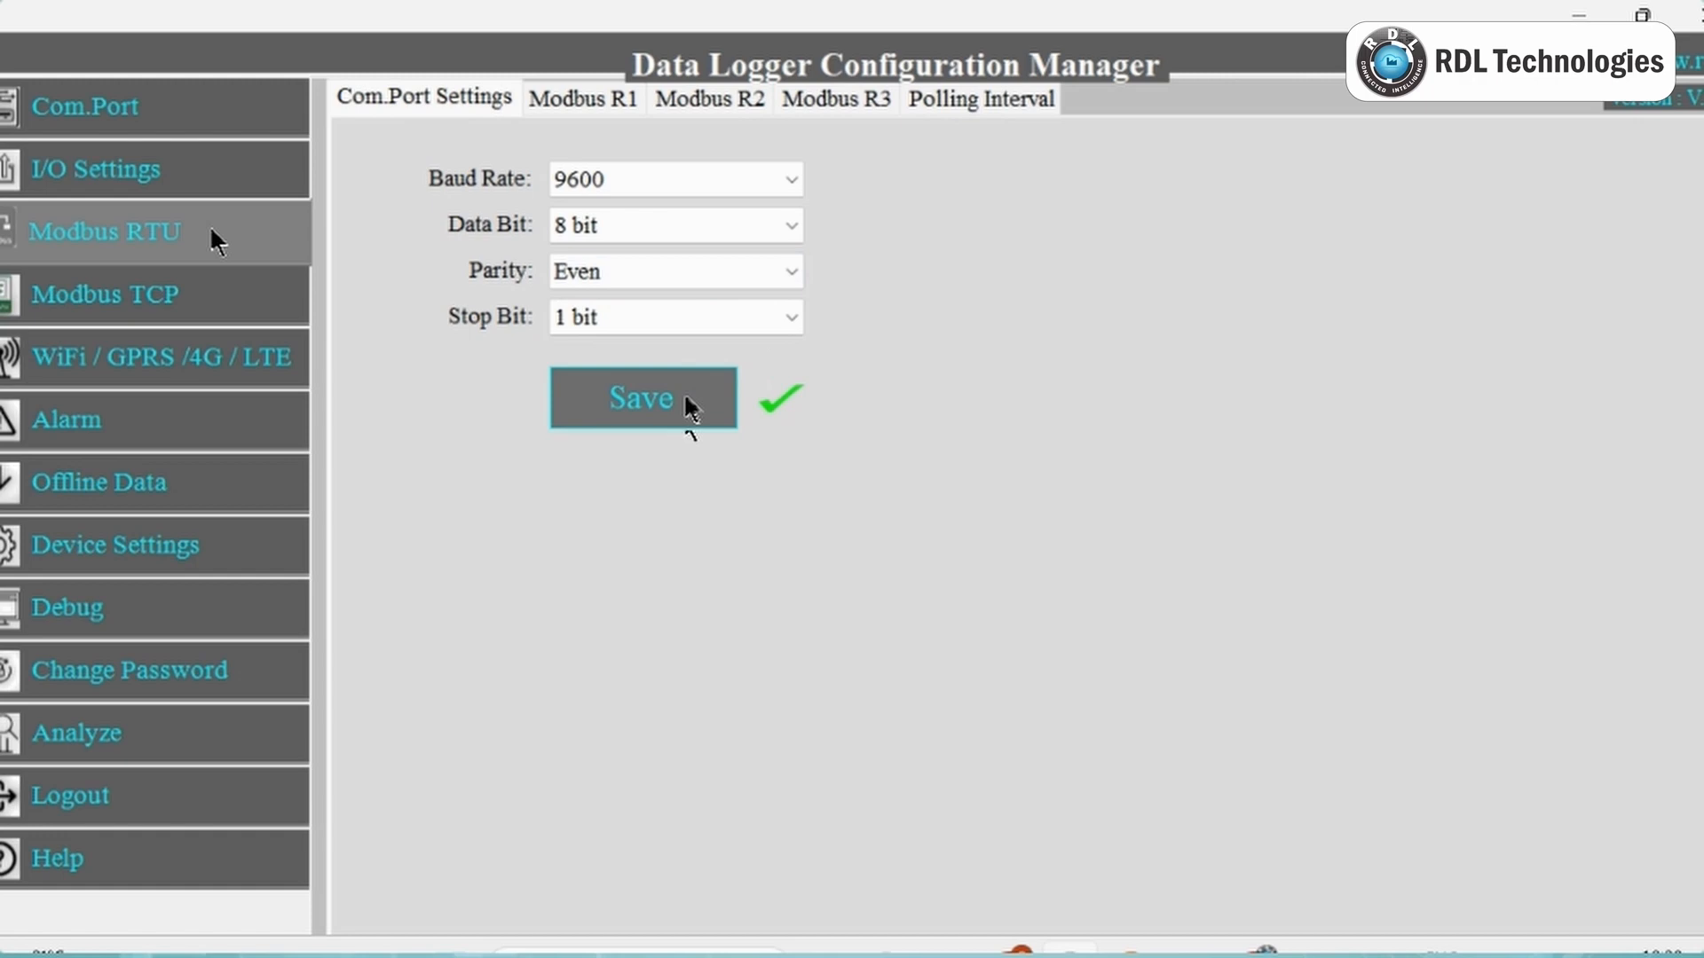
left_click(643, 398)
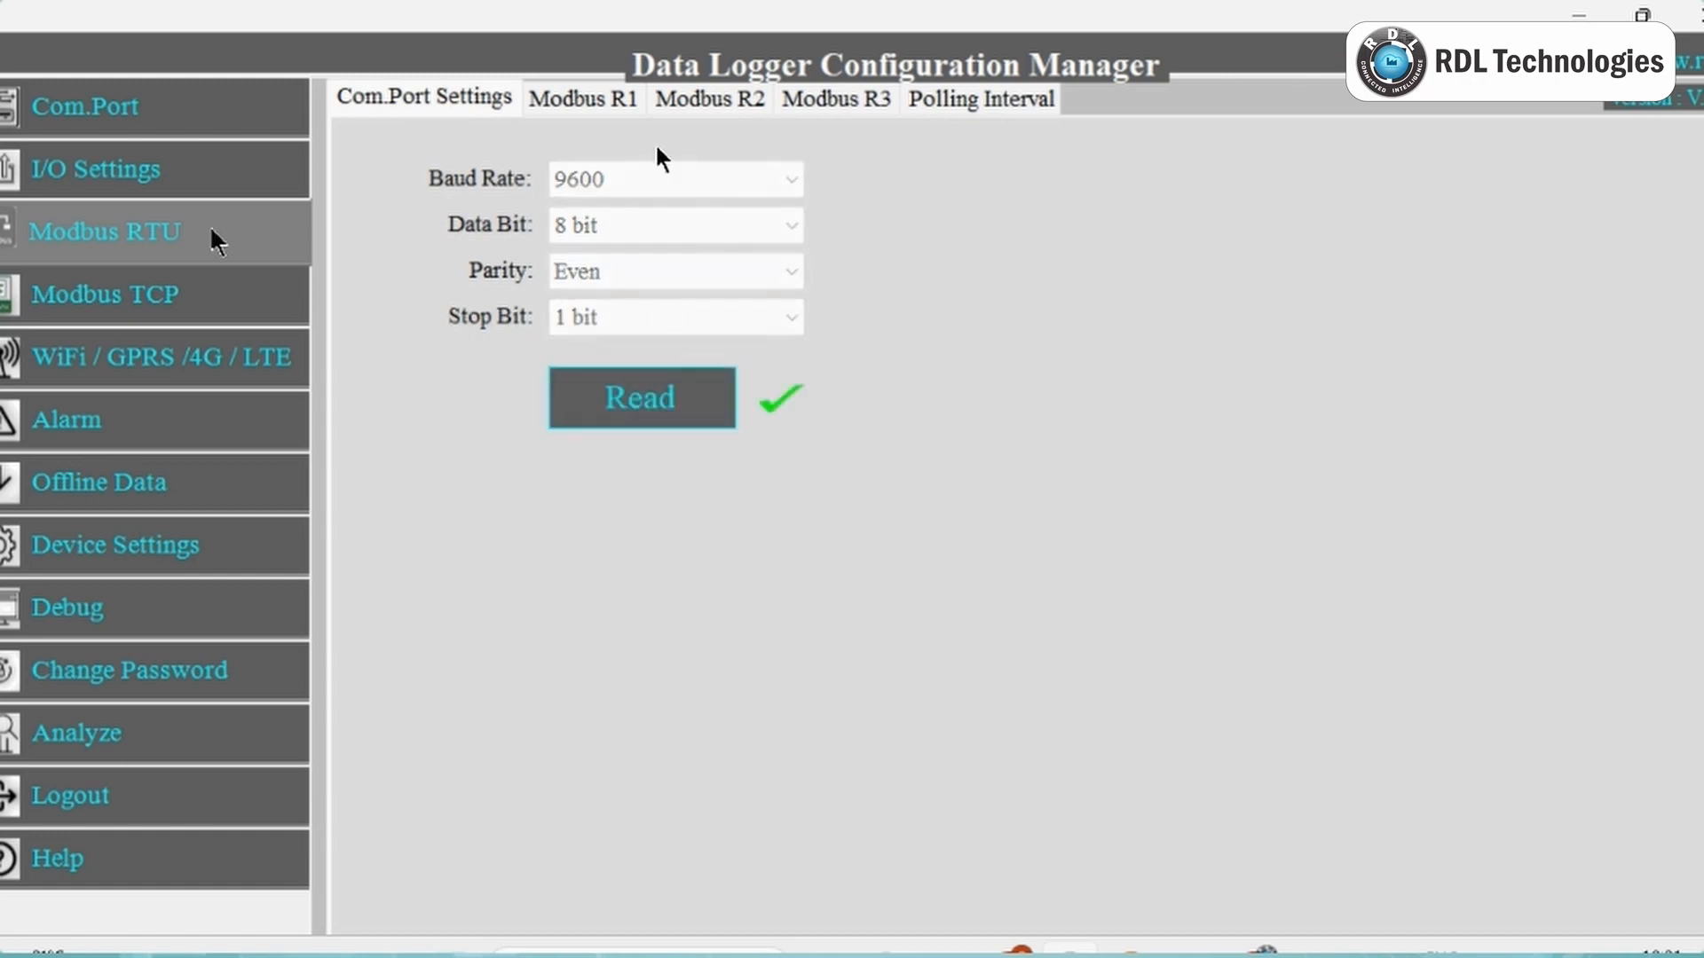
Read the Modbus R1 register table: holding registers 157, 141, 143, 147 for slave 1
left_click(582, 98)
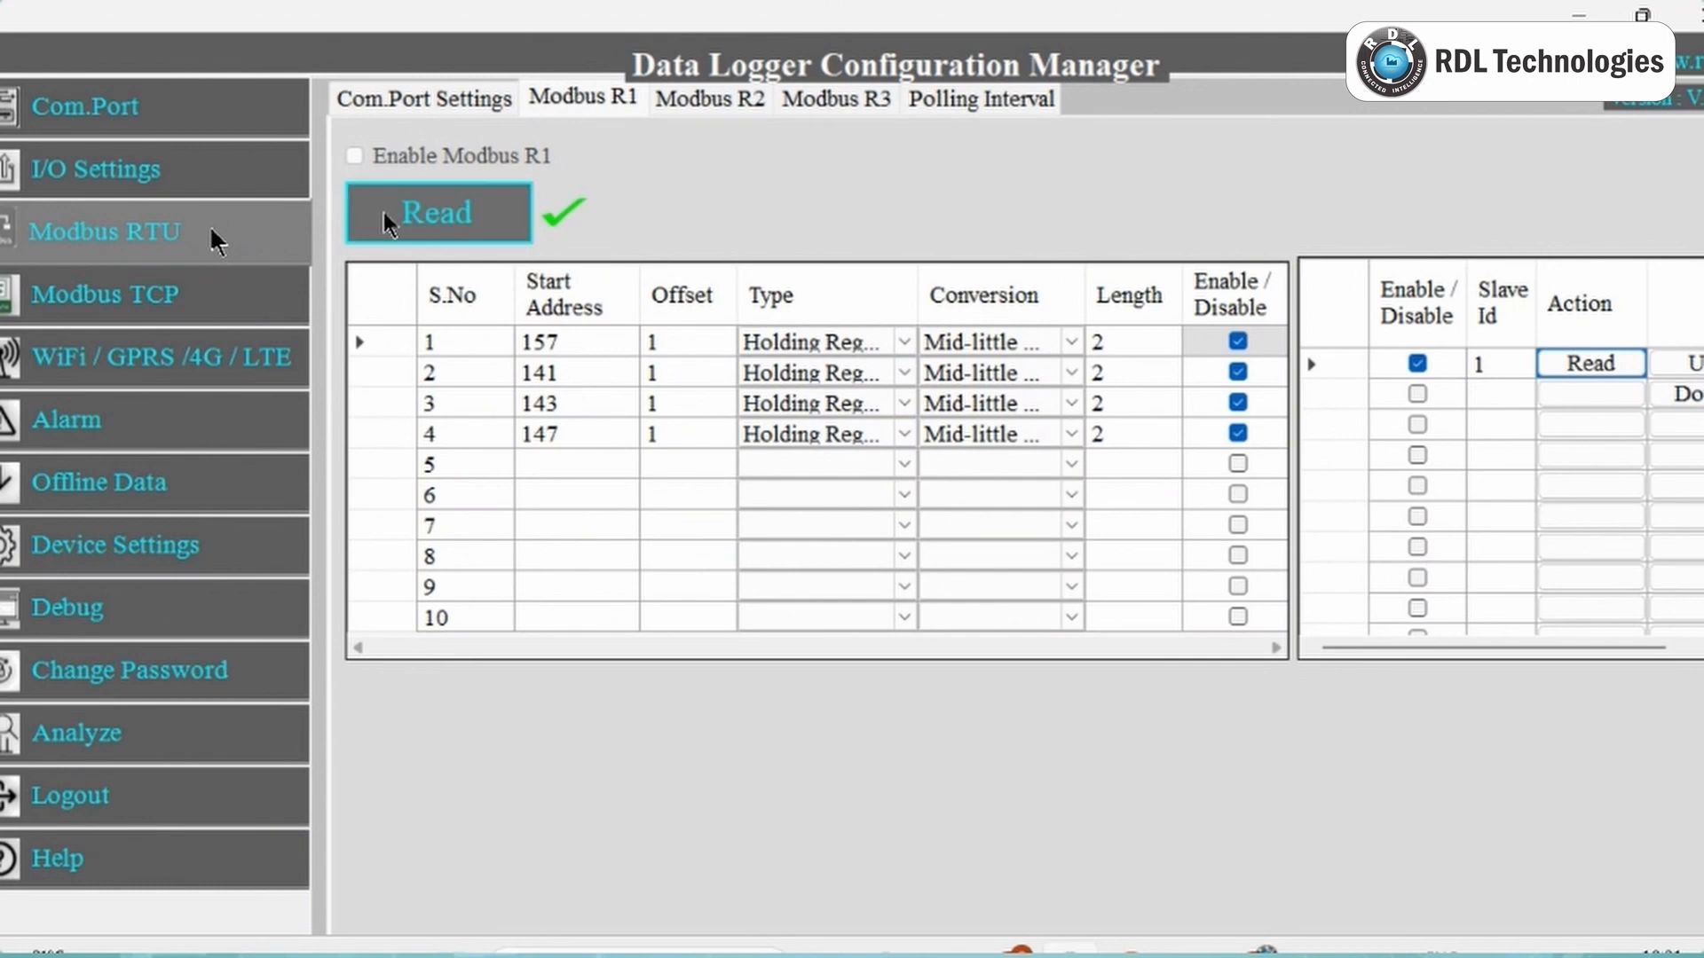
left_click(353, 156)
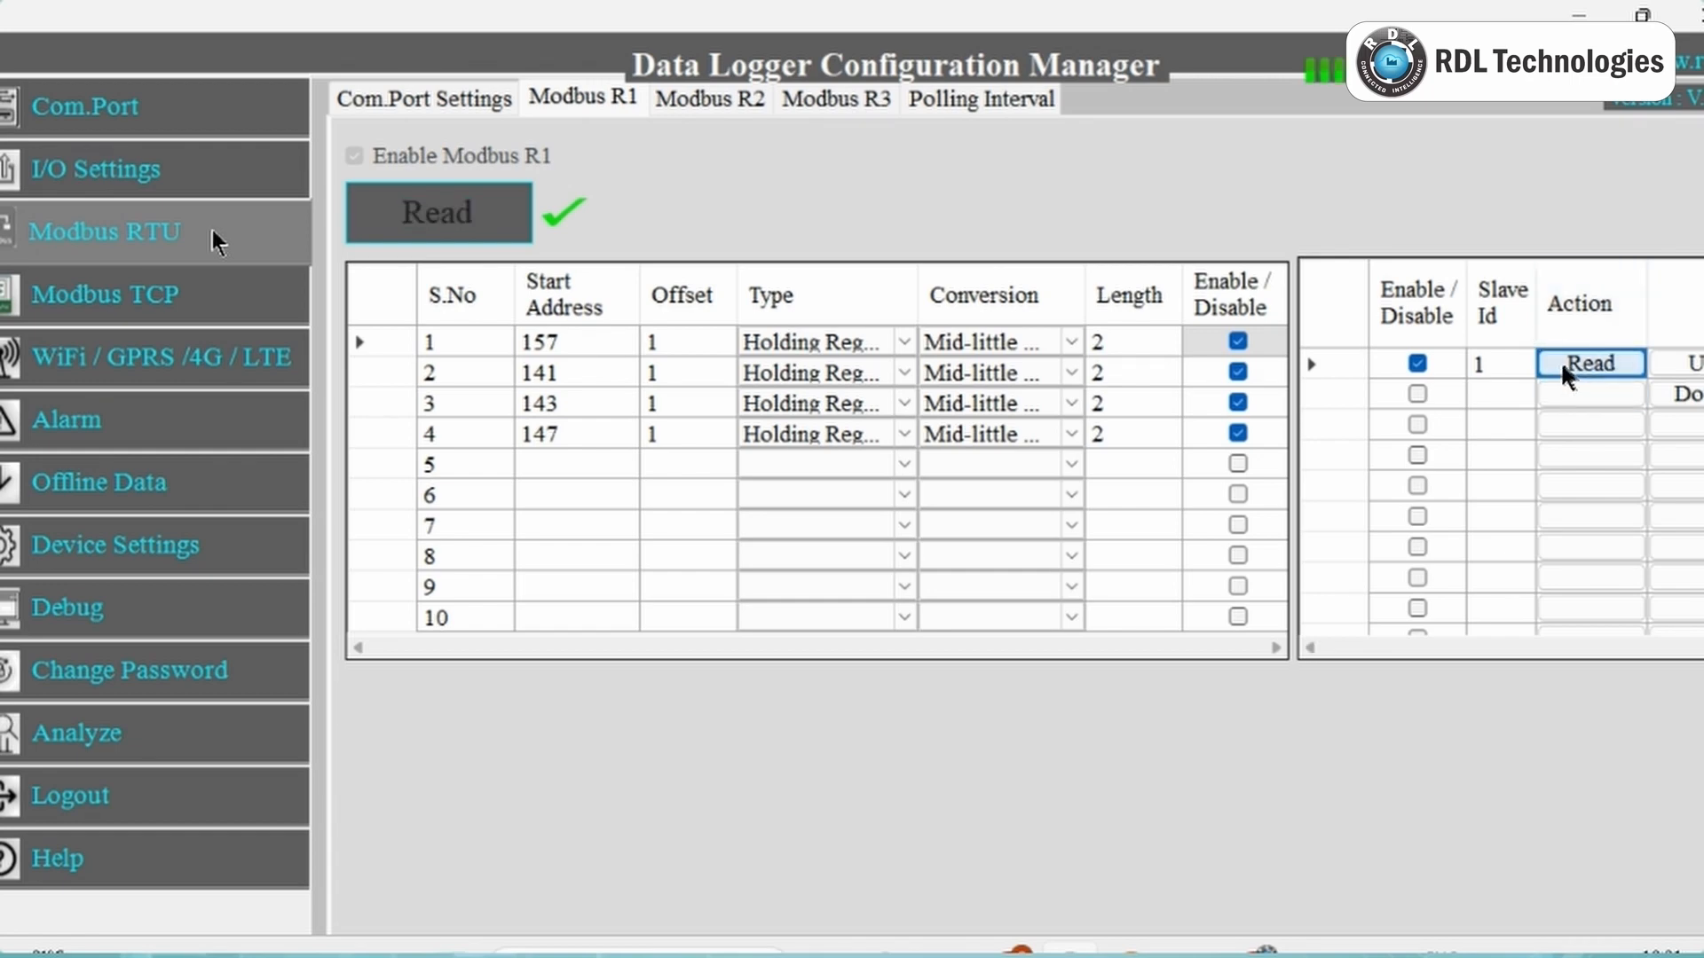
Set register 157's conversion format and save slave 1's four R1 holding registers
left_click(1589, 363)
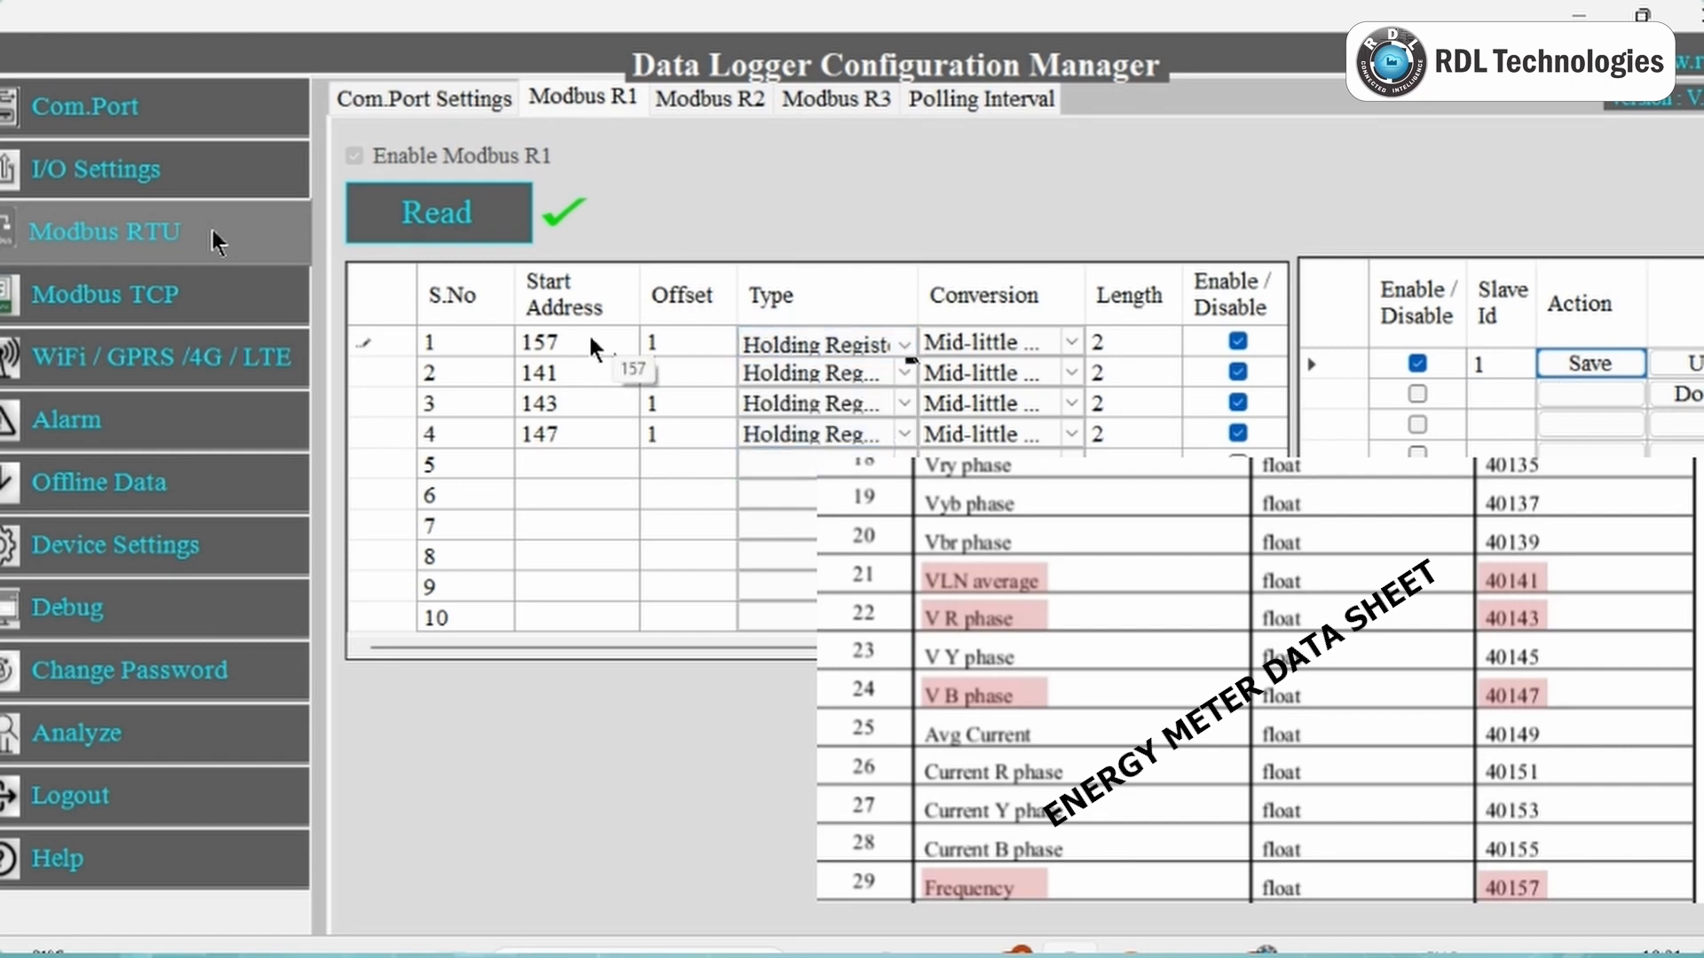
mouse_move(569, 388)
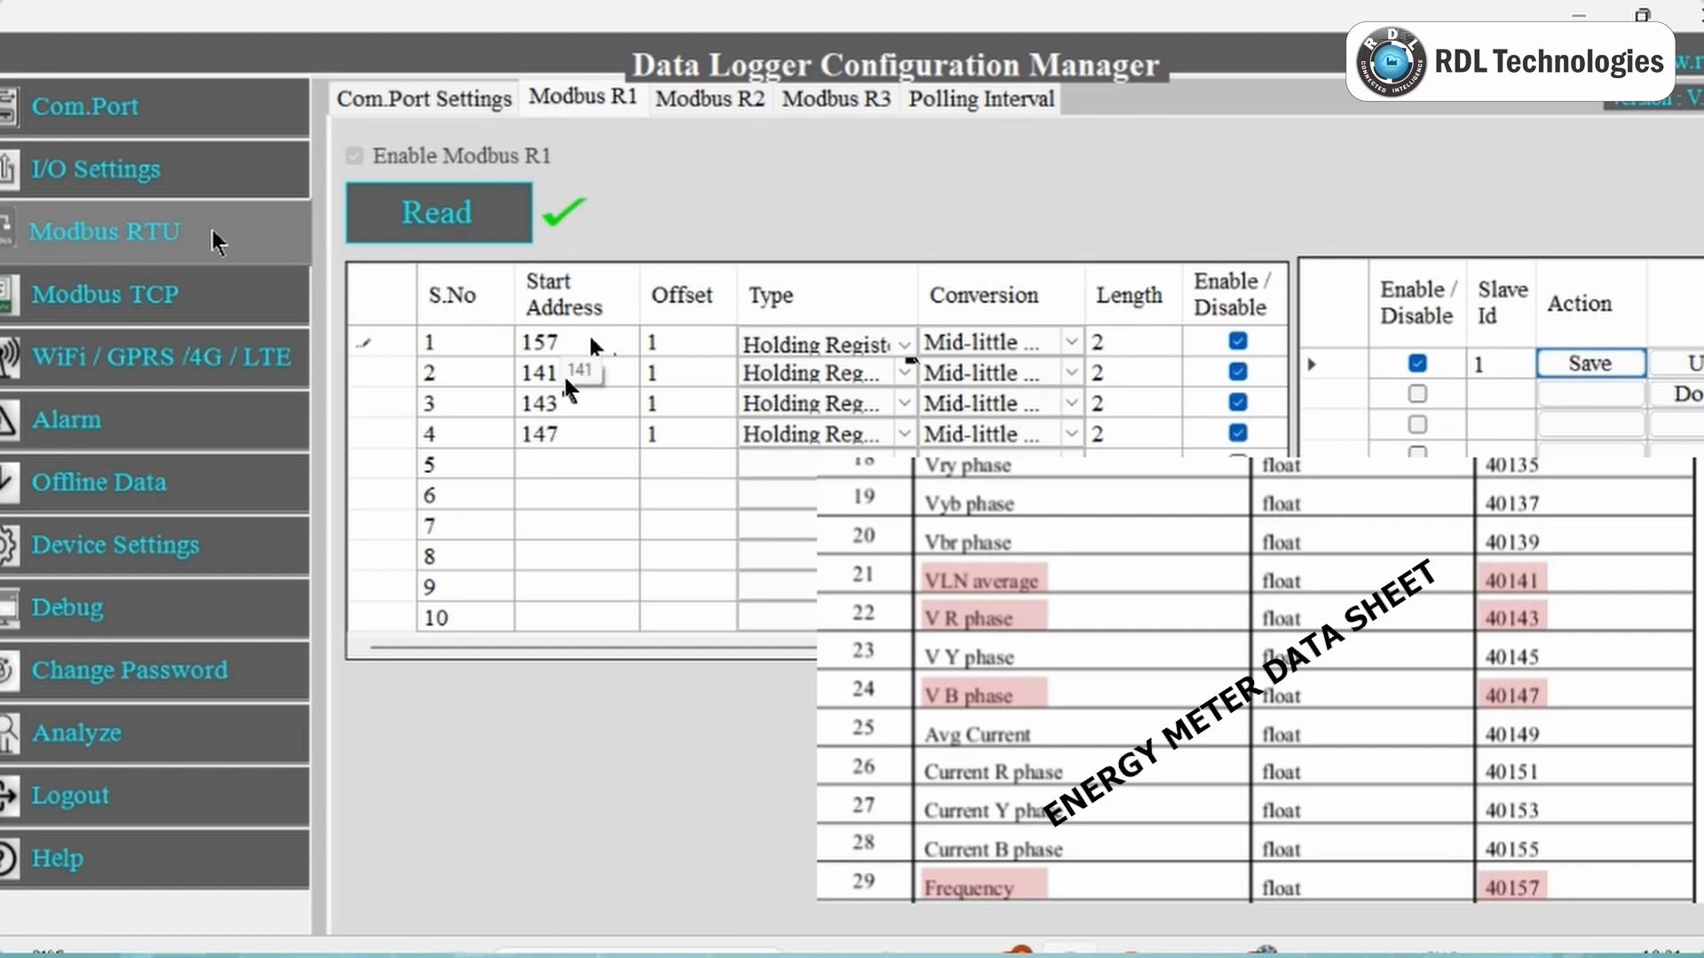
mouse_move(584, 460)
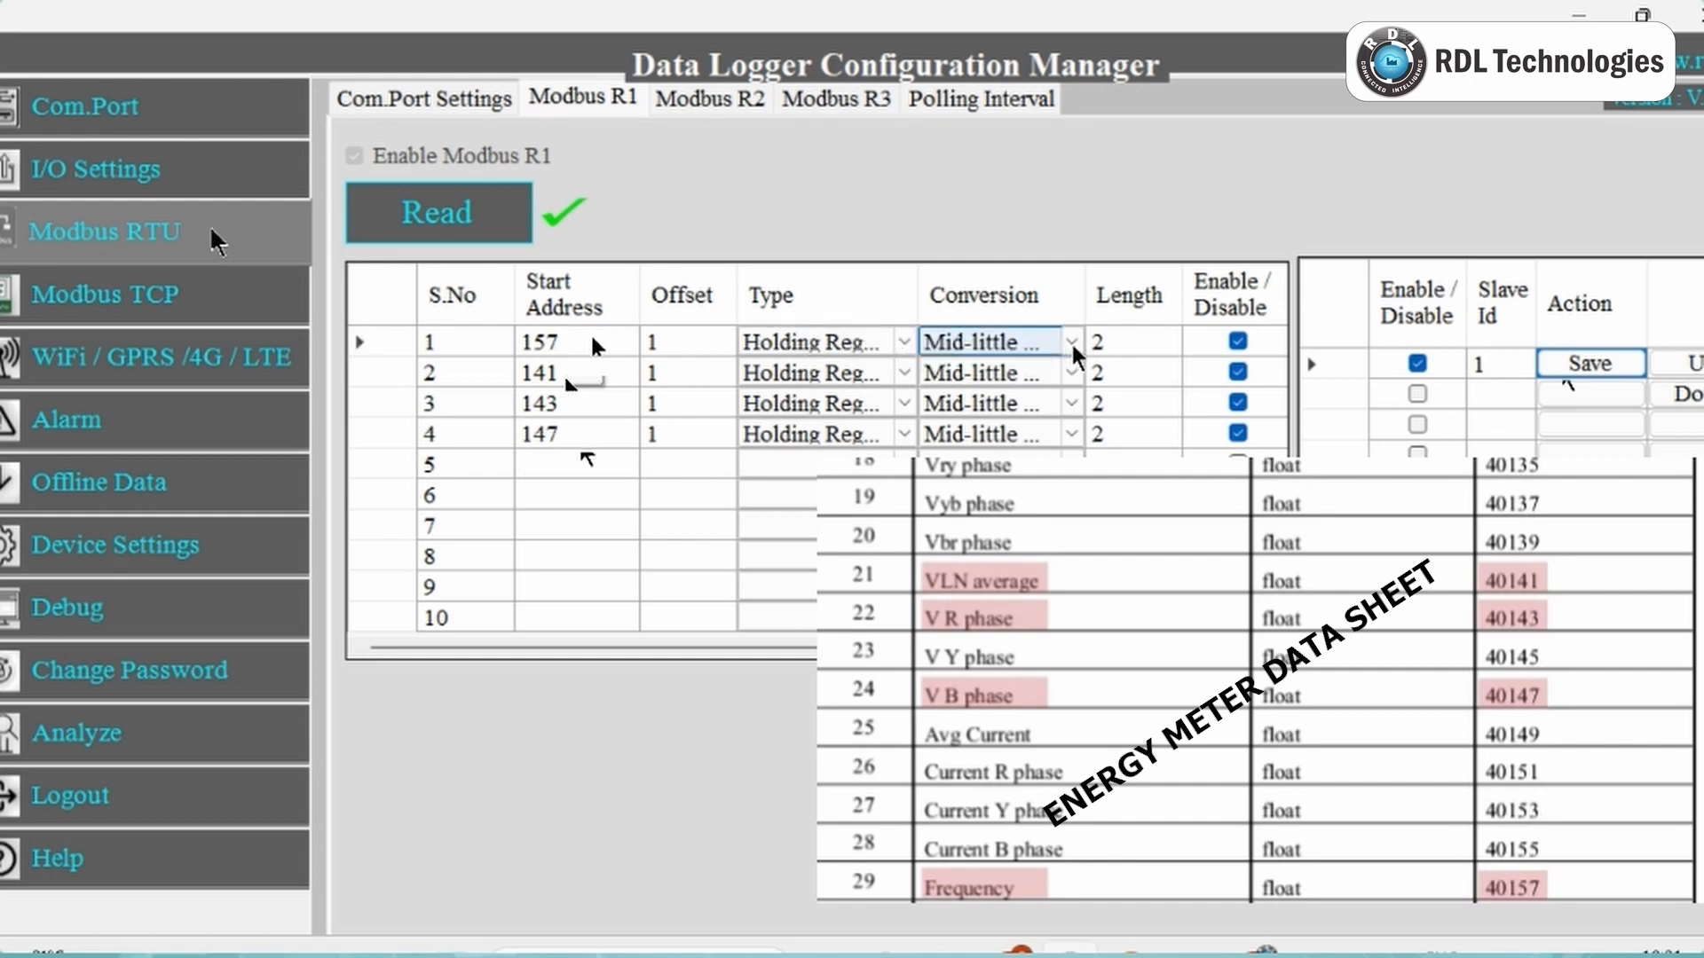
left_click(1070, 342)
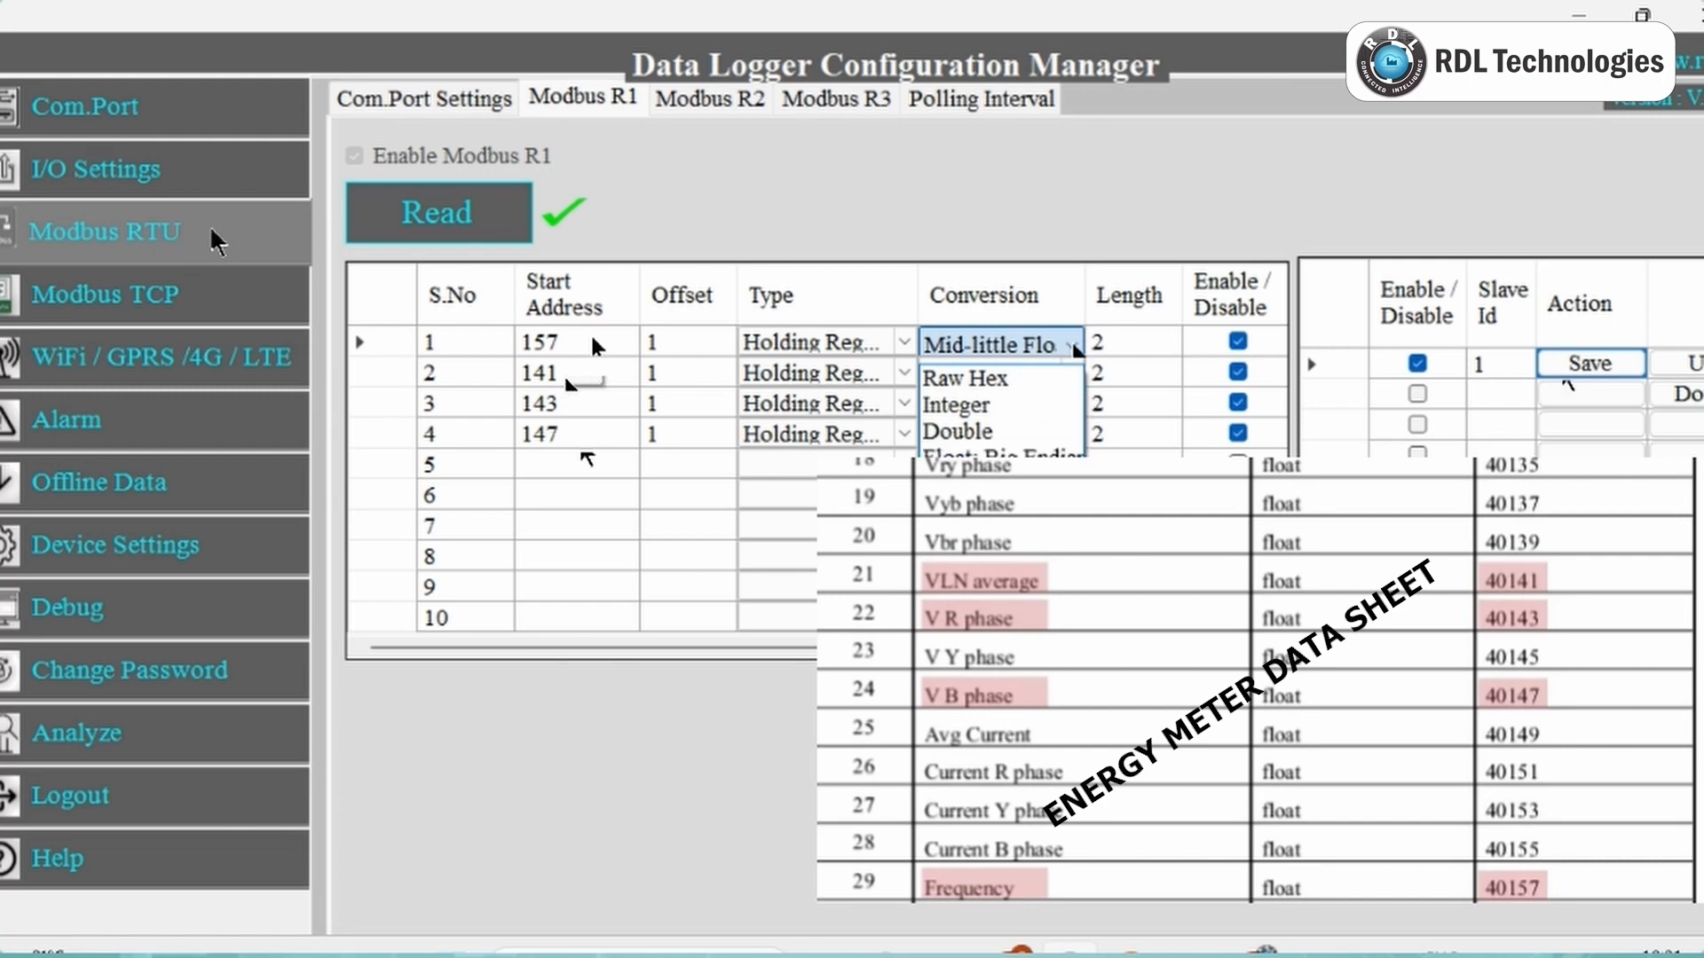
left_click(994, 344)
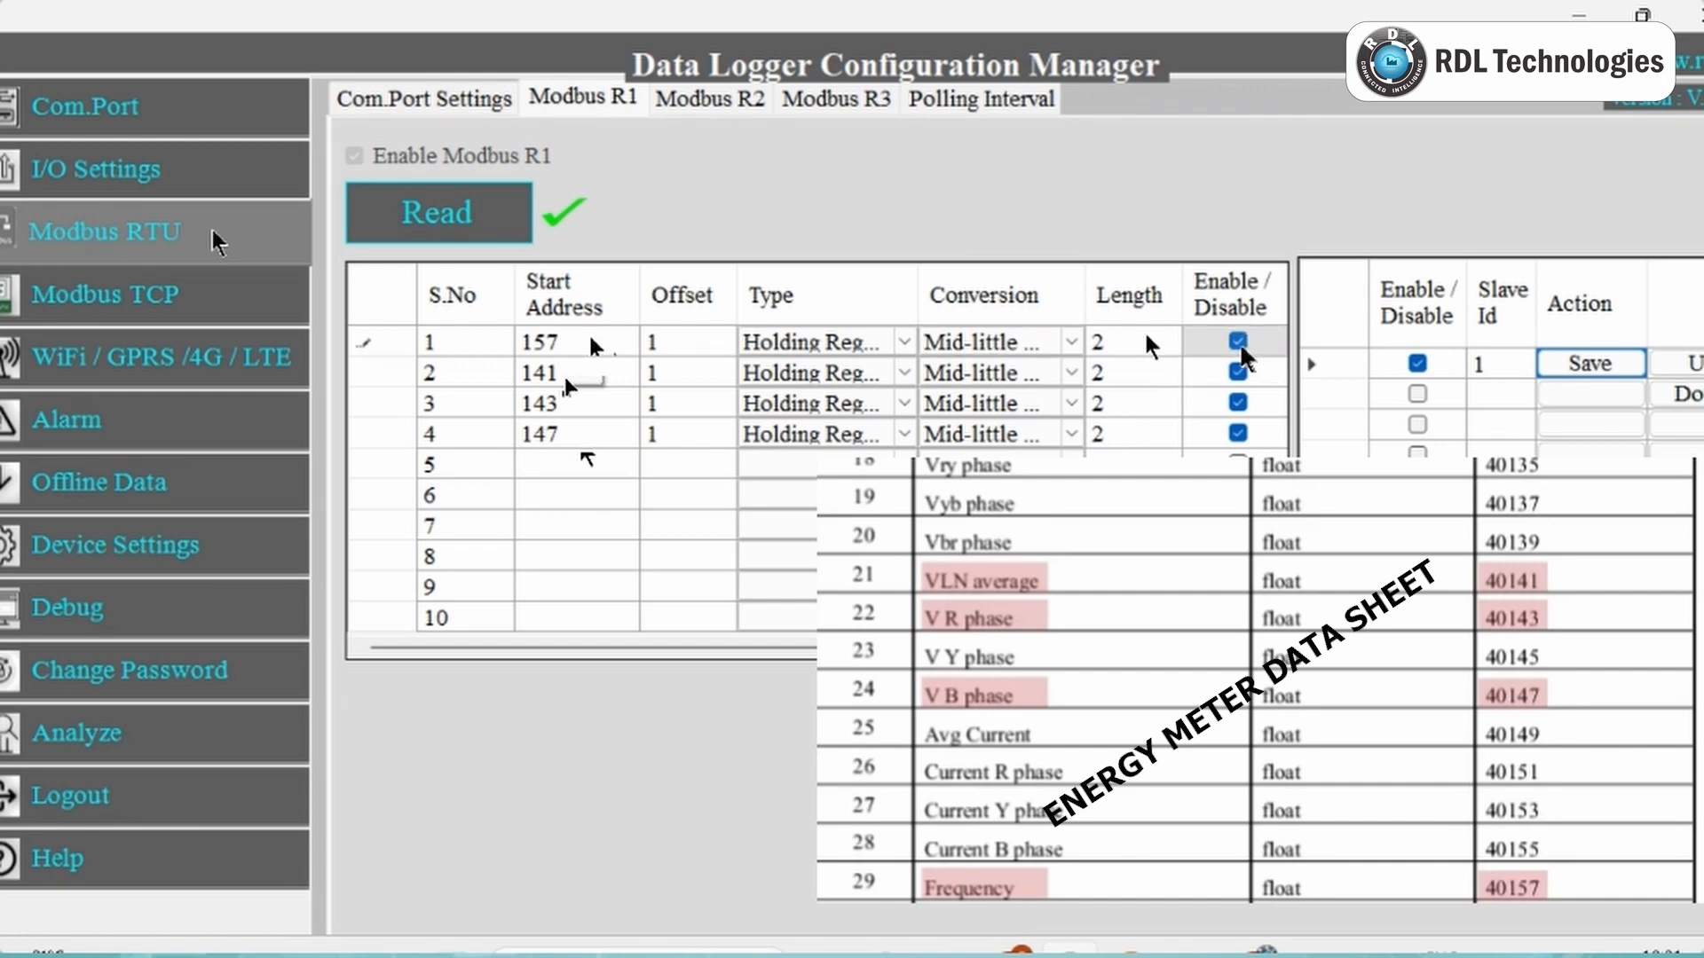
mouse_move(1310, 360)
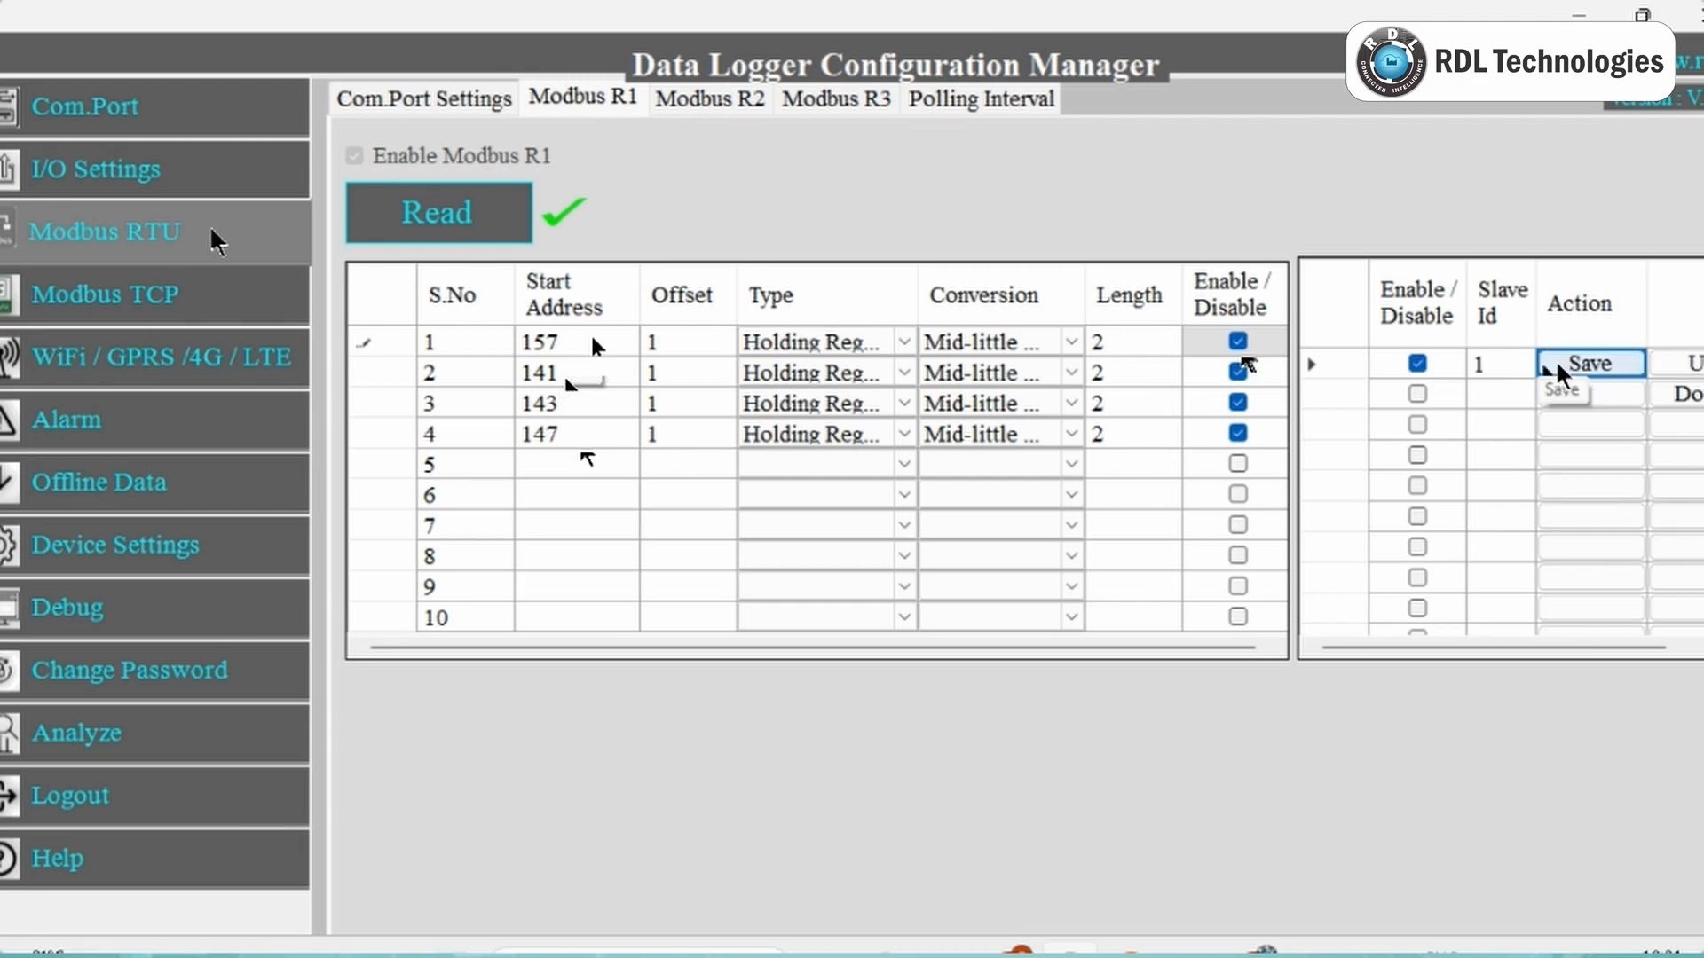
left_click(1555, 391)
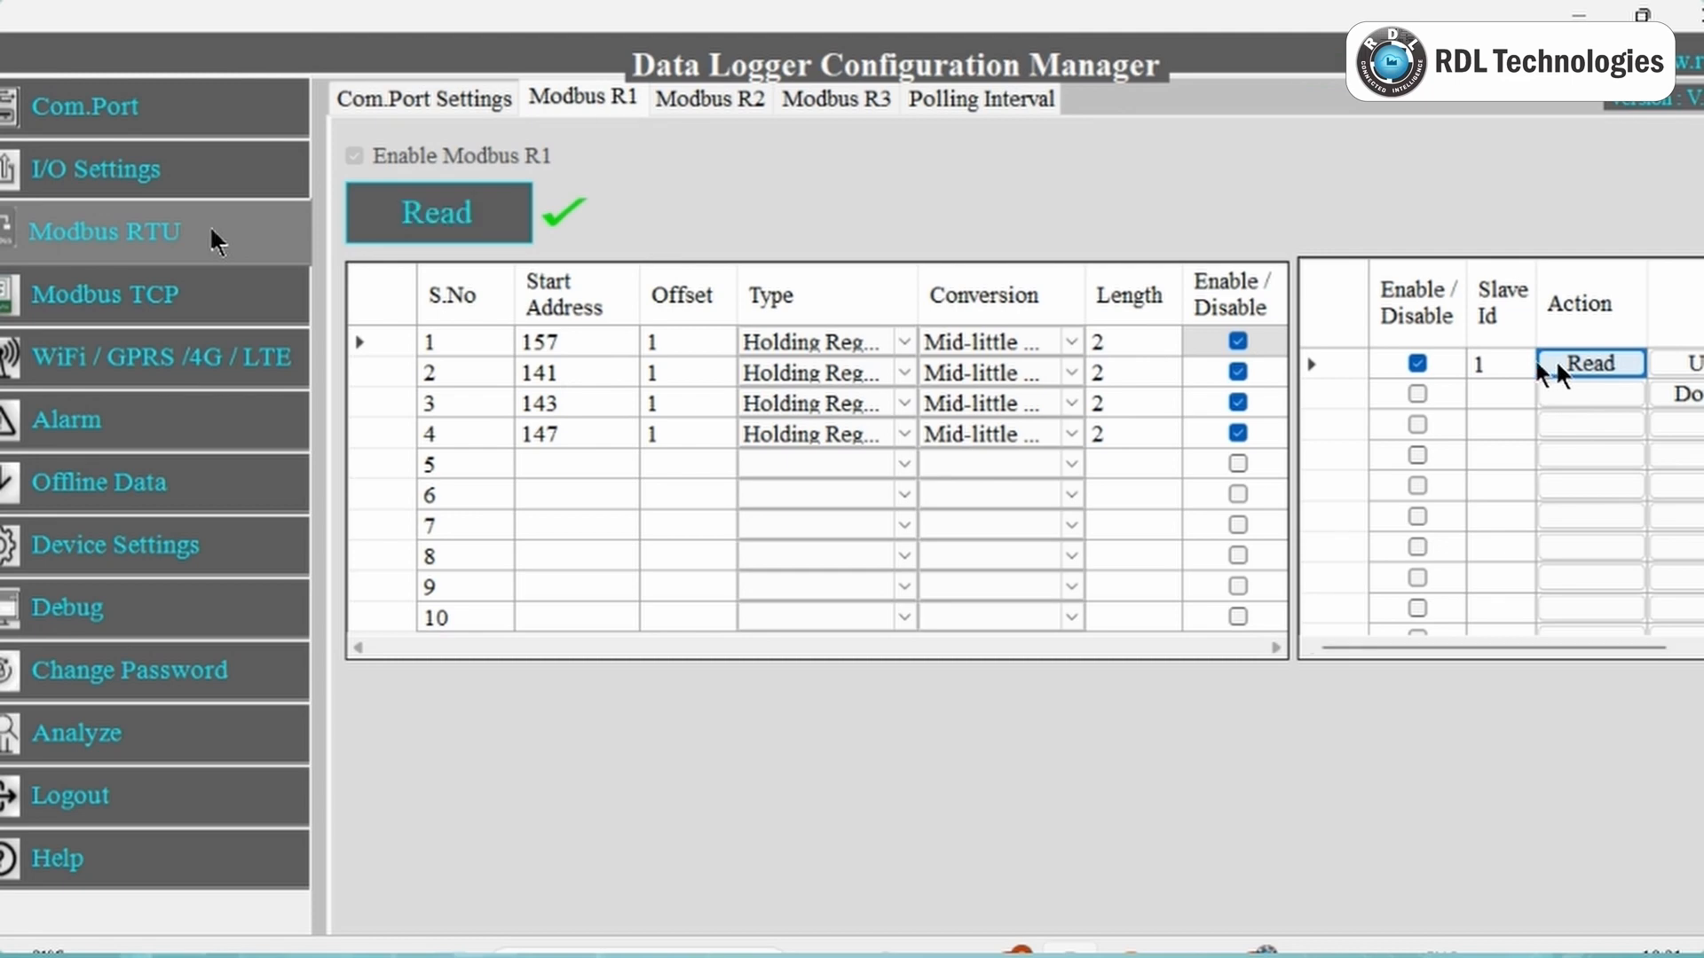
Review the R2 table's input register at 100 and the empty R3 table, returning to R1
left_click(710, 99)
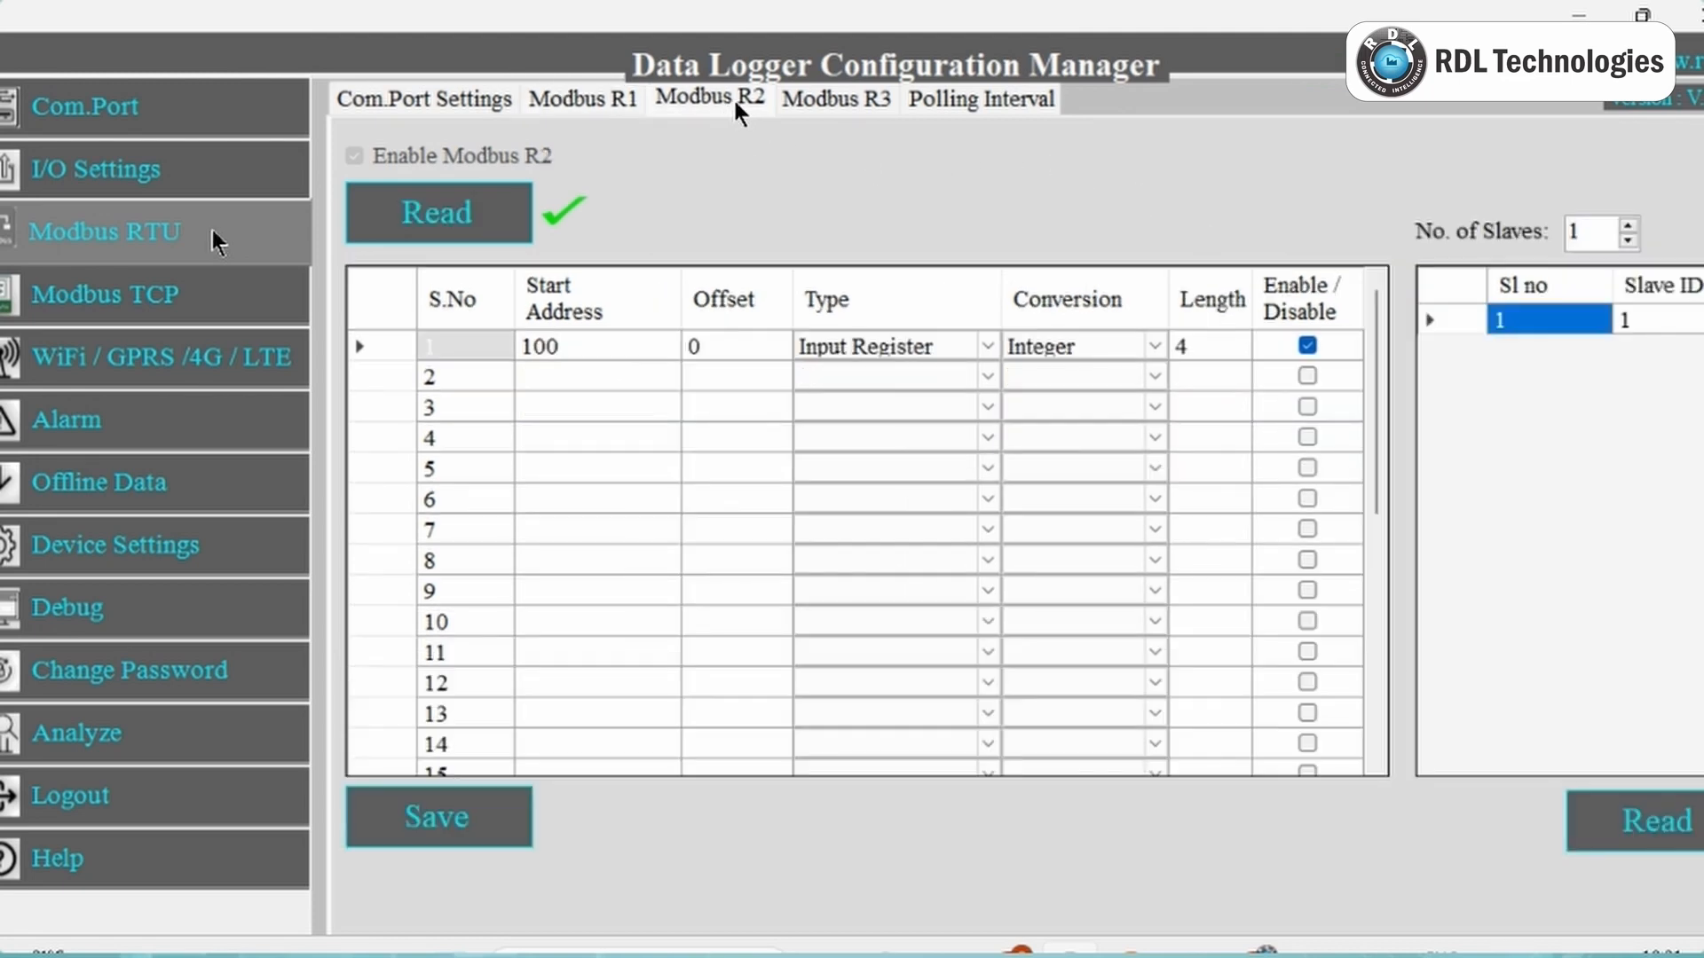
left_click(836, 98)
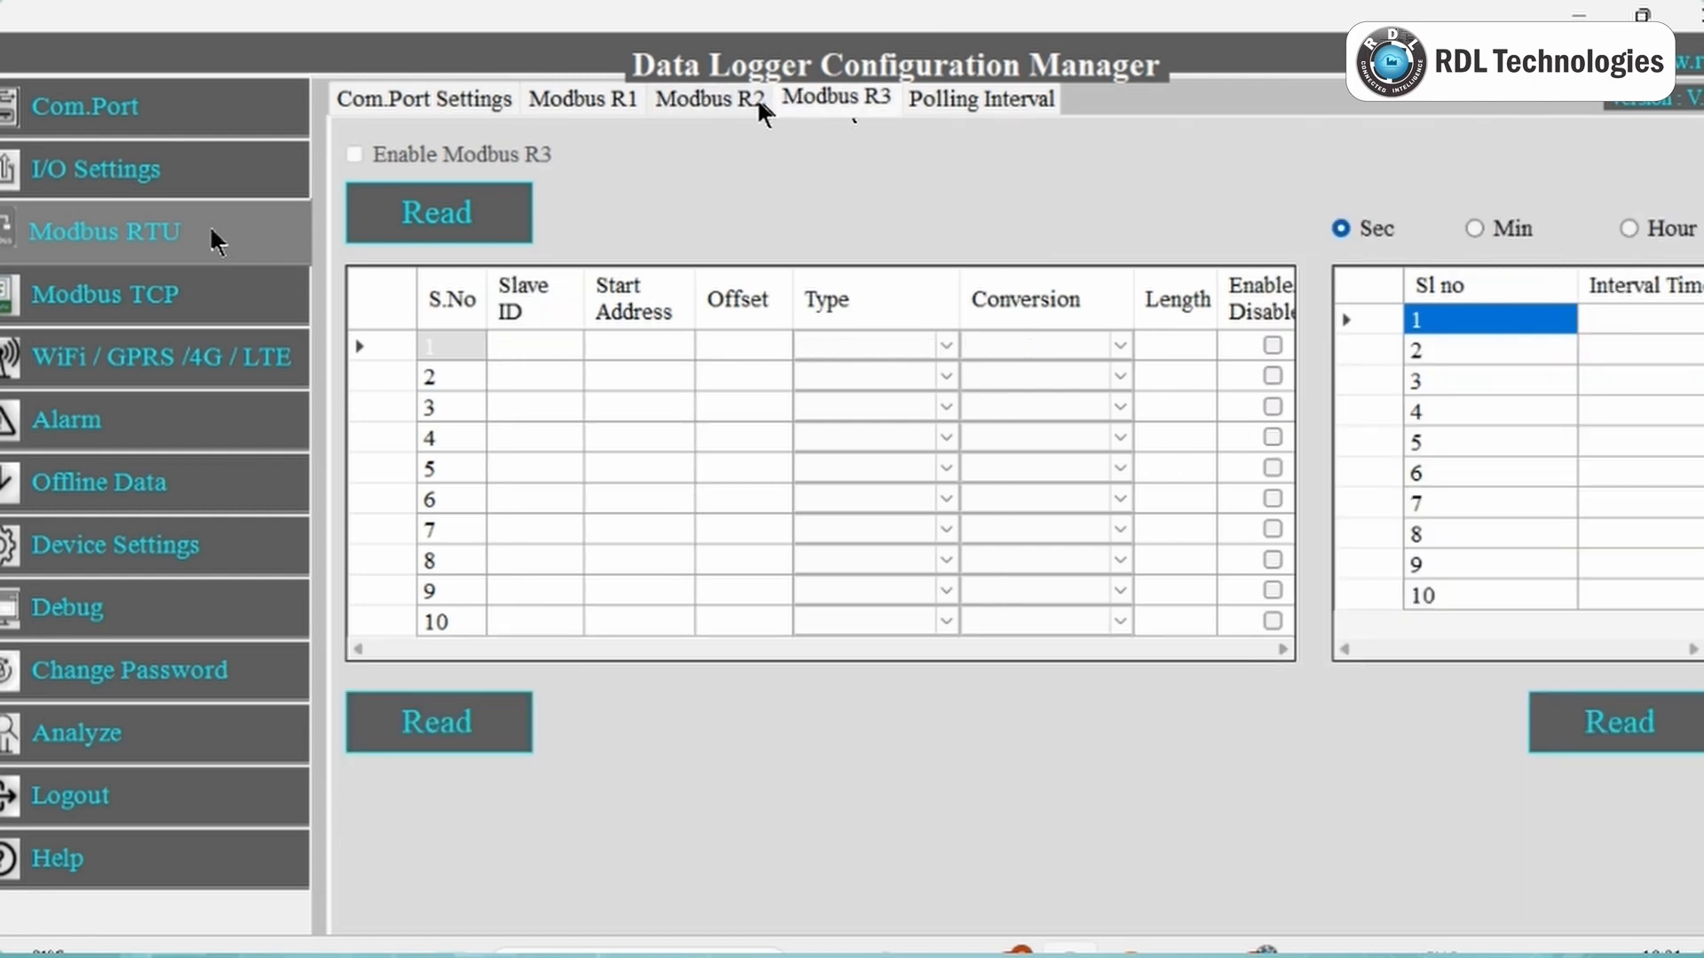
left_click(710, 99)
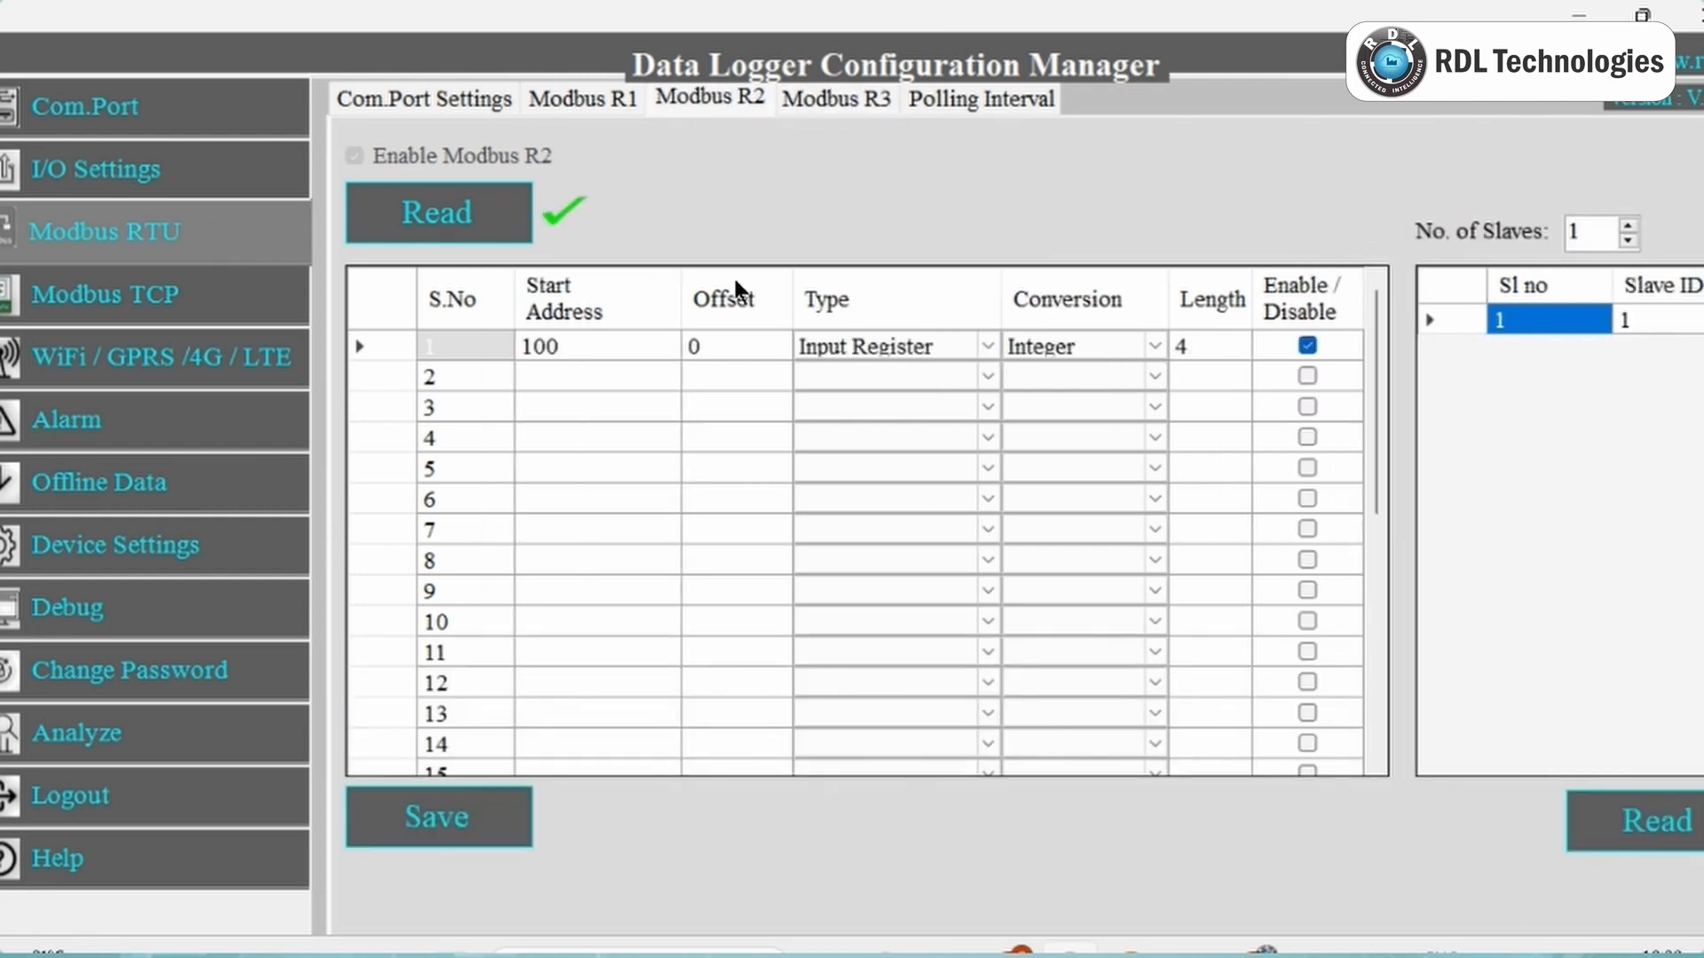
scroll("down", 3)
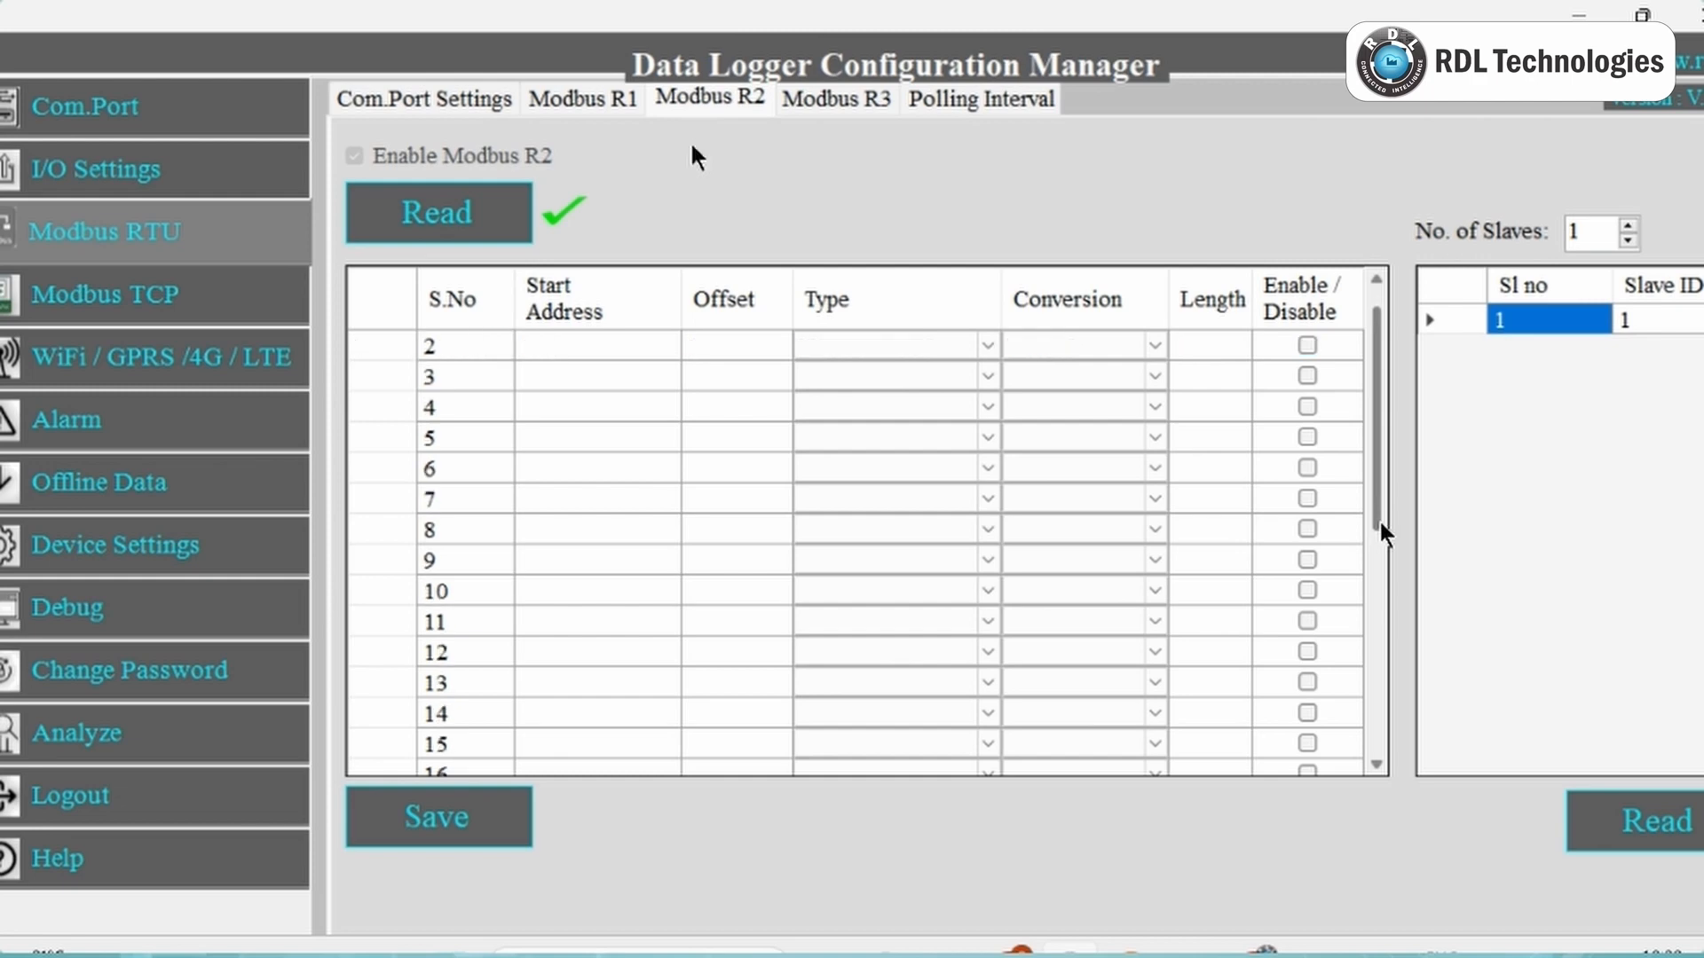
scroll("down", 3)
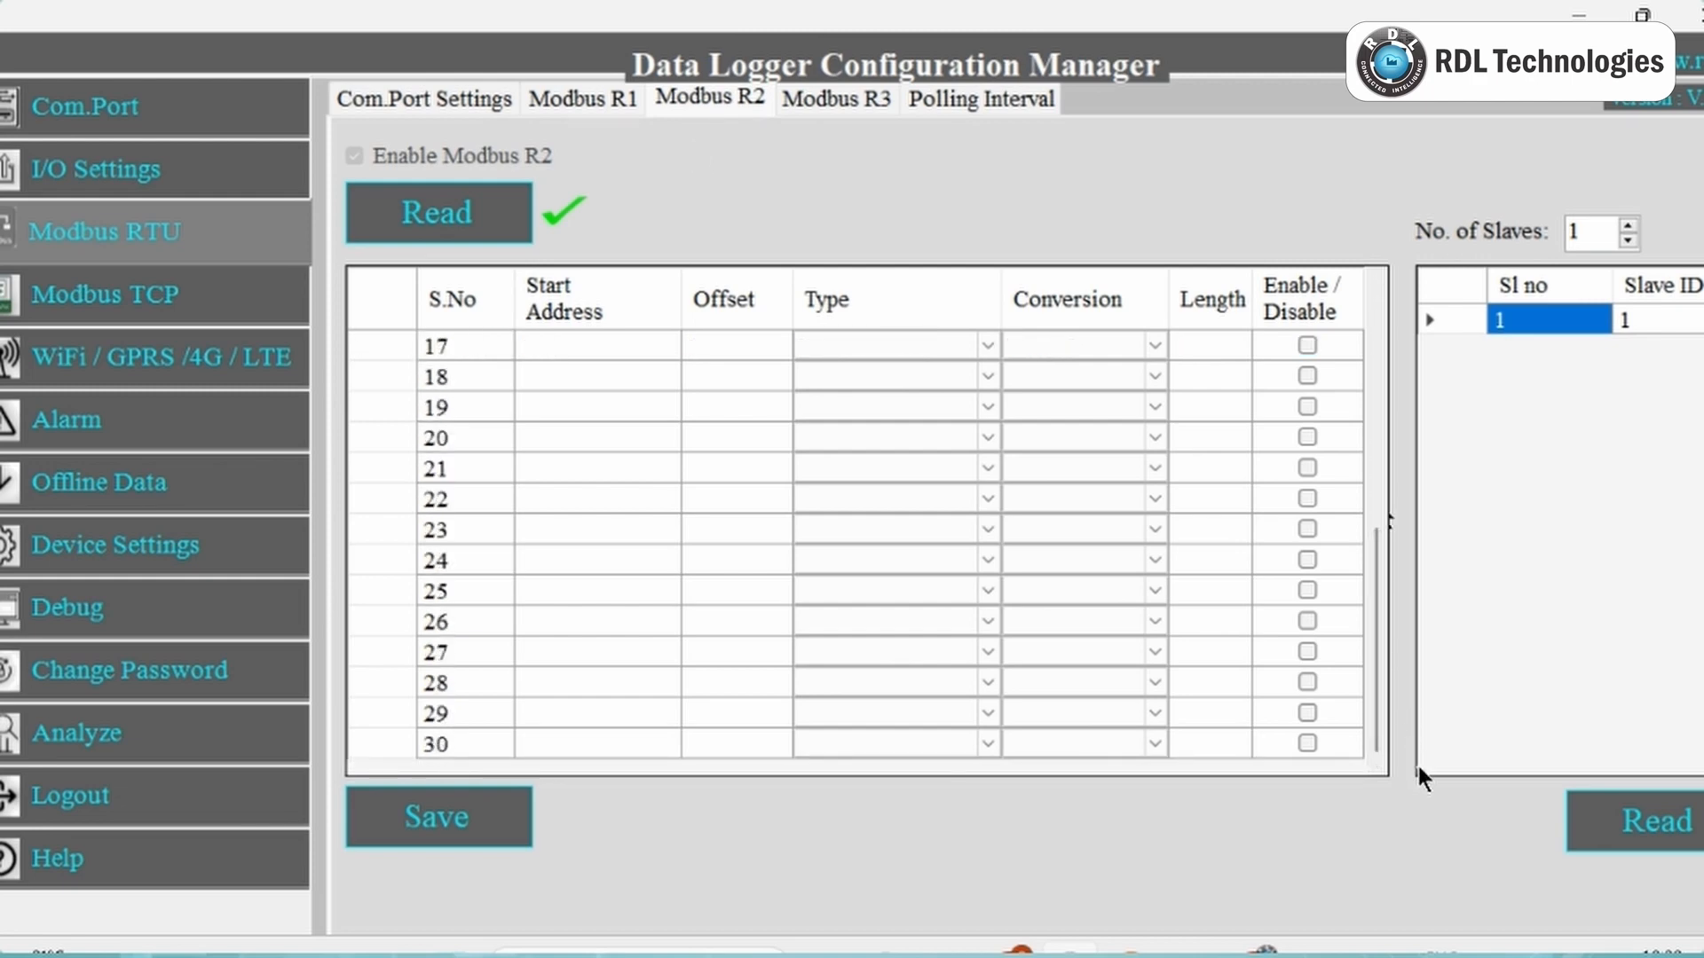
left_click(834, 99)
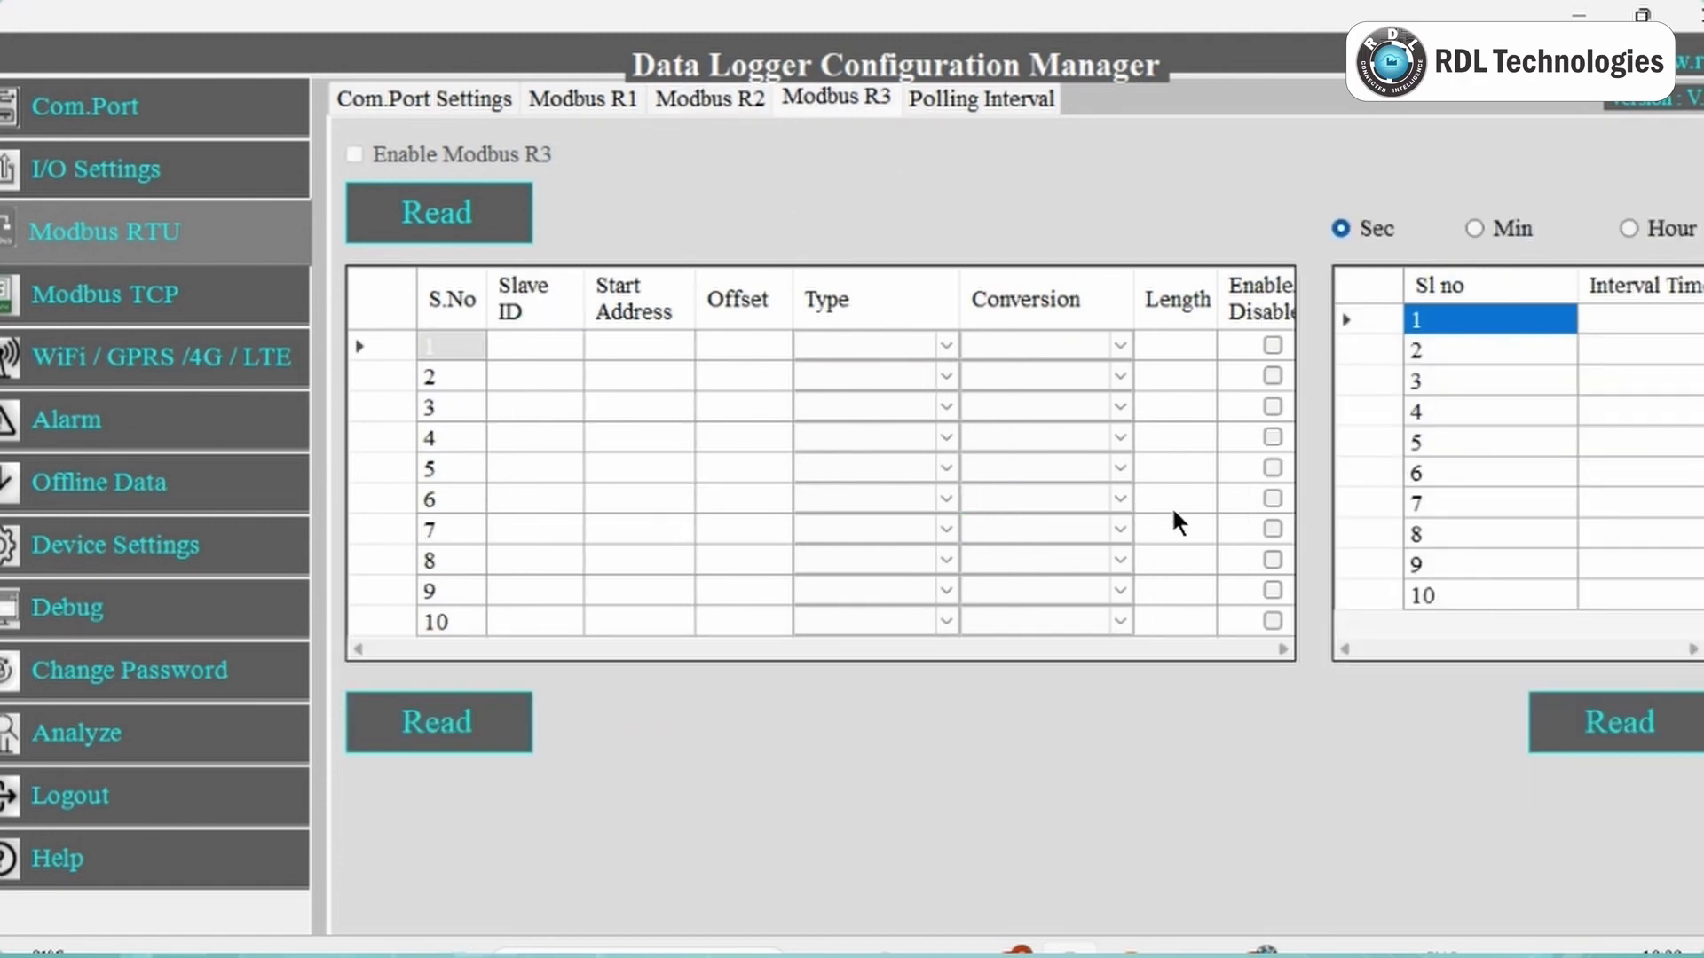
mouse_move(1200, 621)
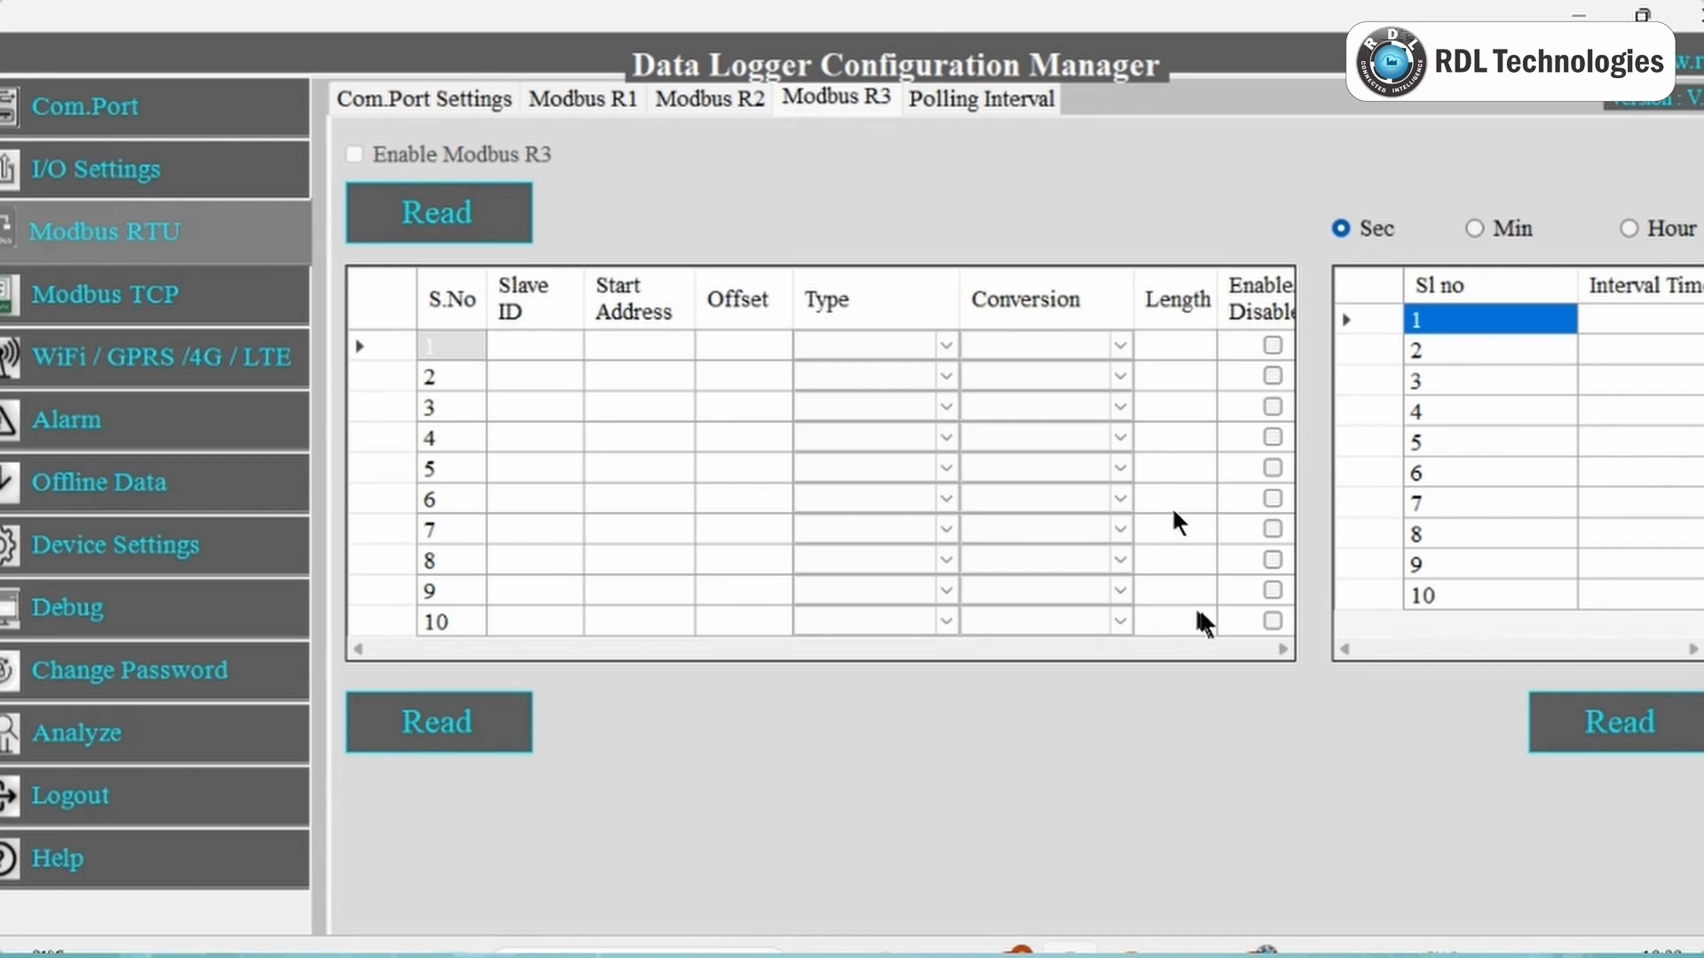
mouse_move(706, 310)
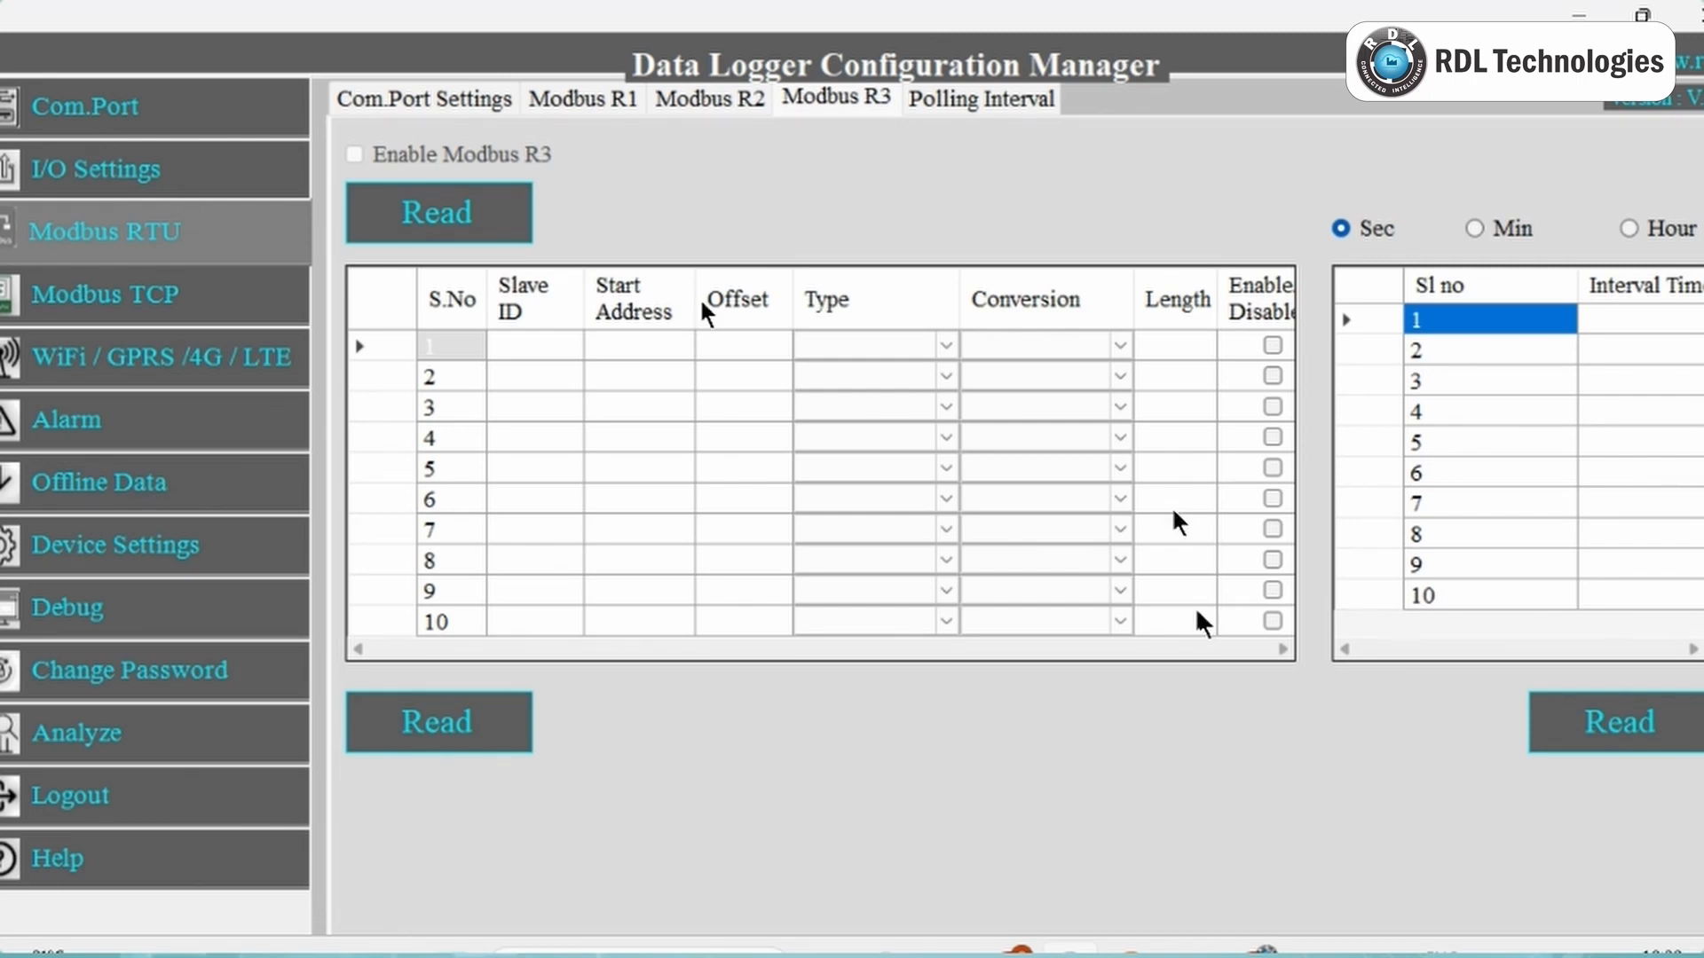
left_click(582, 100)
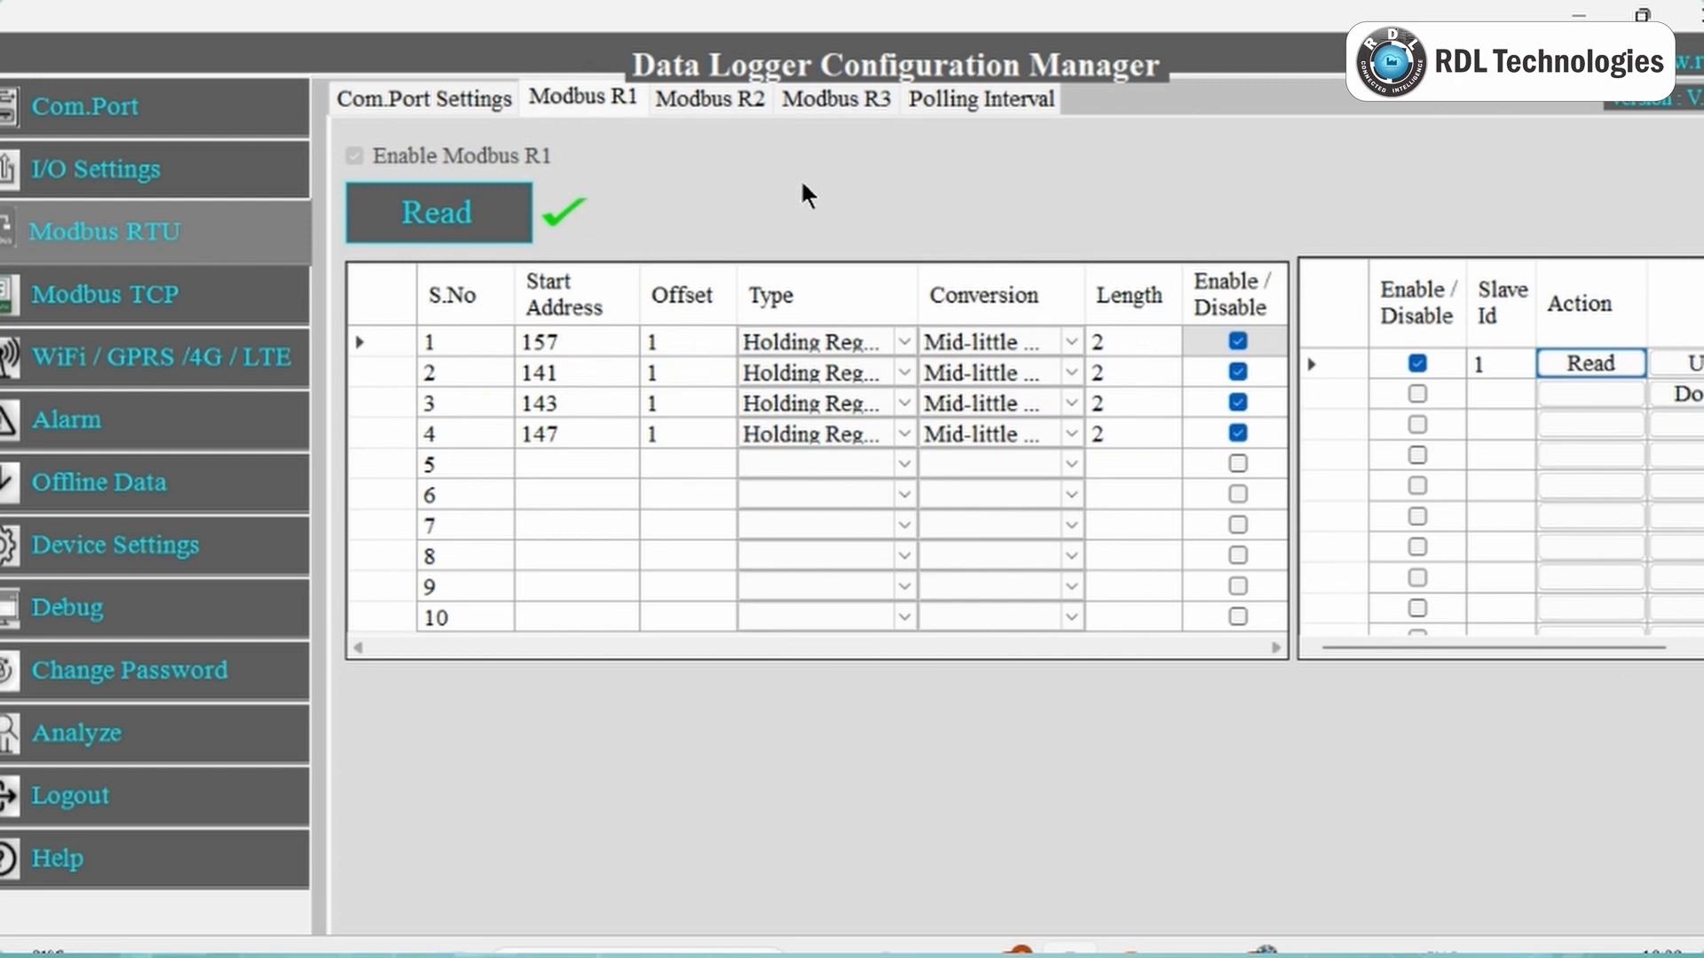
Set Modbus R1 polling to 1 second with Save Log to SD card enabled, and save
left_click(978, 99)
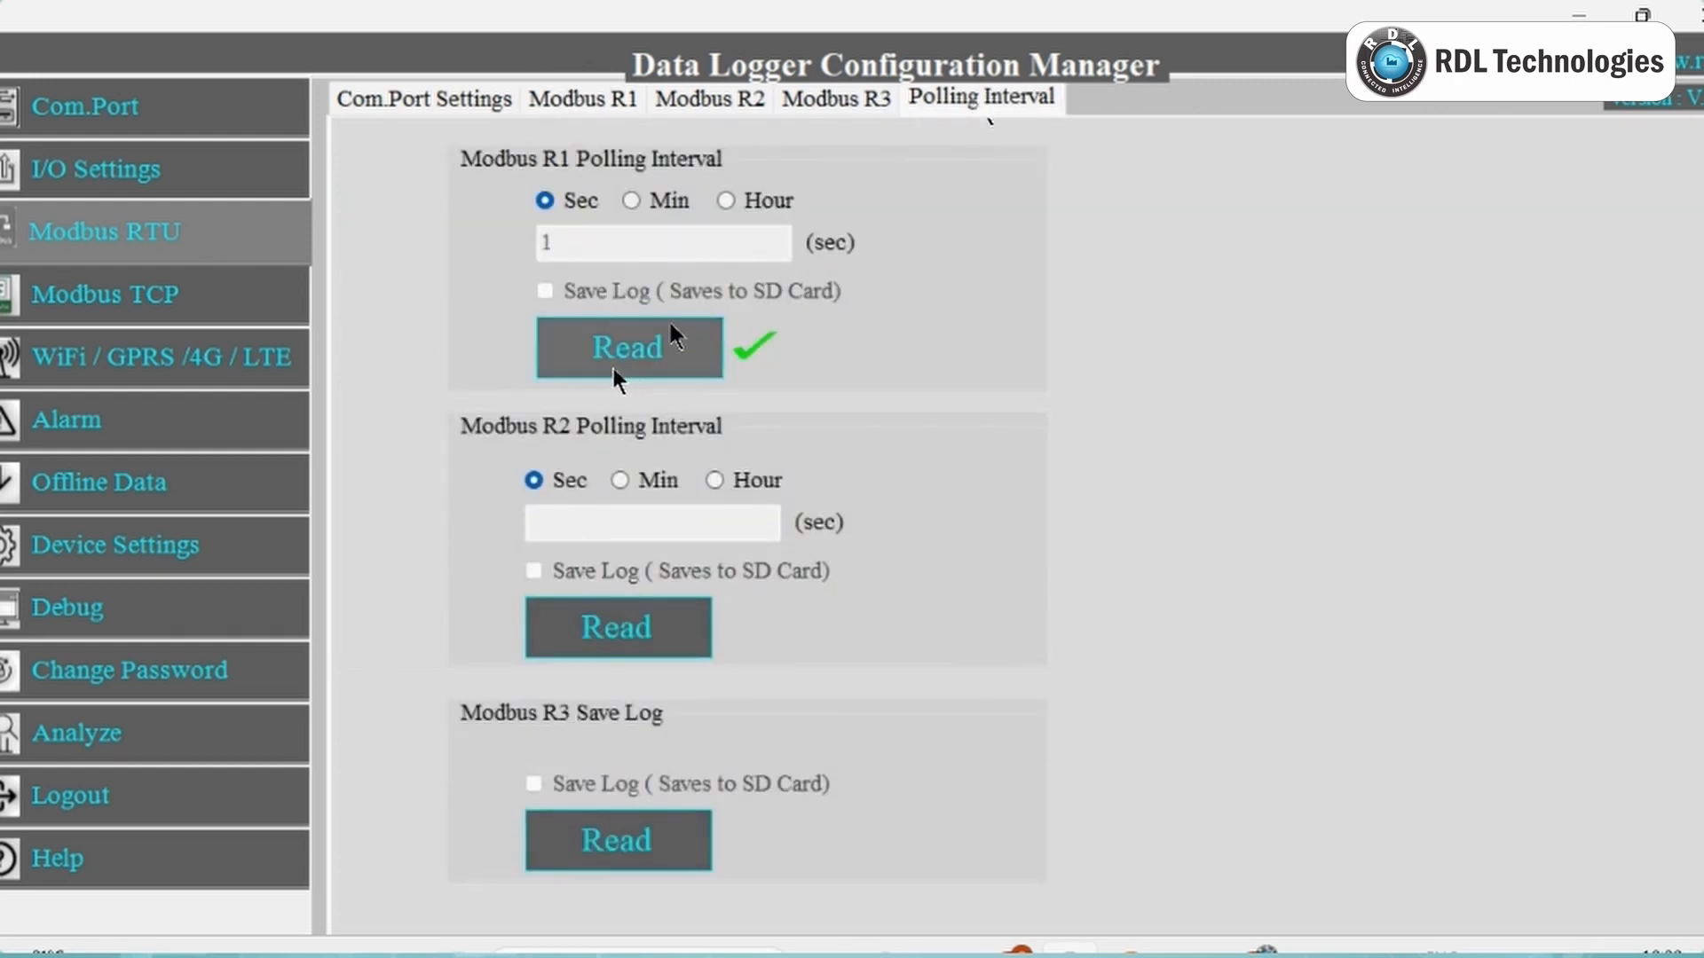
left_click(629, 348)
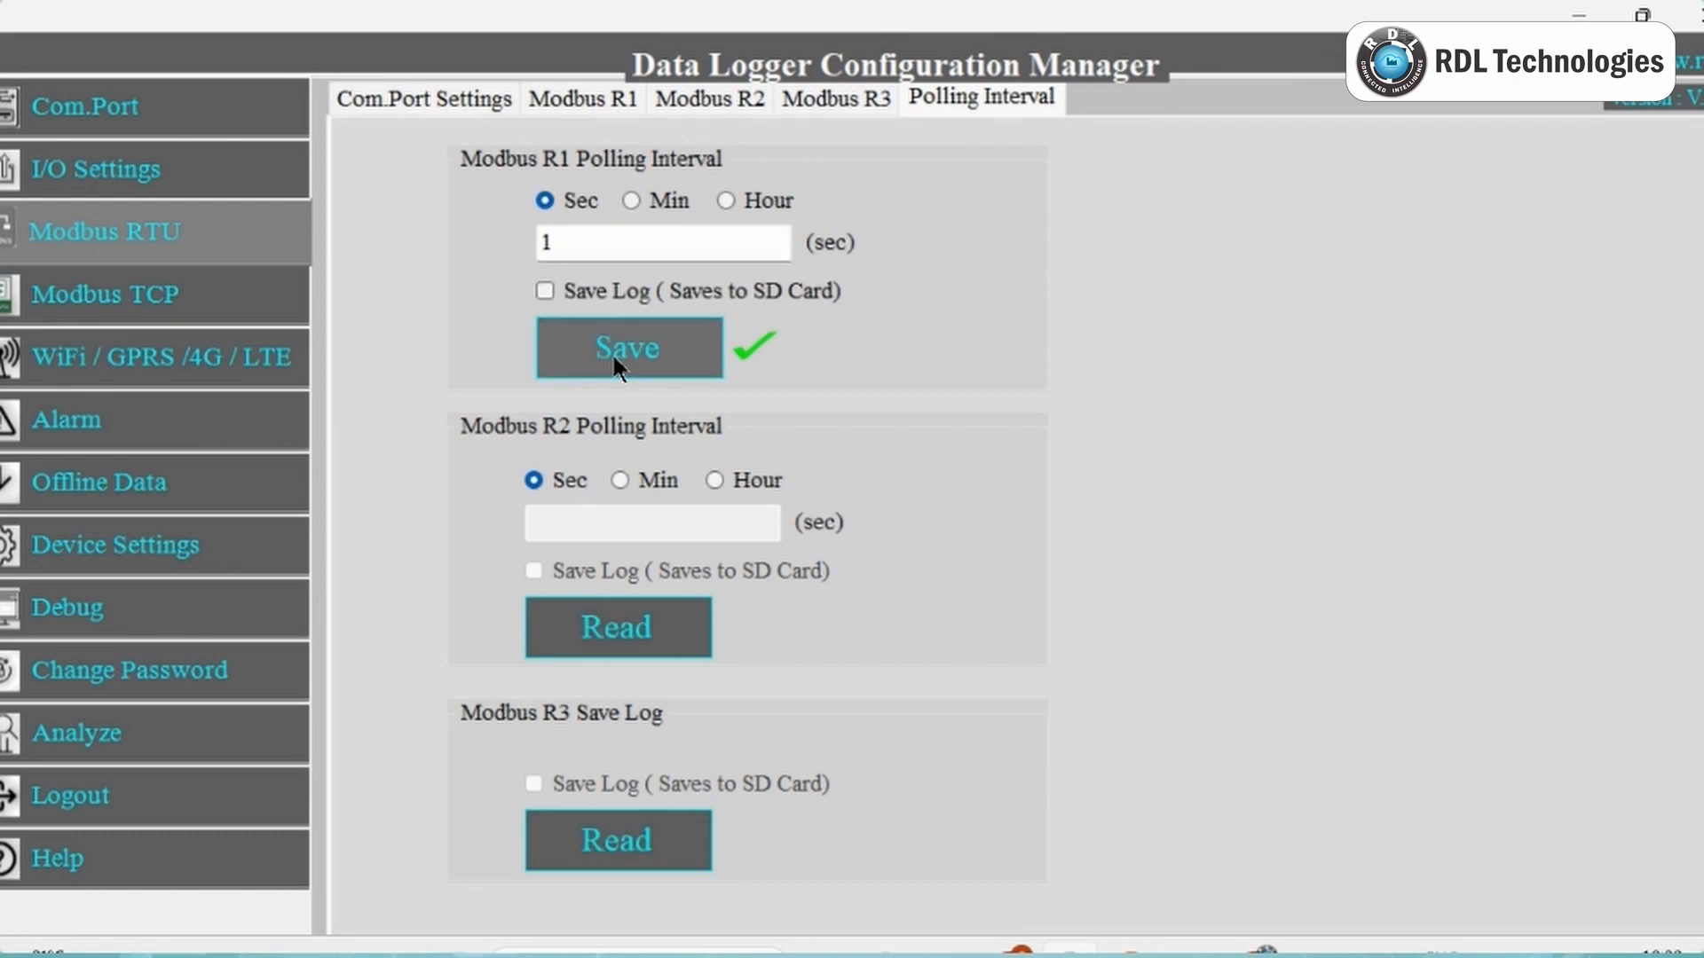
left_click(696, 243)
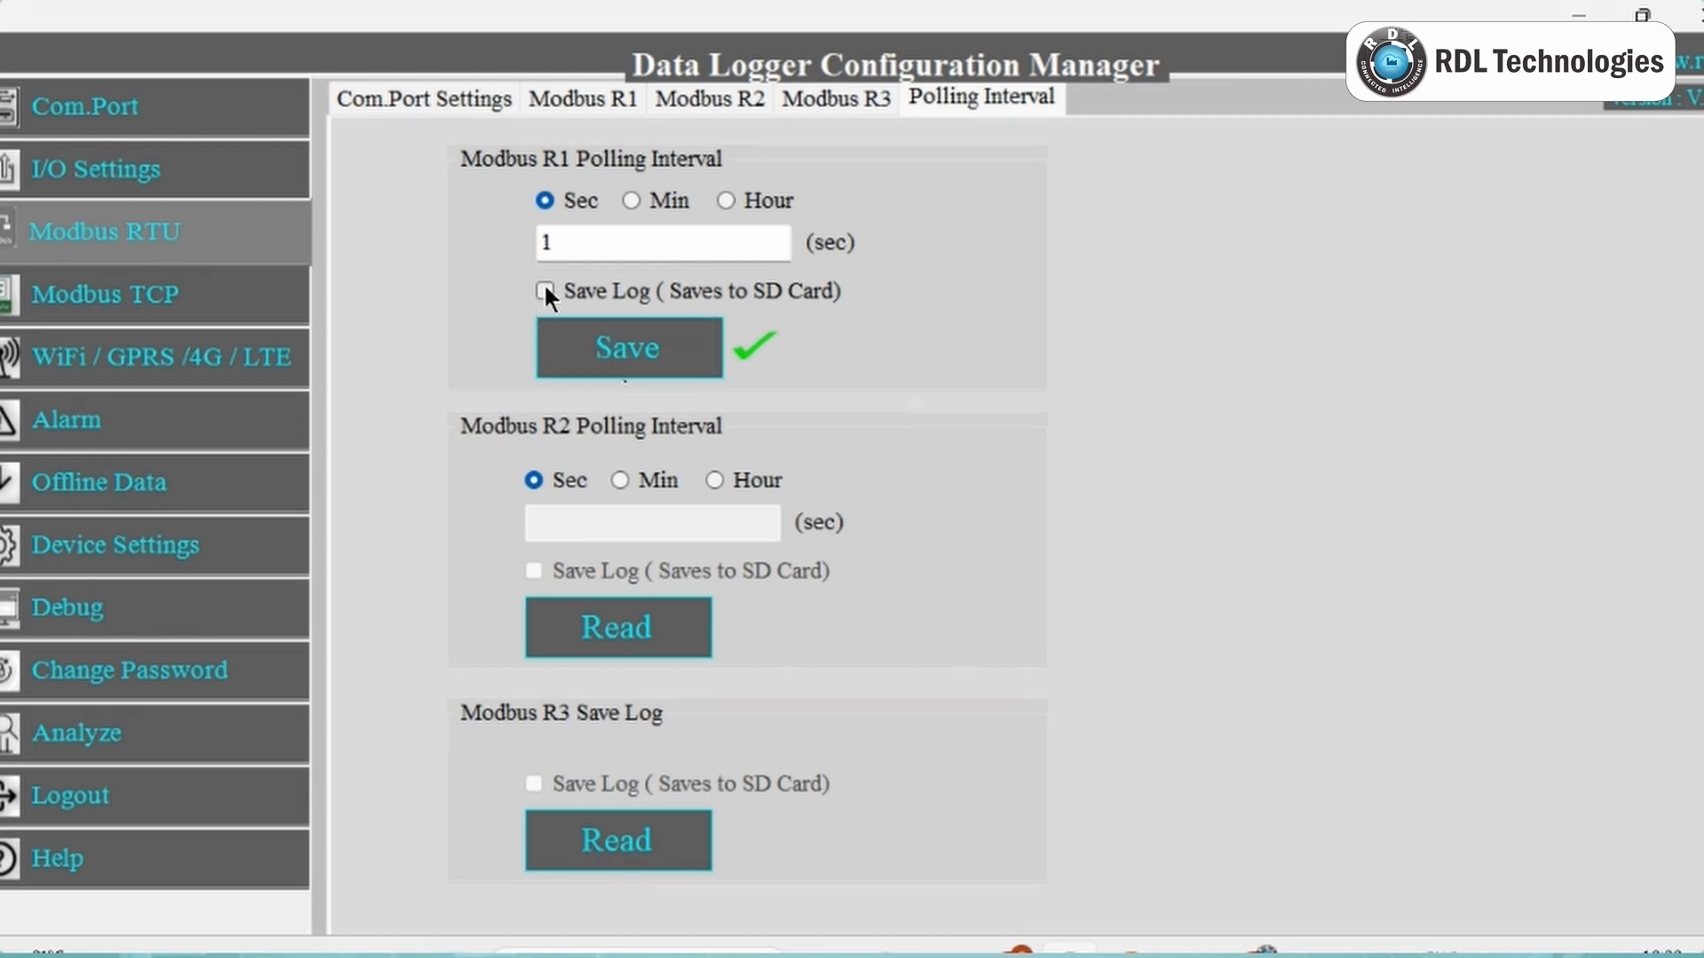
left_click(546, 291)
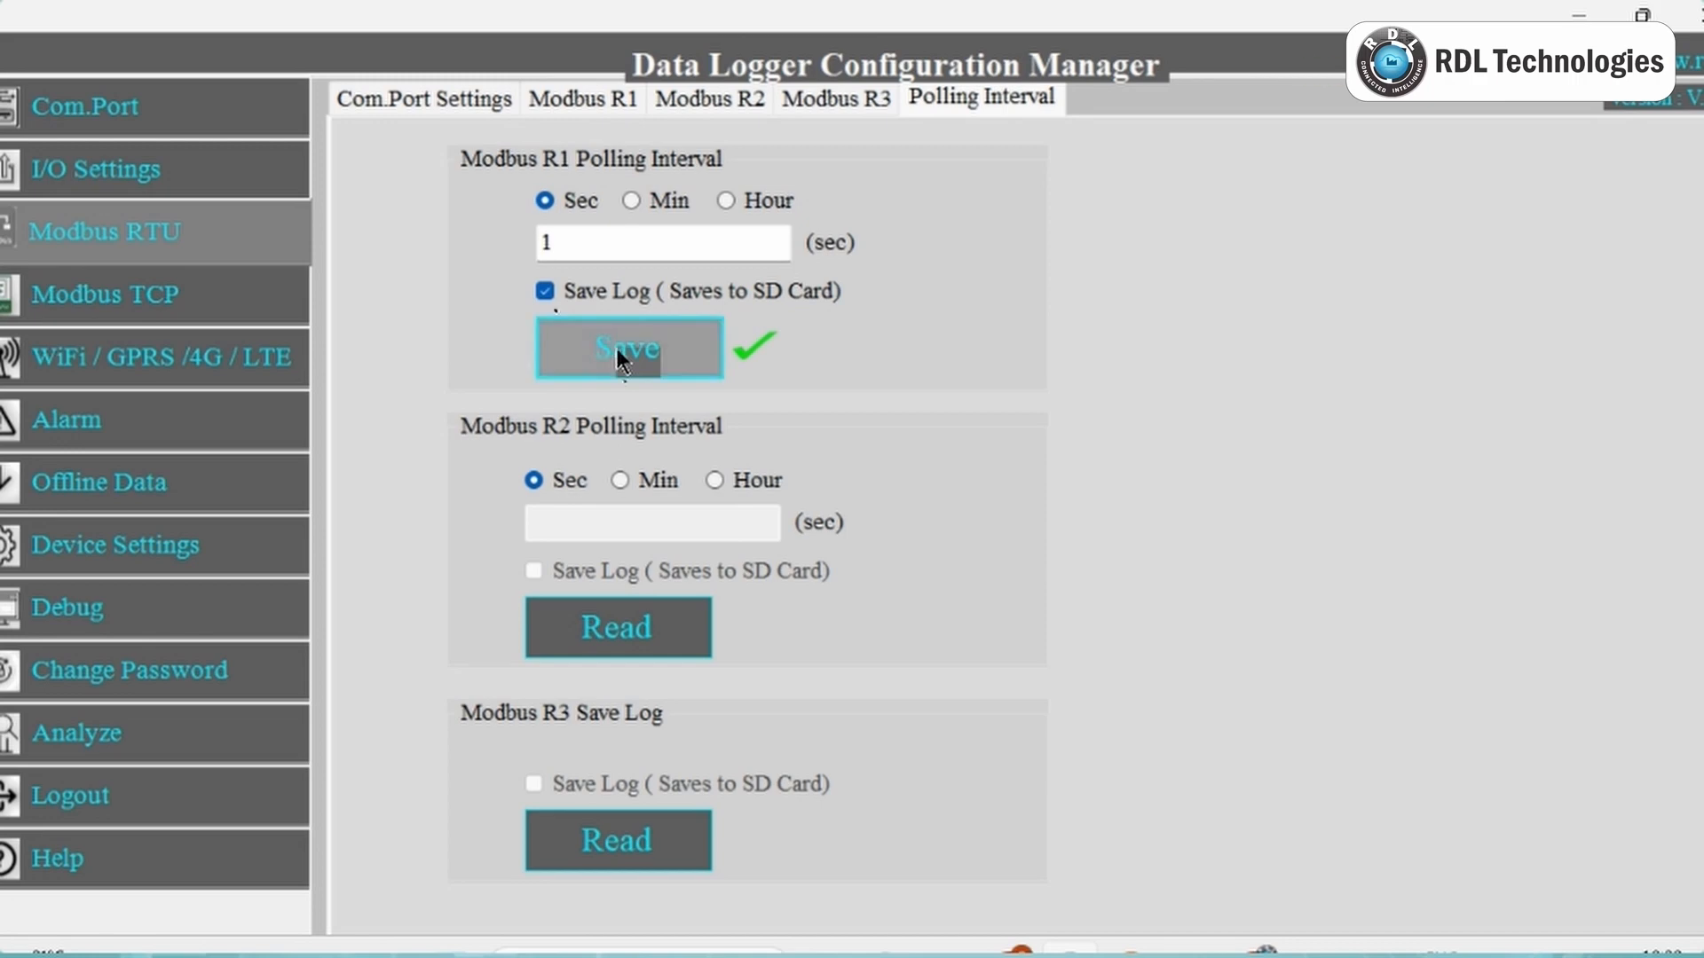
left_click(628, 348)
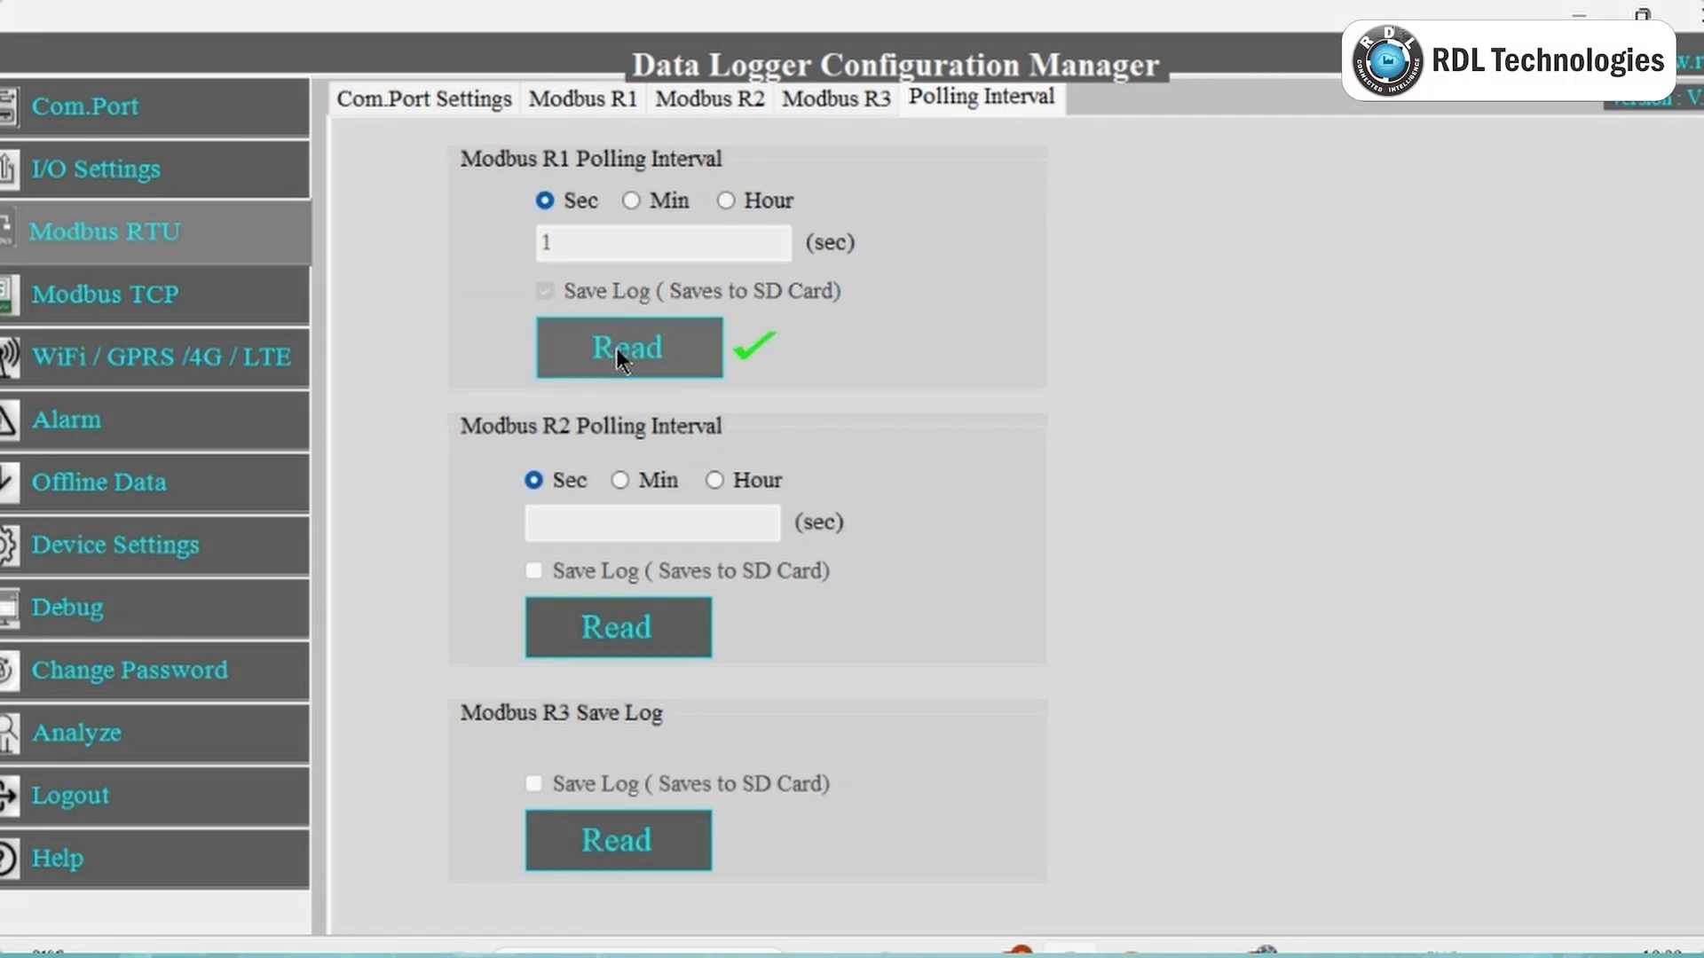
Save WiFi as the communication media in the WiFi/GPRS/4G/LTE settings
left_click(156, 356)
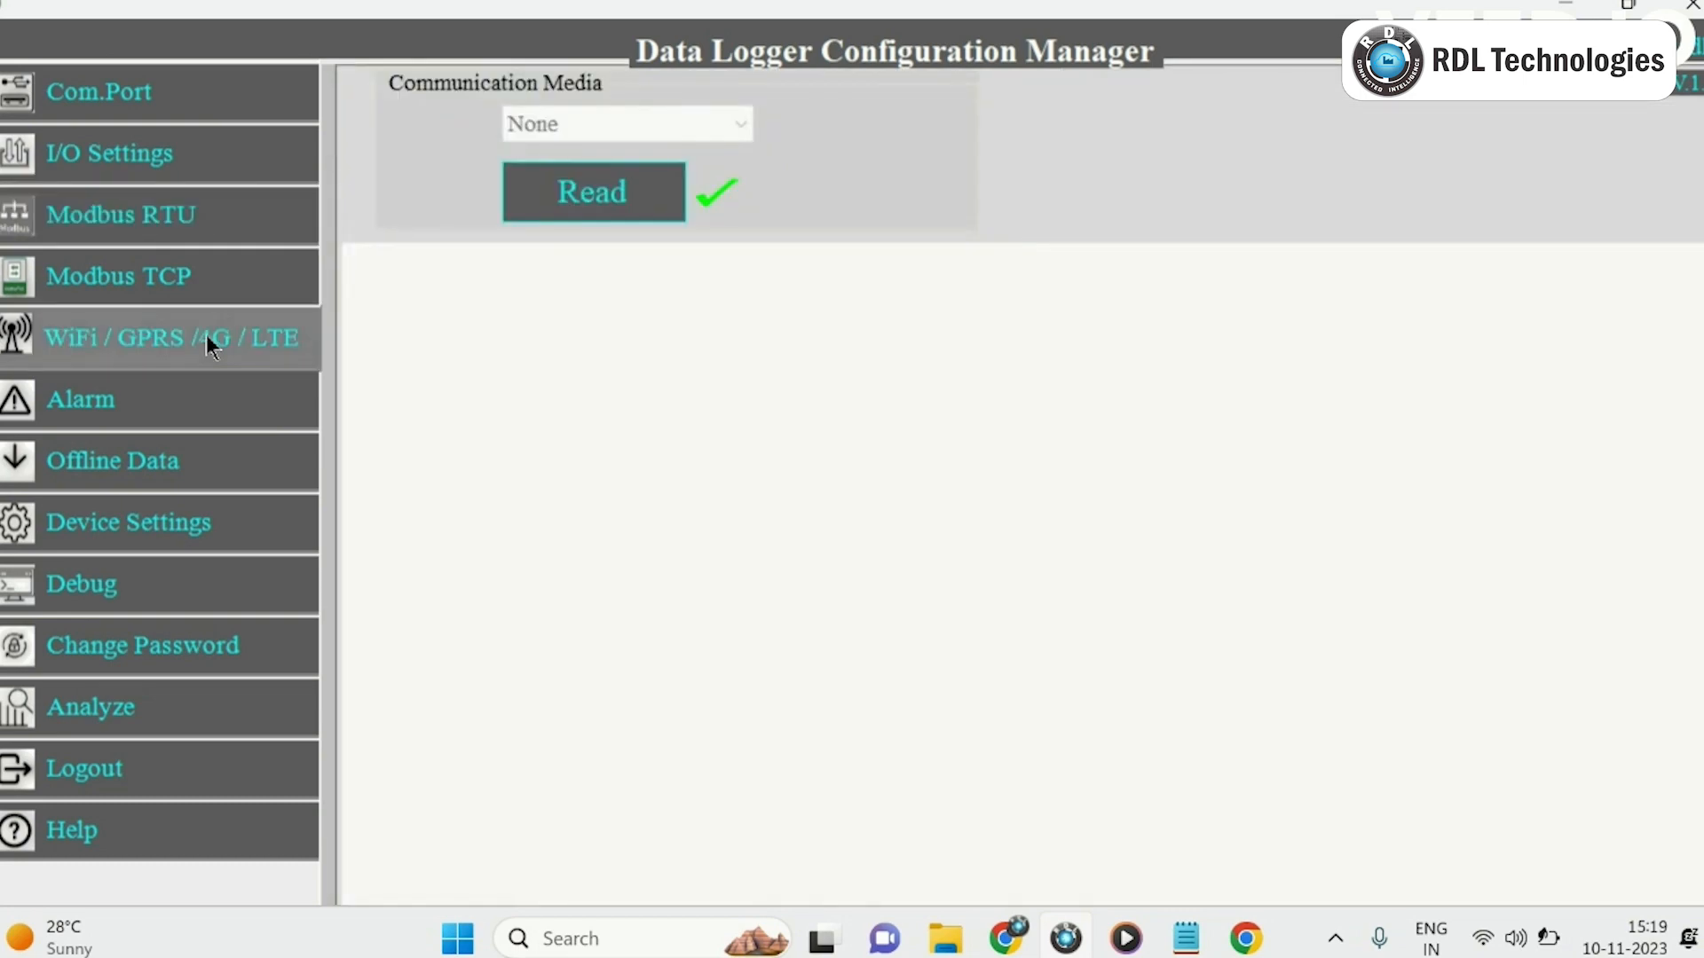
left_click(593, 192)
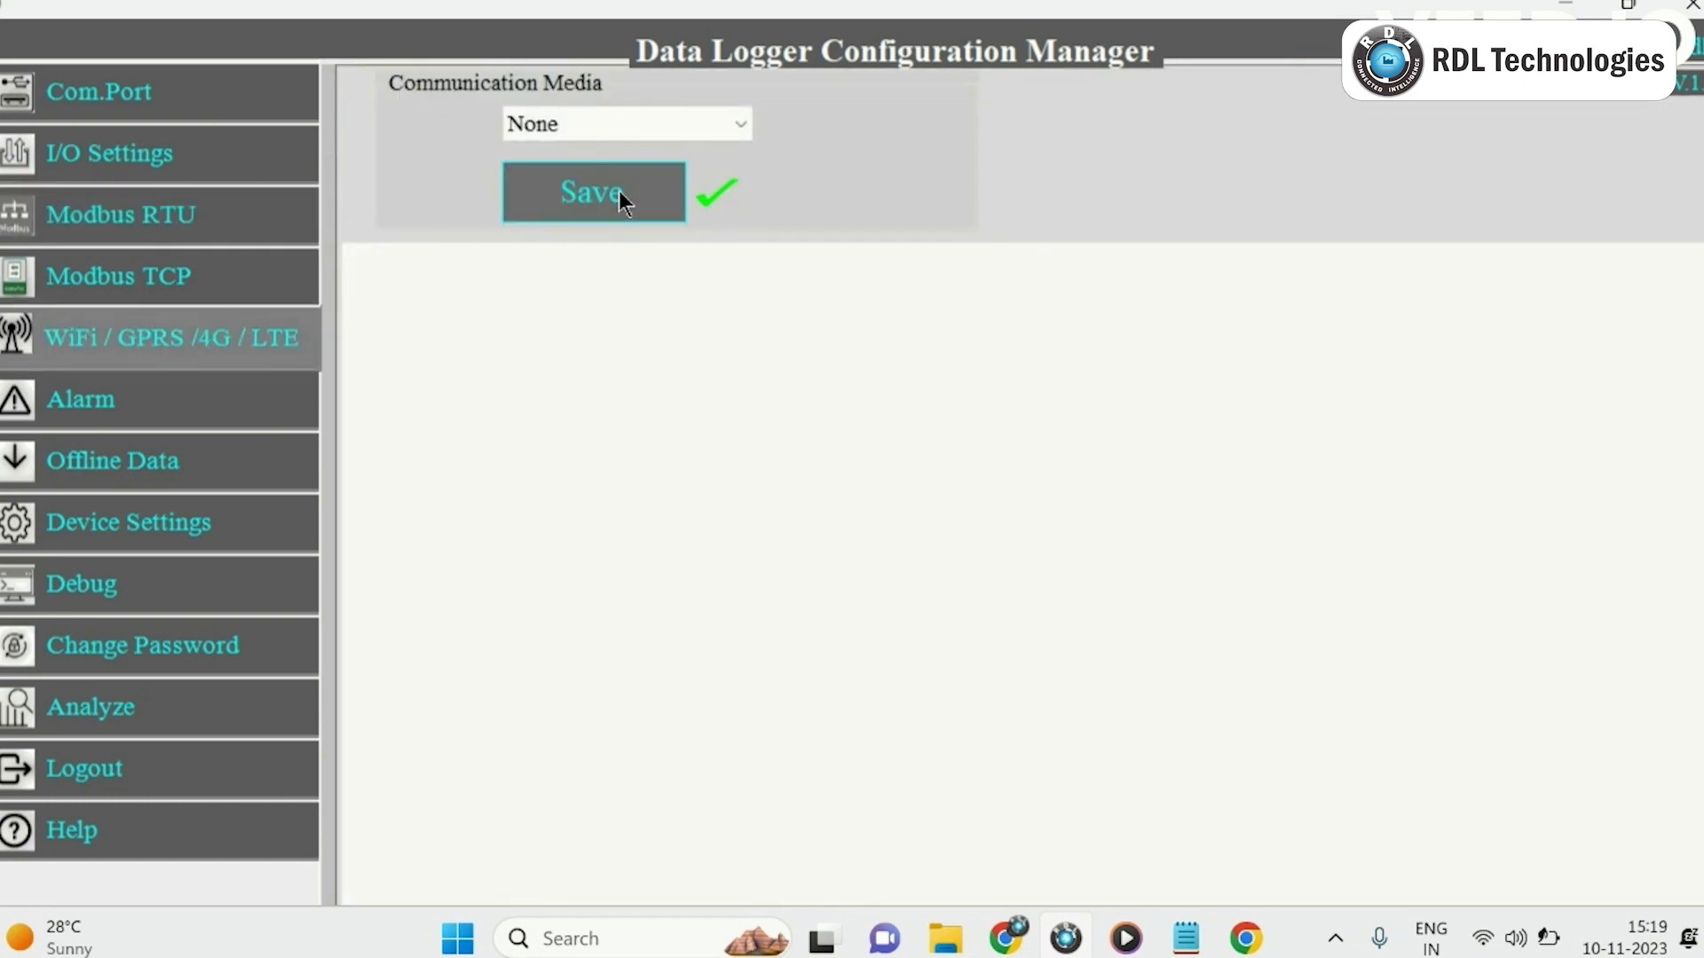
left_click(625, 125)
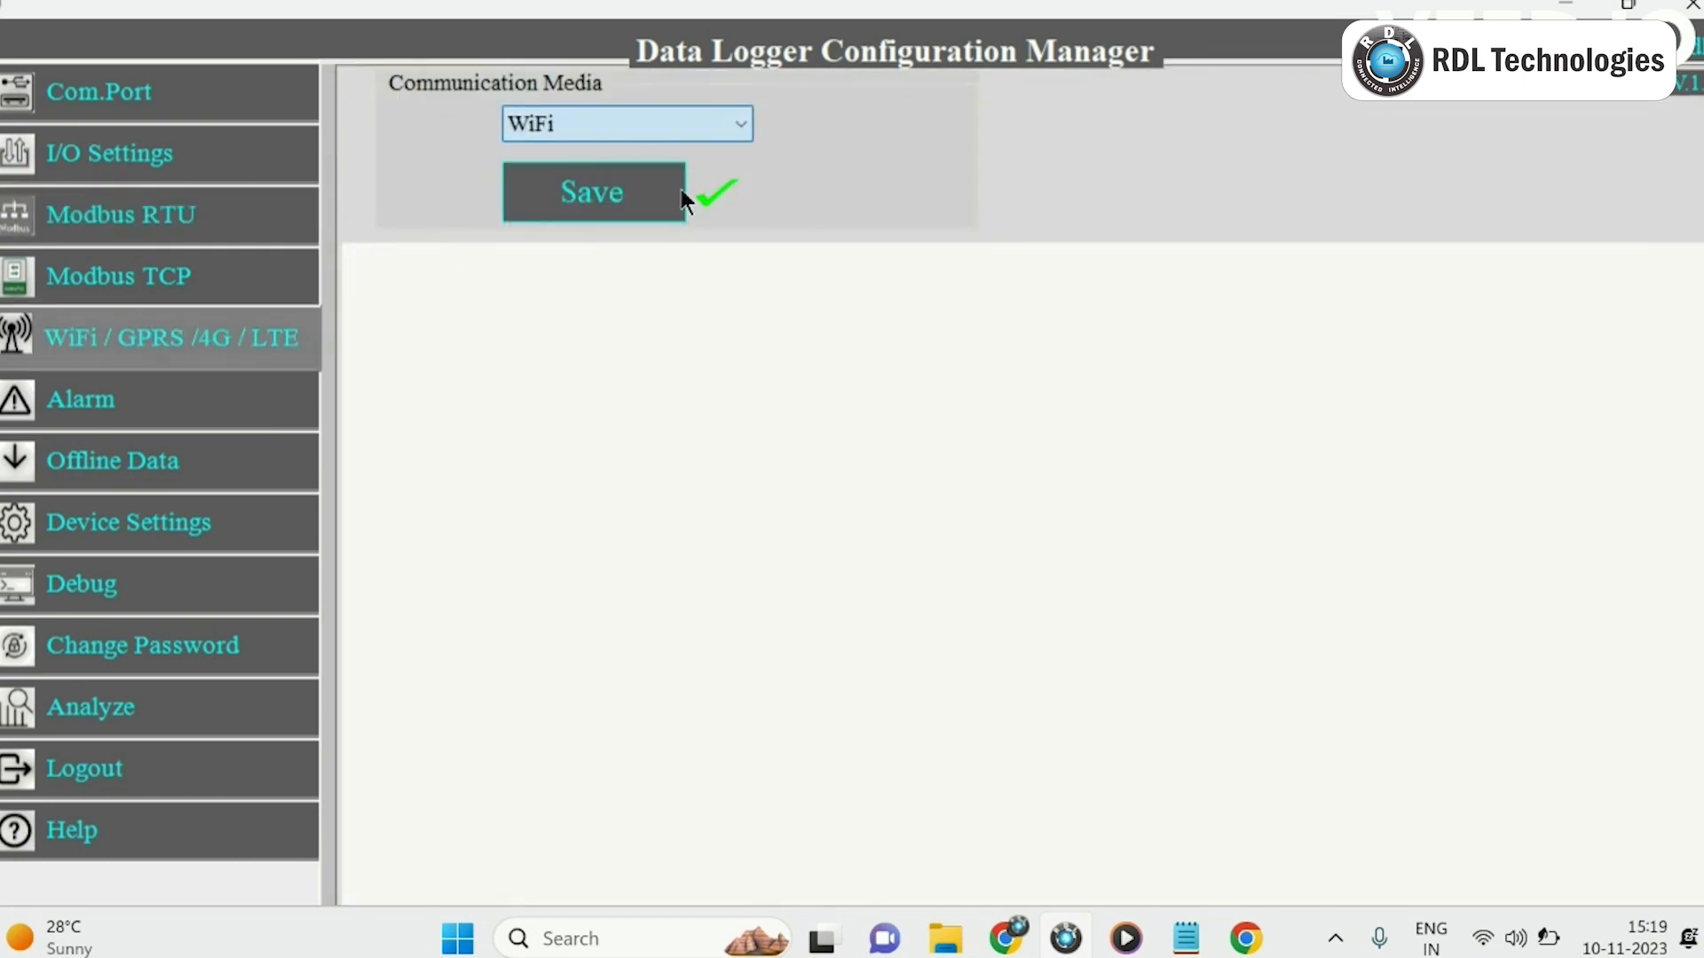
left_click(592, 192)
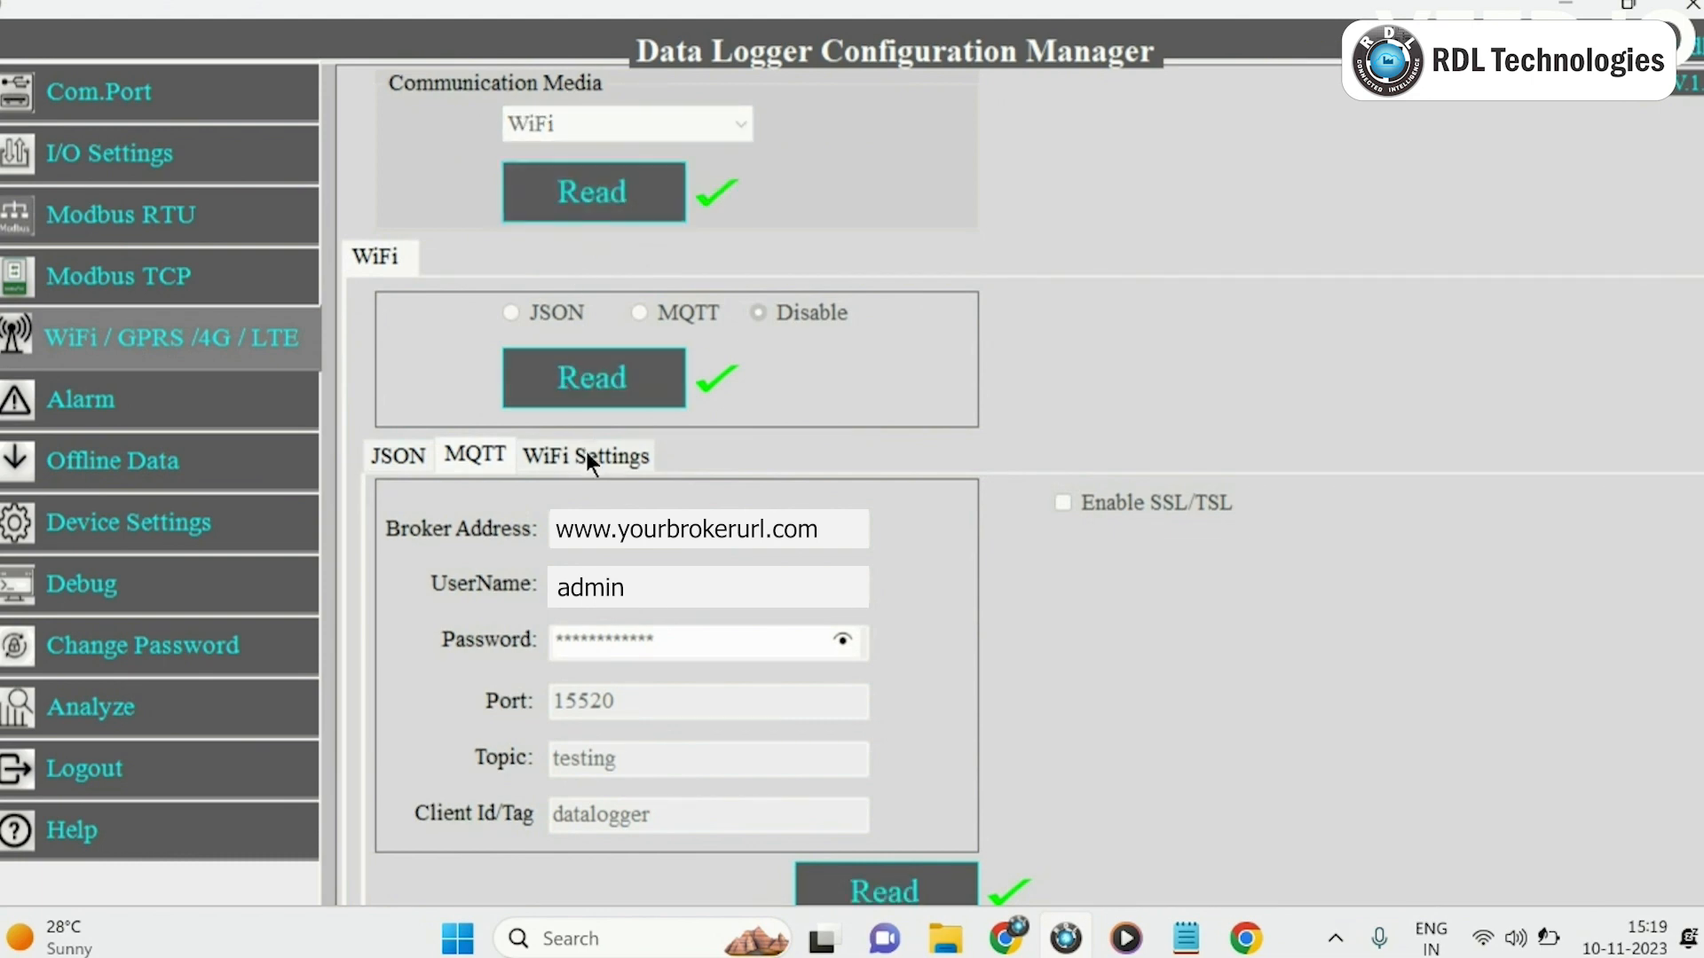
Check the WiFi access point settings and save MQTT as the WiFi publishing protocol
left_click(586, 454)
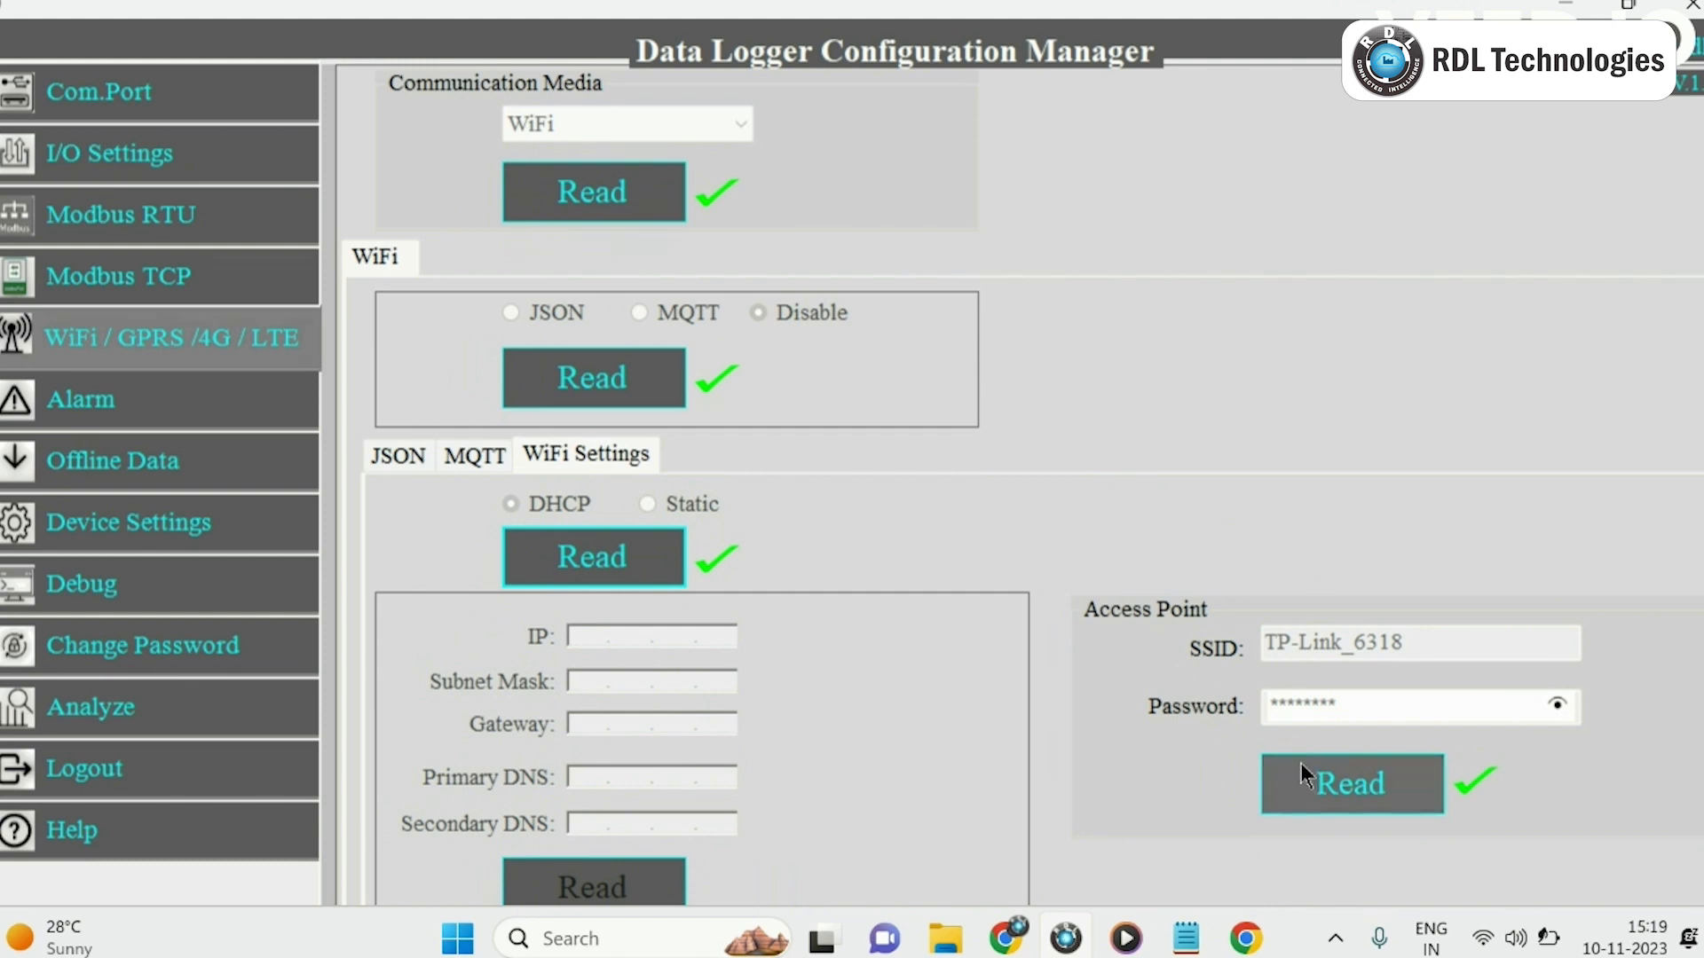
left_click(1352, 785)
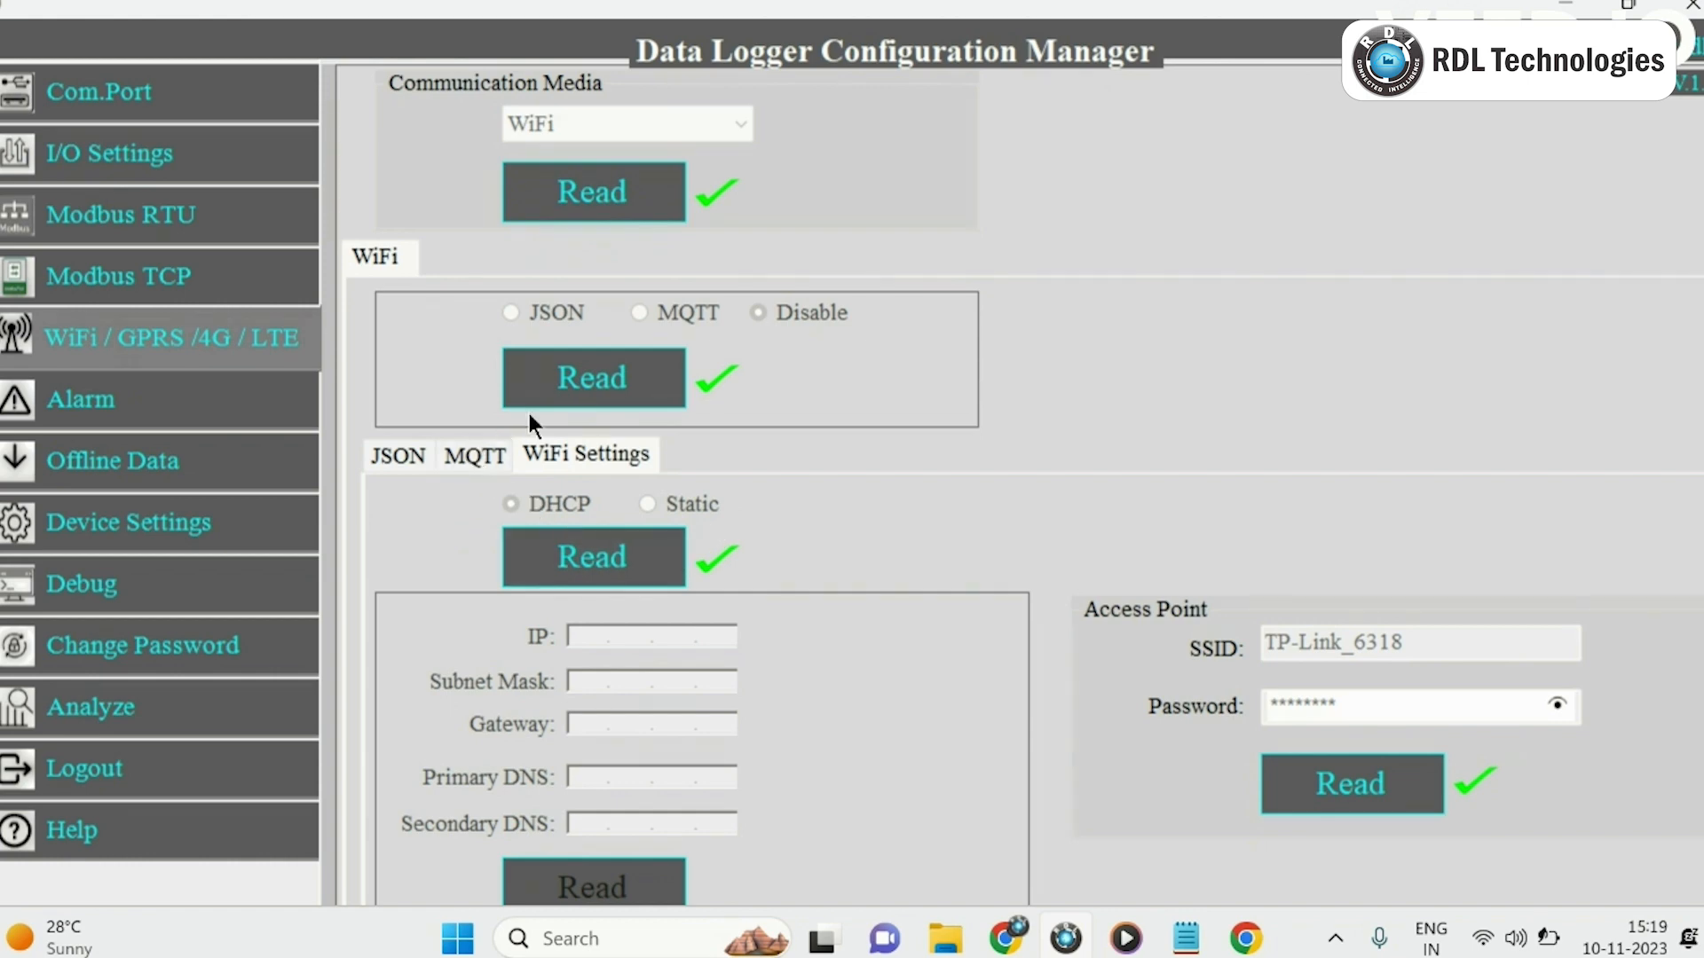
left_click(593, 378)
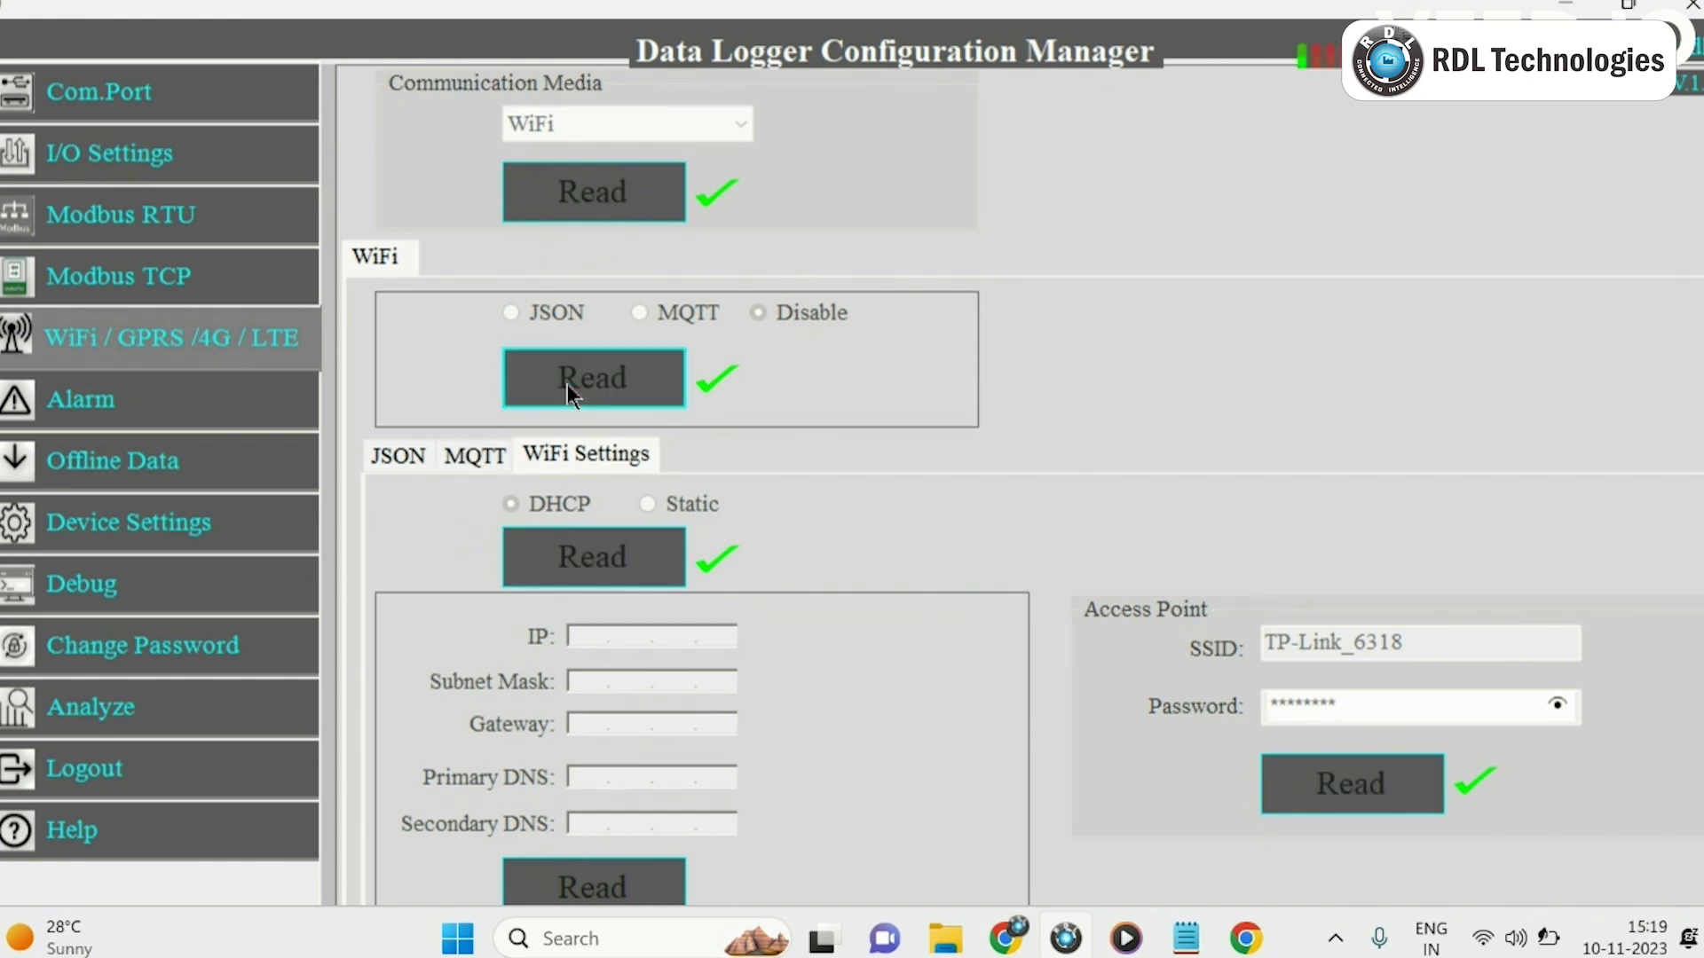
left_click(638, 313)
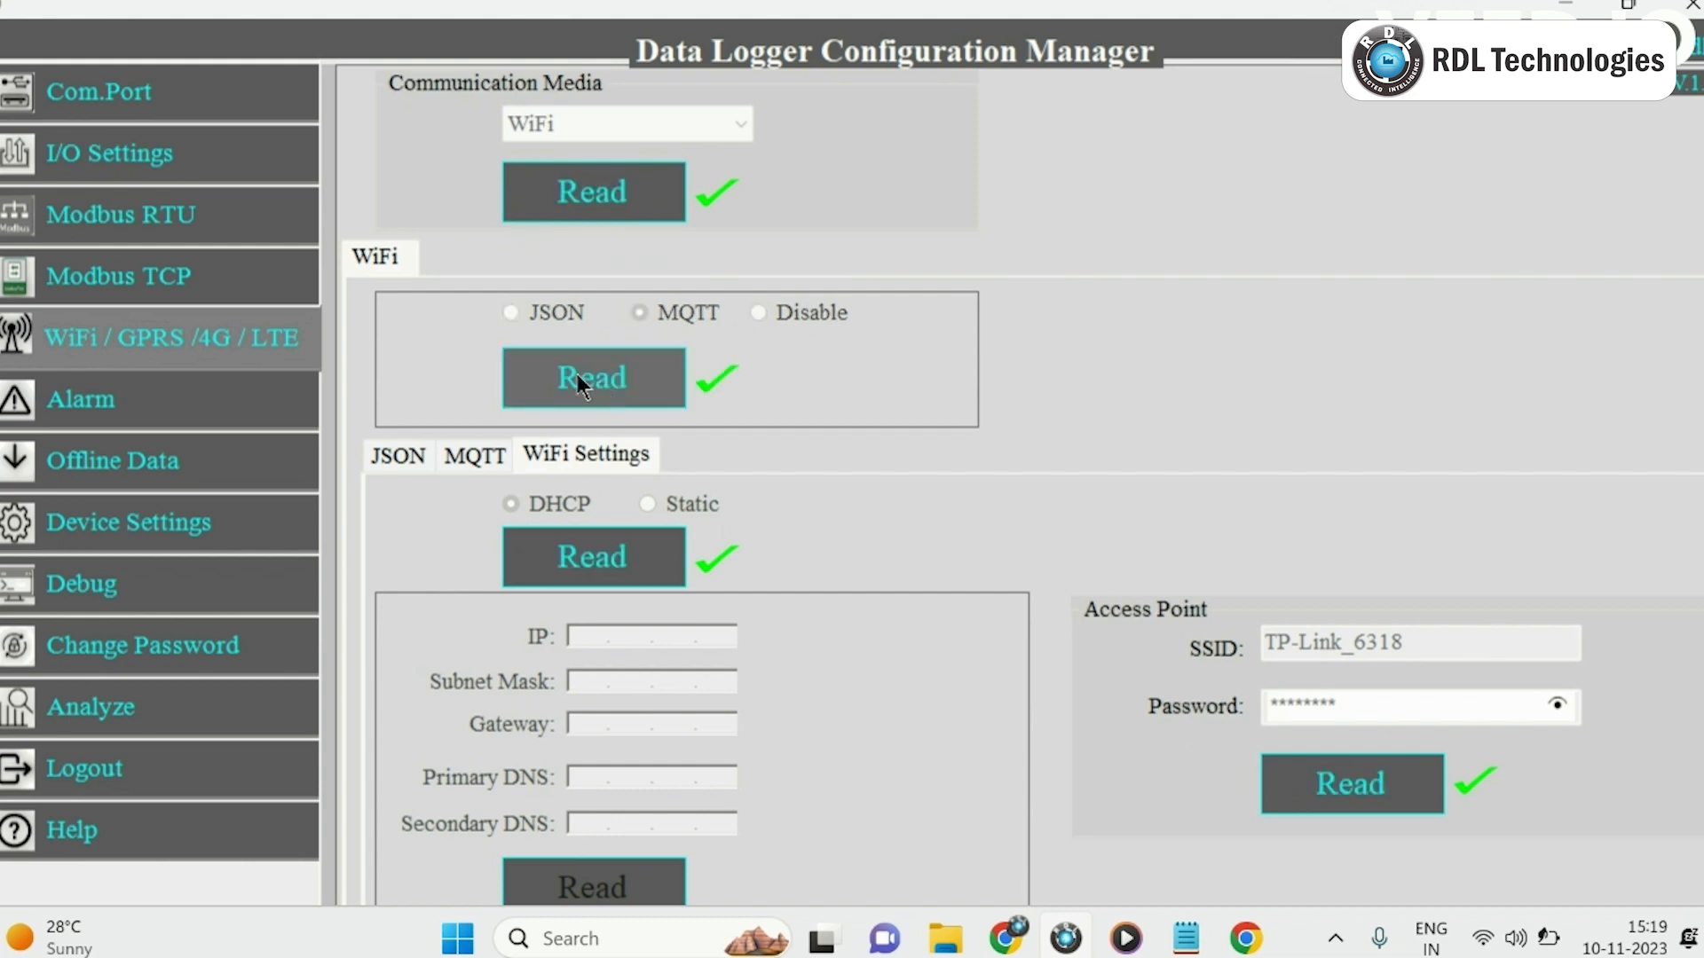
Review the MQTT broker details for publishing to CloudMQTT
left_click(474, 454)
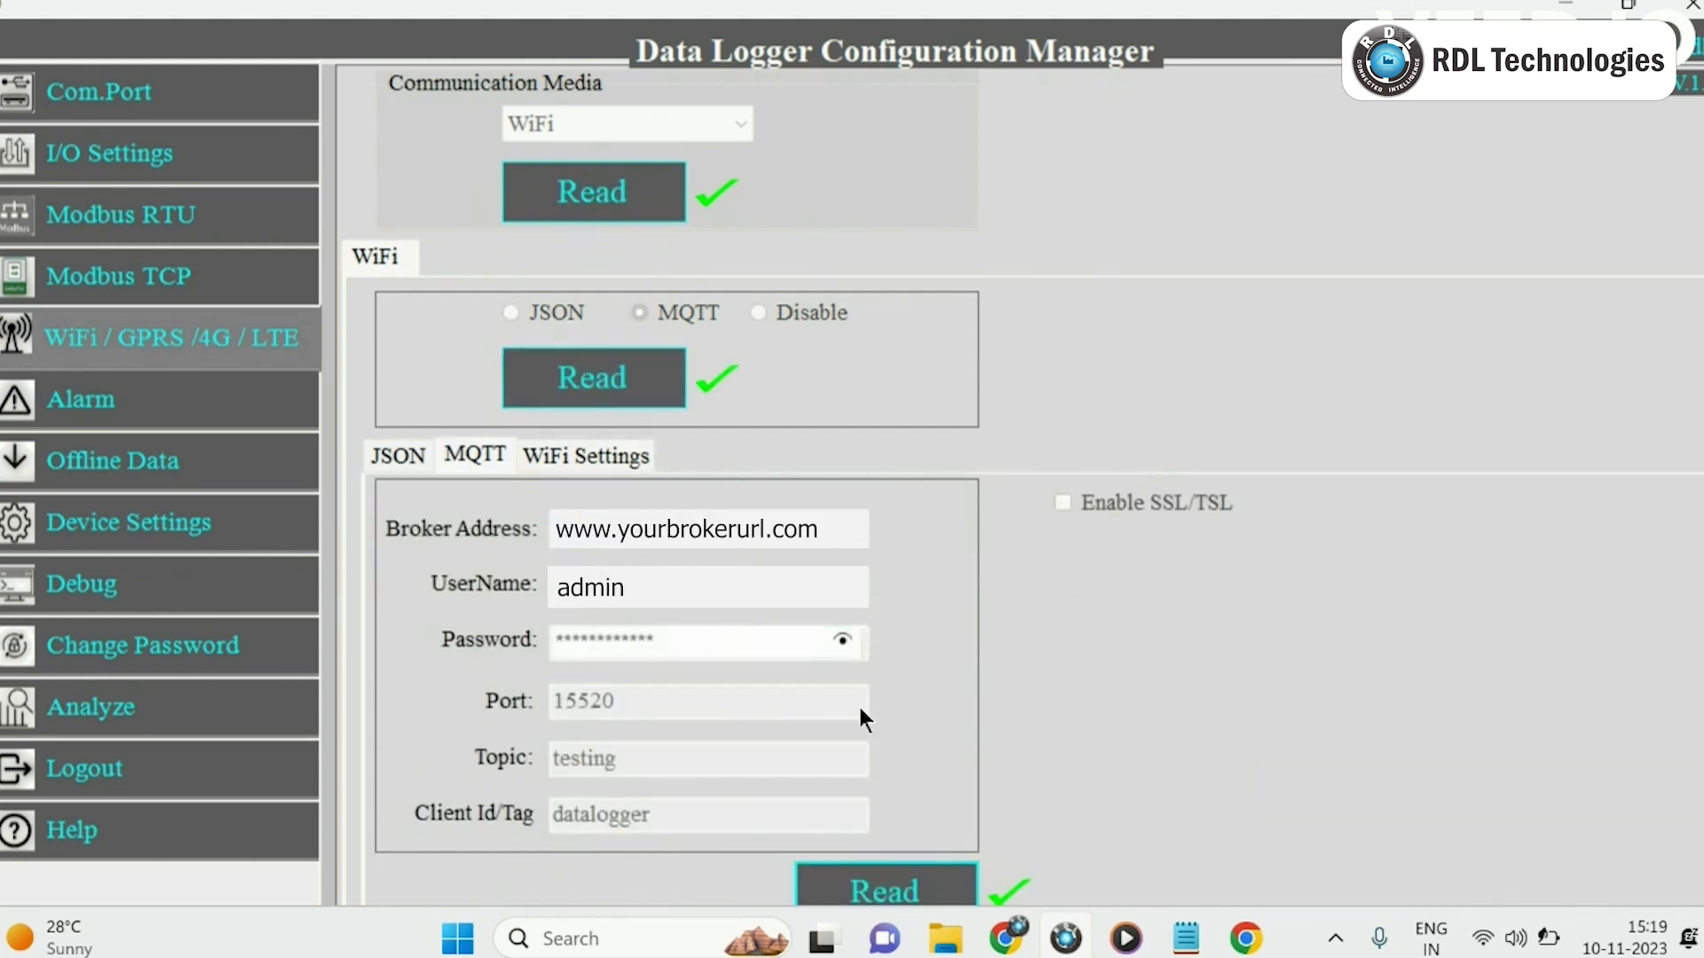
left_click(885, 890)
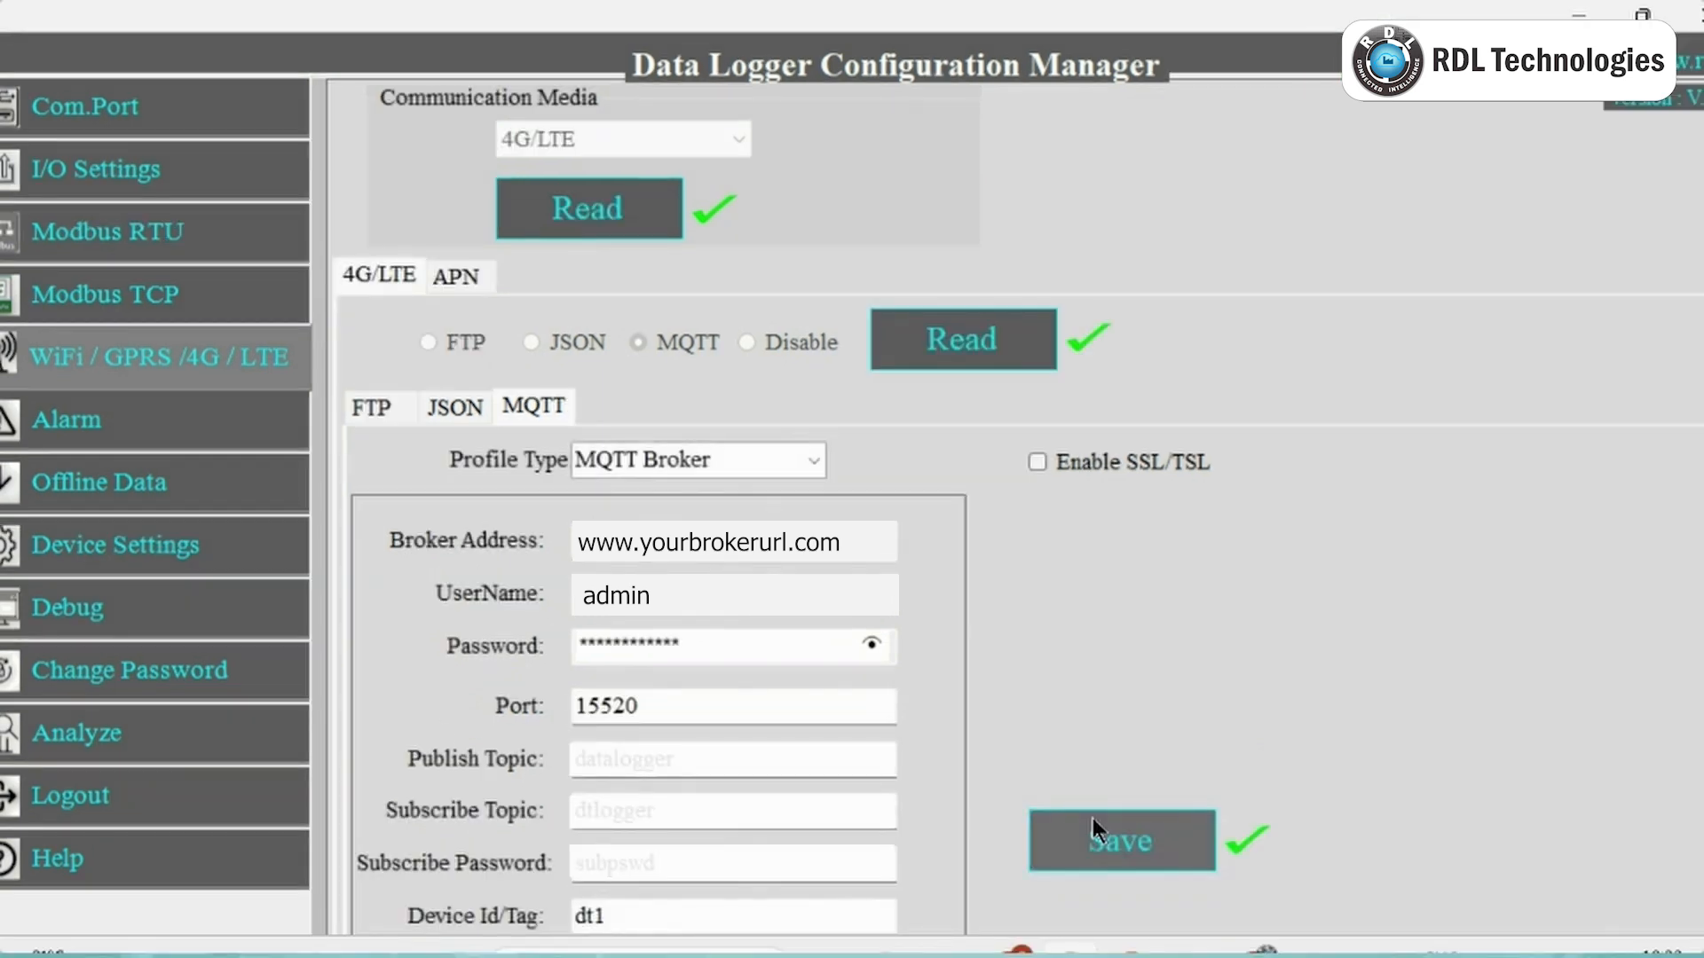
mouse_move(904, 866)
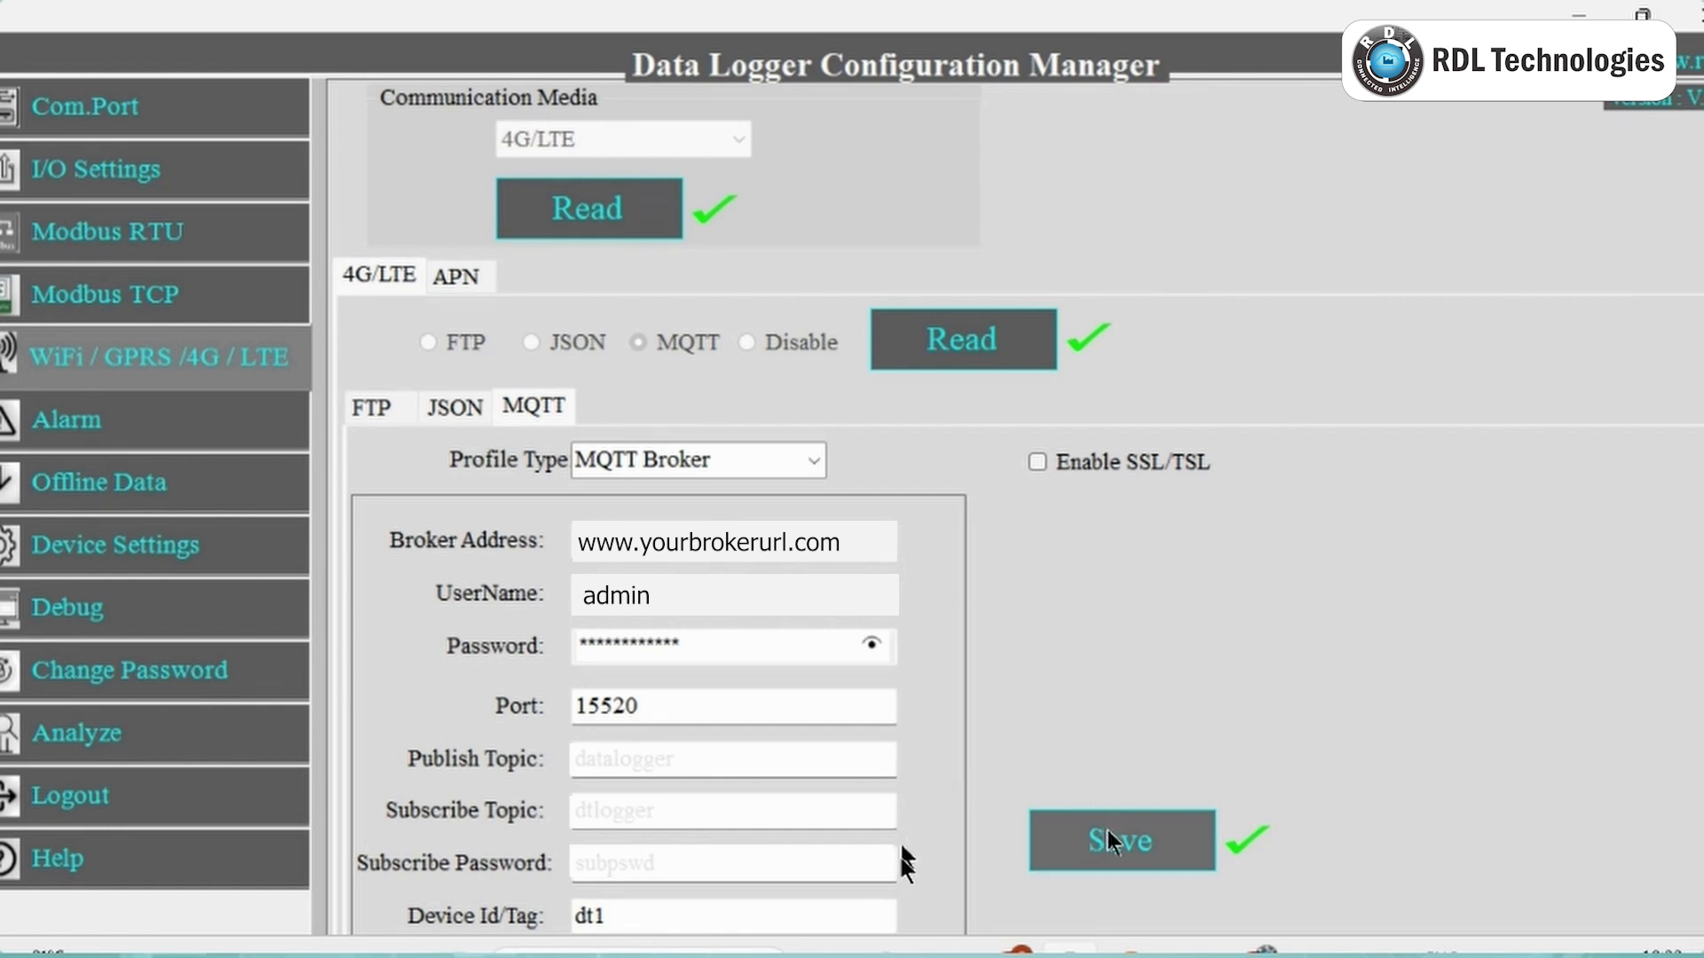
Save the 4G/LTE MQTT broker profile and bring up the Analyze device monitor
left_click(1124, 841)
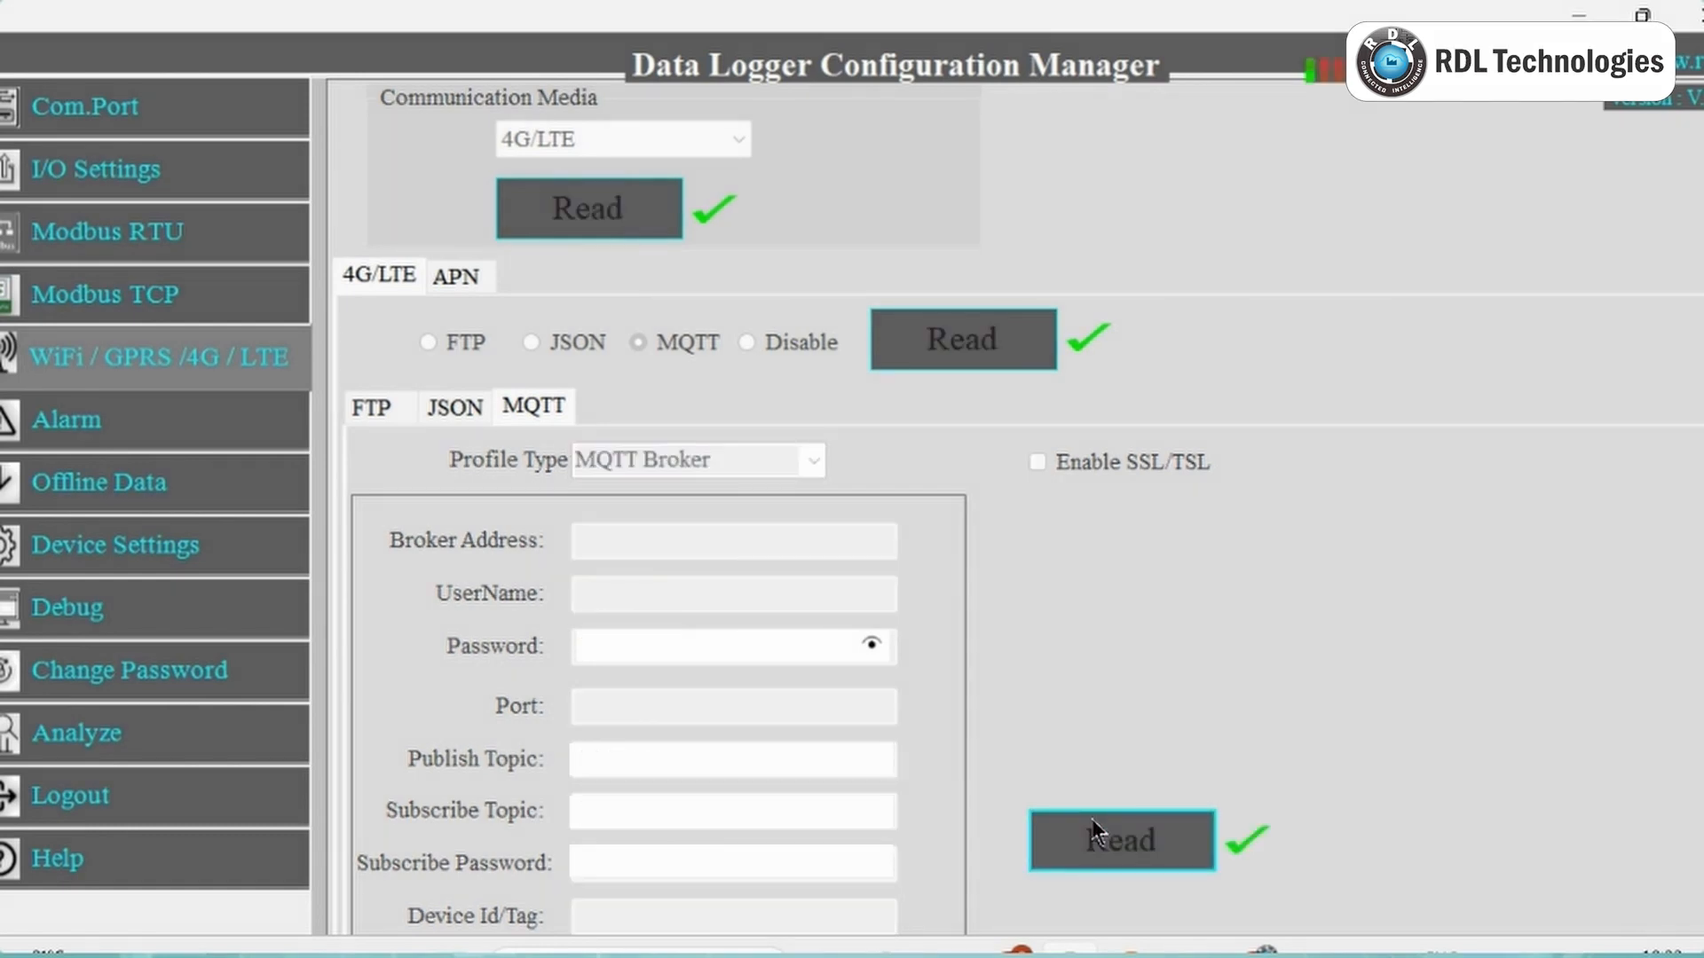
left_click(78, 733)
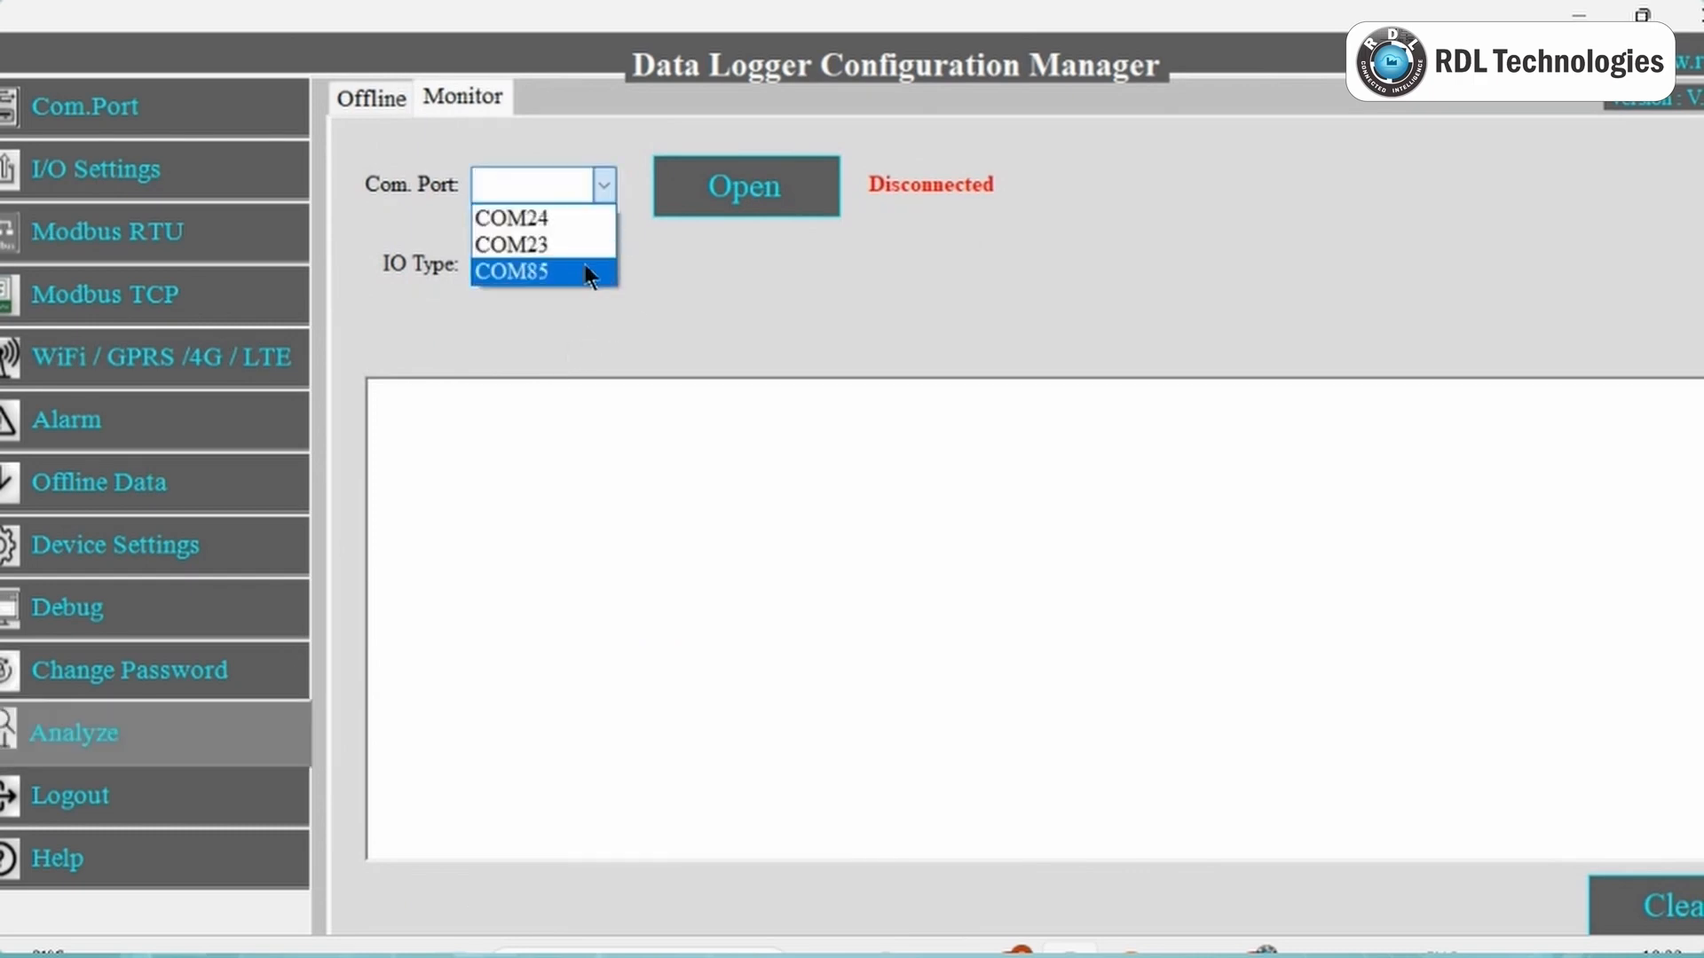
Connect the monitor to COM85 so the logger's output starts appearing
left_click(536, 270)
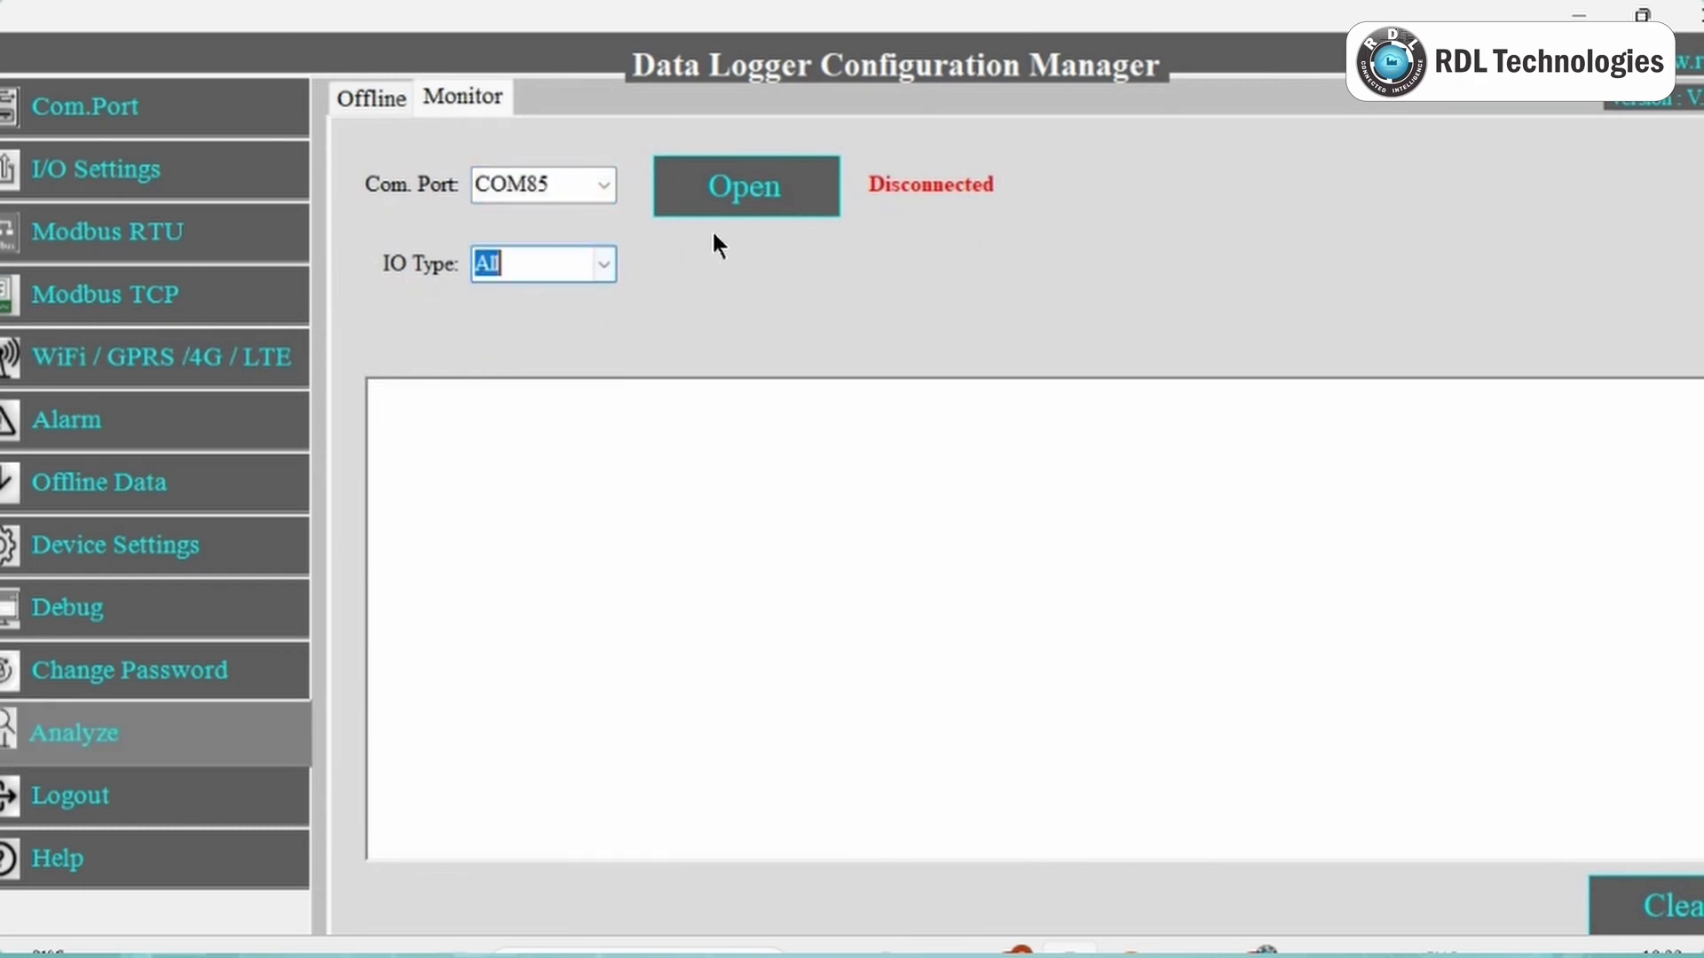
left_click(745, 187)
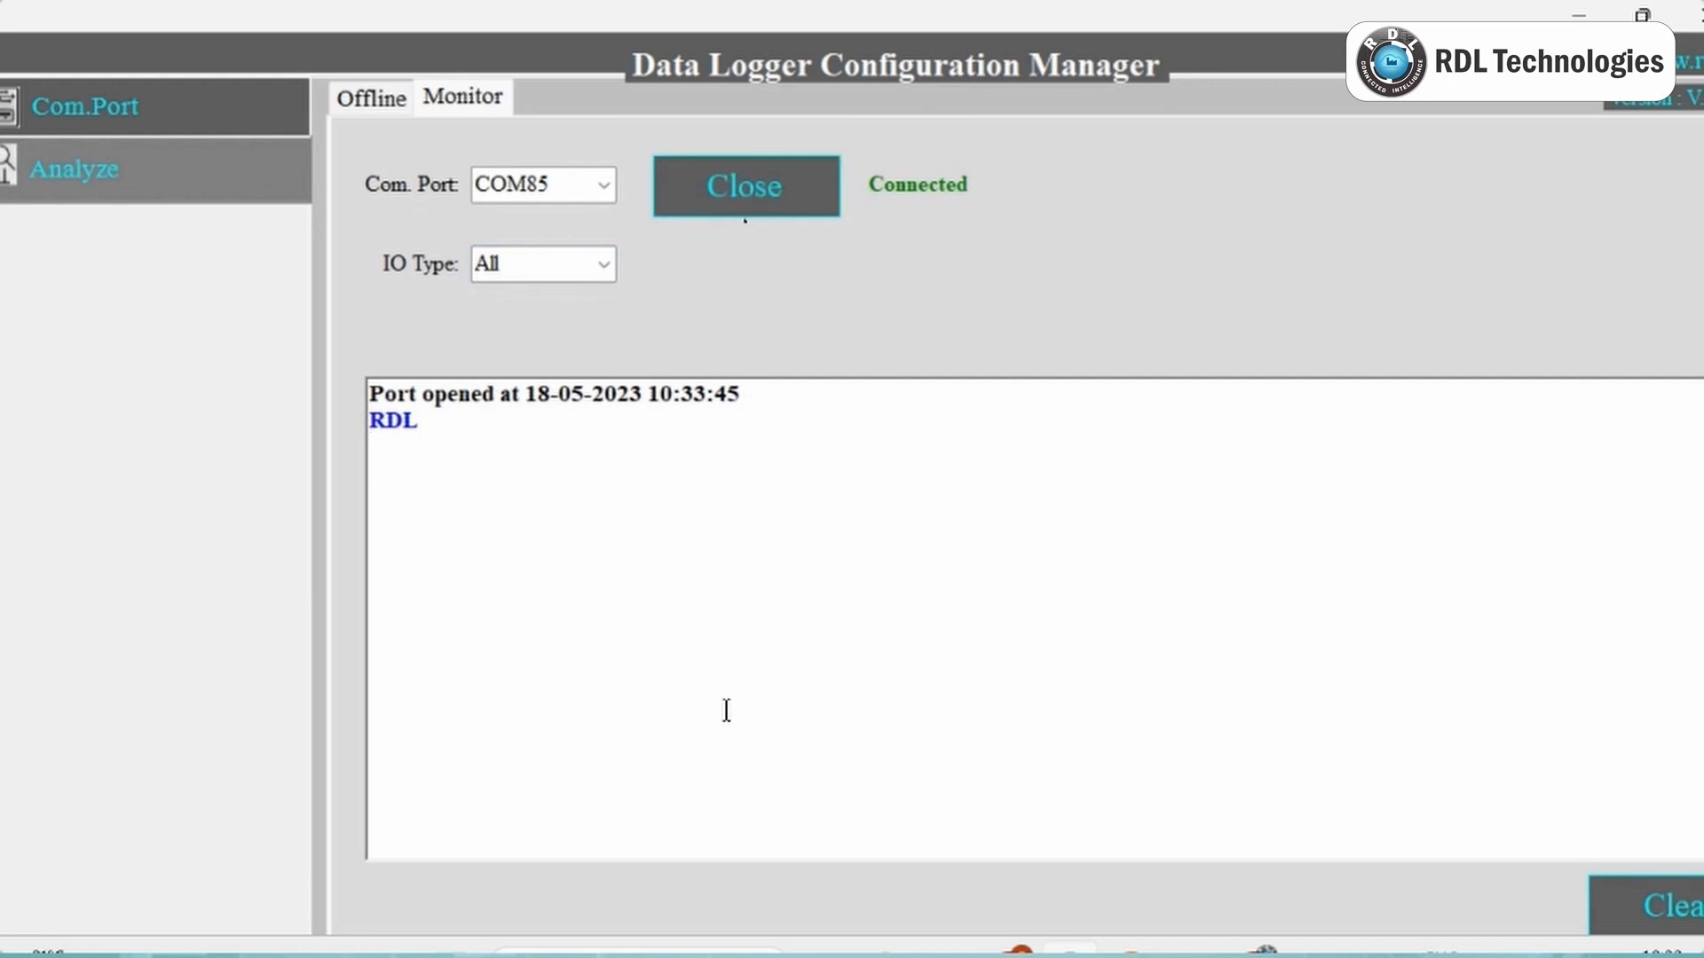
mouse_move(857, 681)
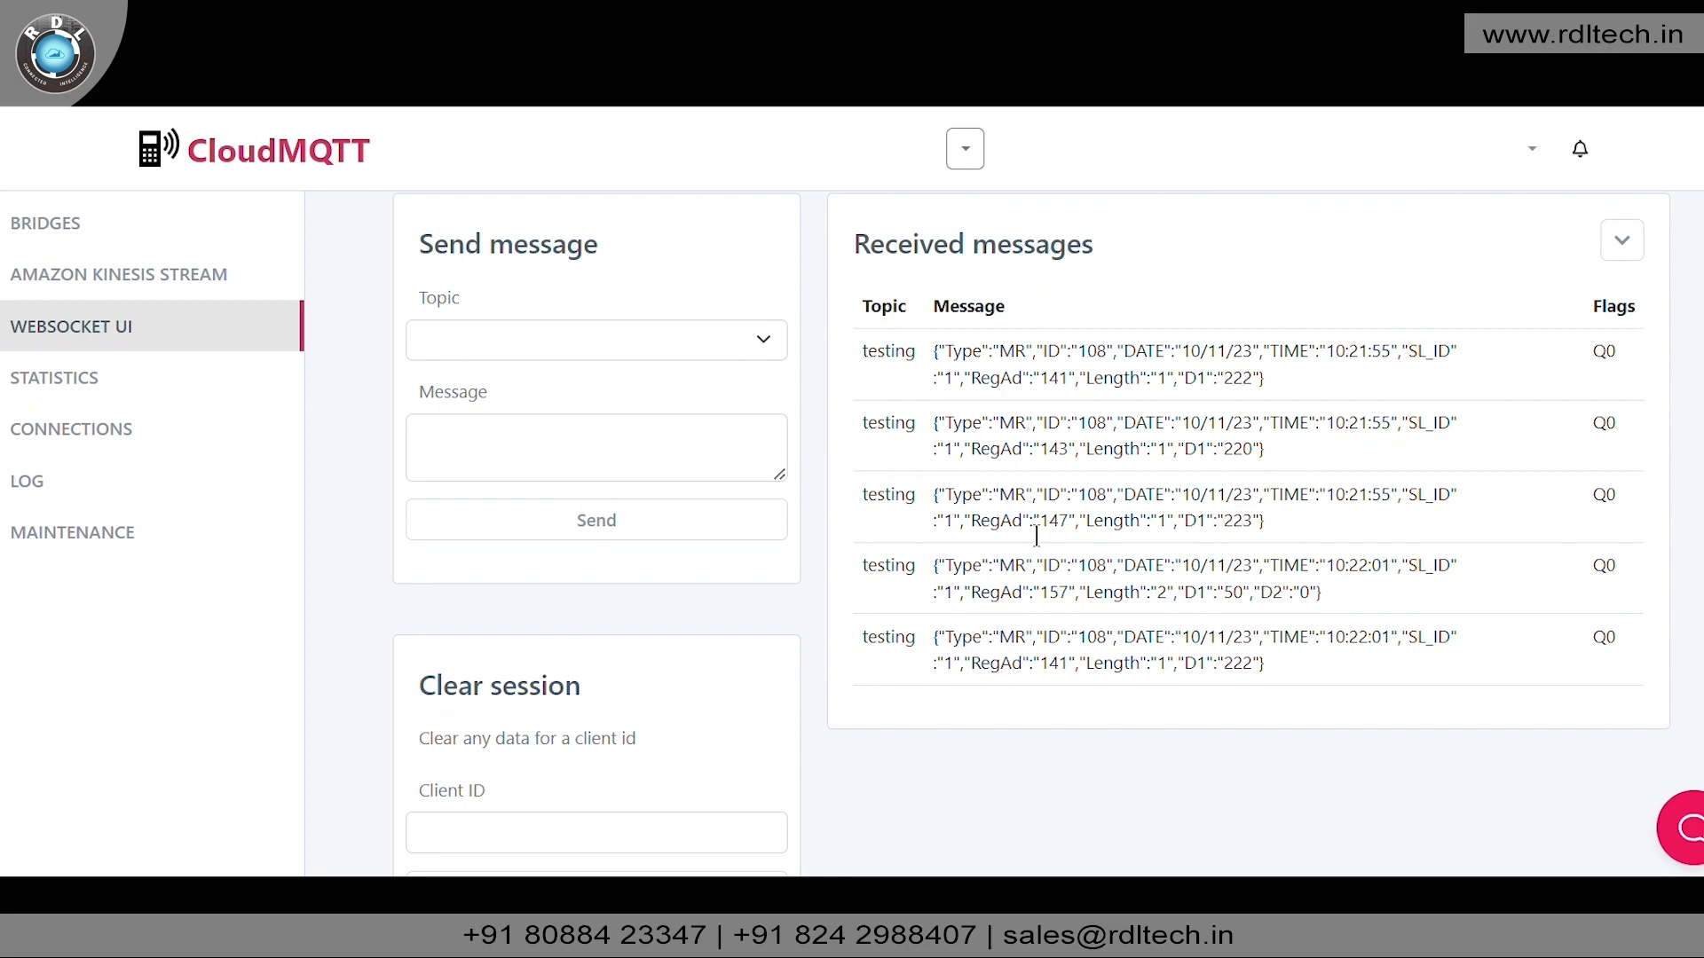
Scroll through the Received messages showing register readings arriving on topic 'testing'
scroll("down", 3)
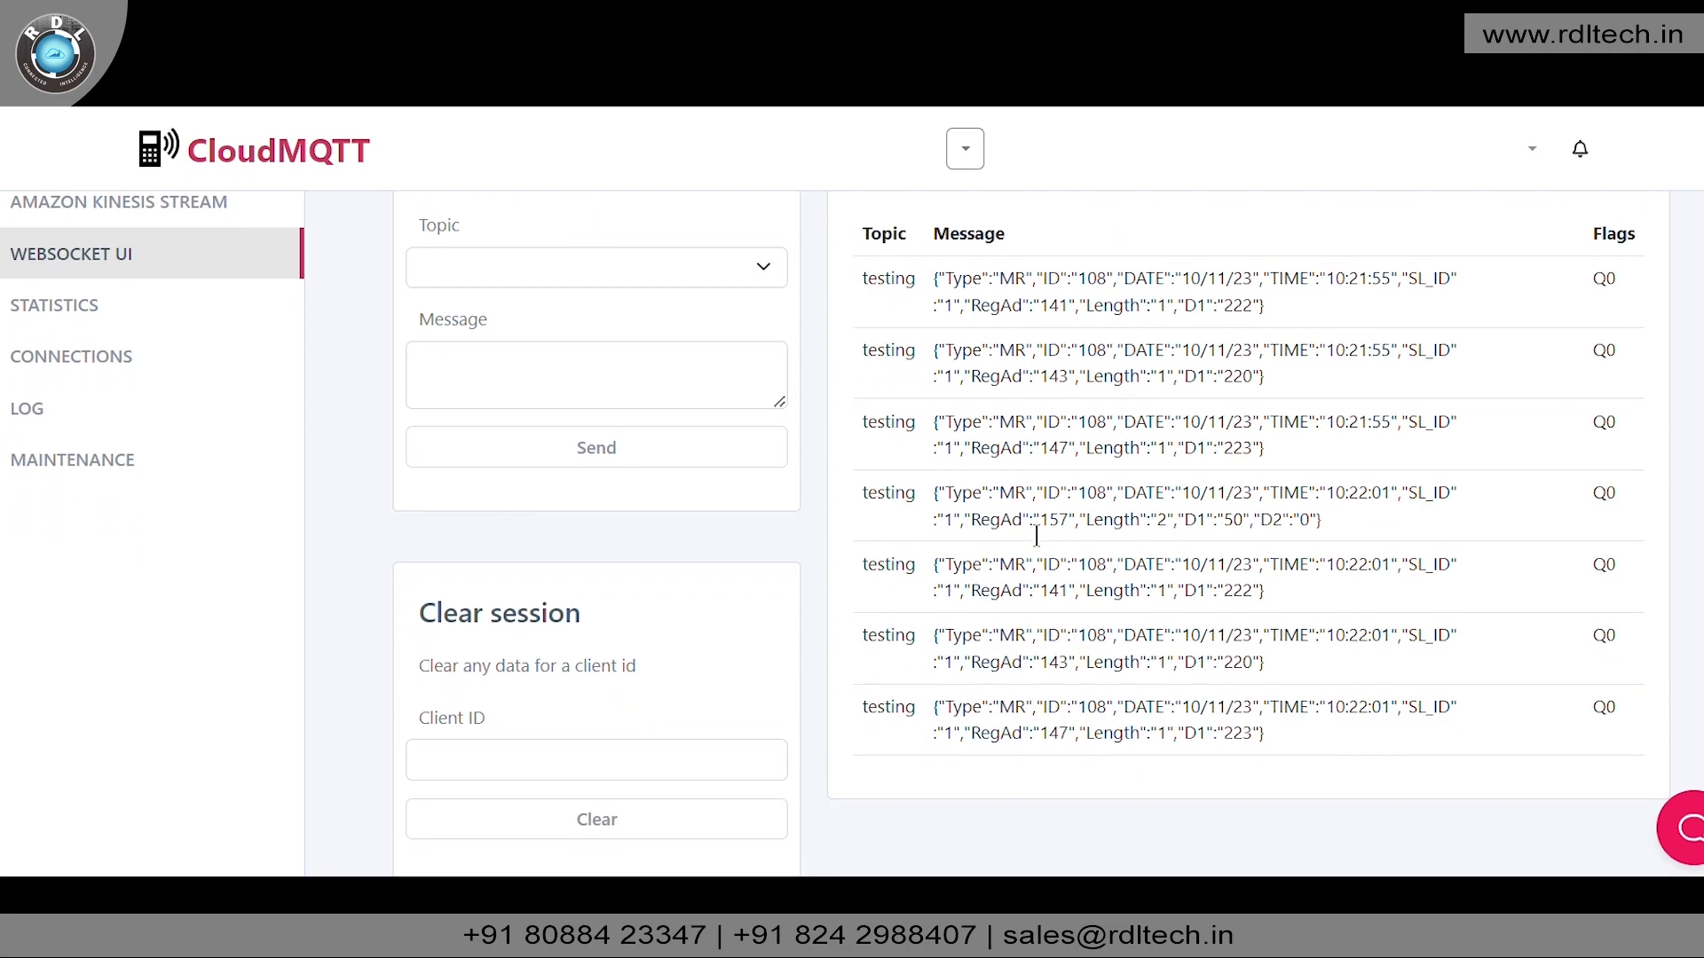
scroll("down", 3)
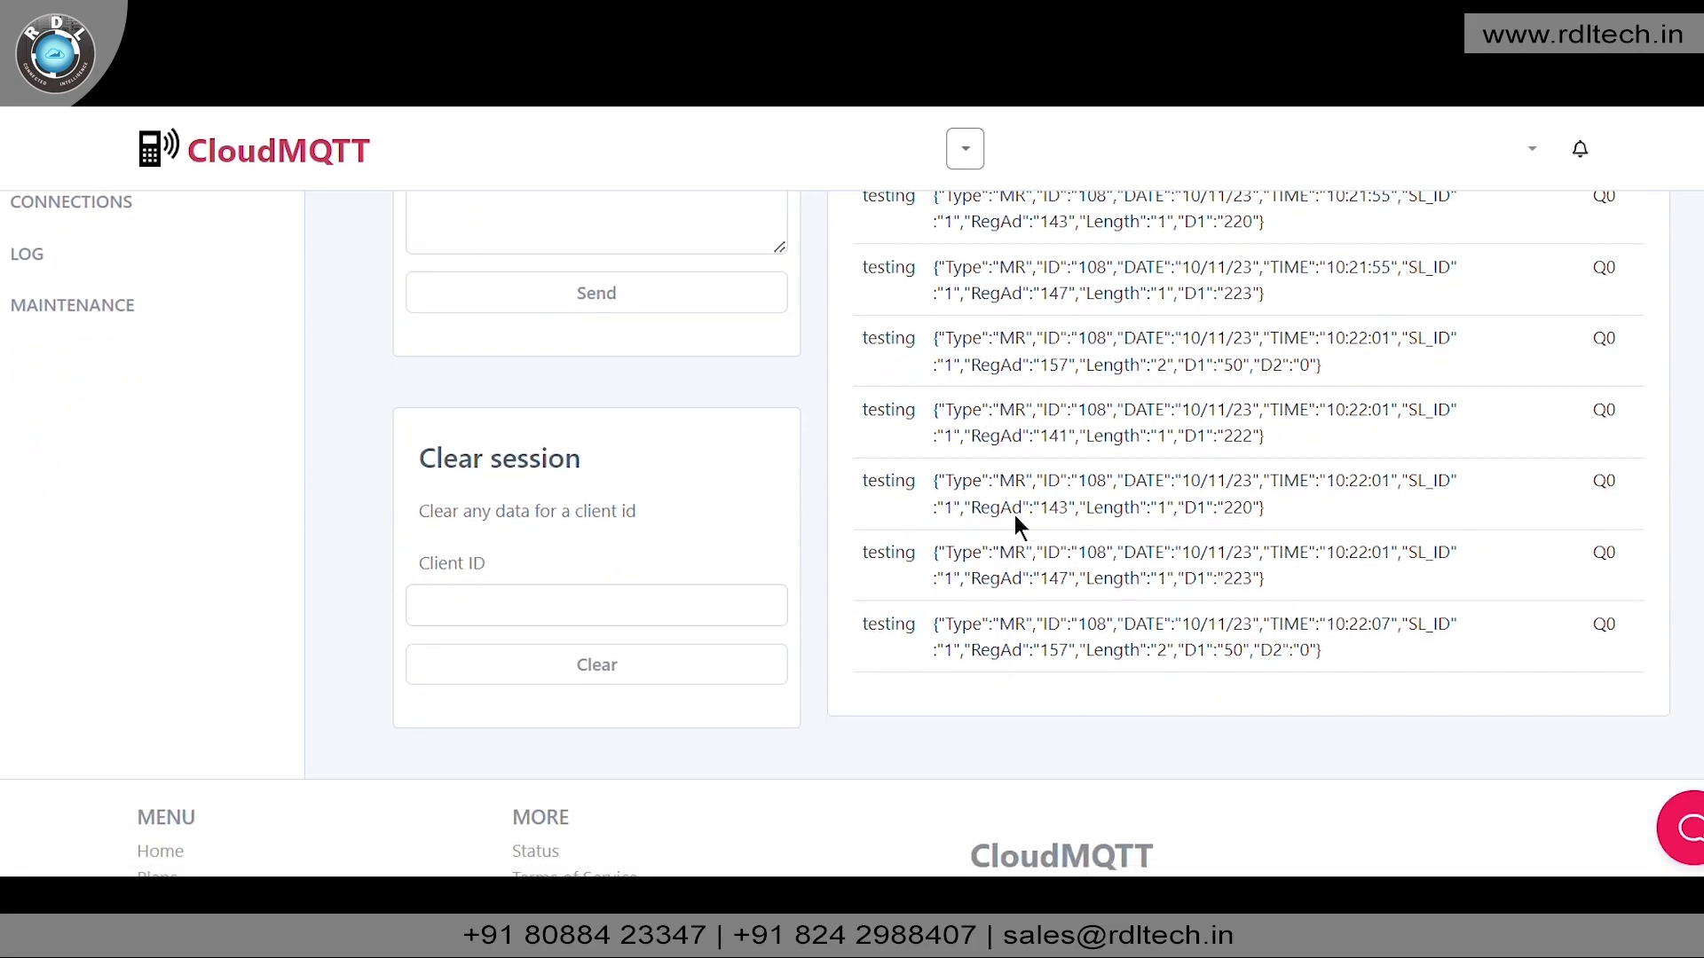
scroll("down", 3)
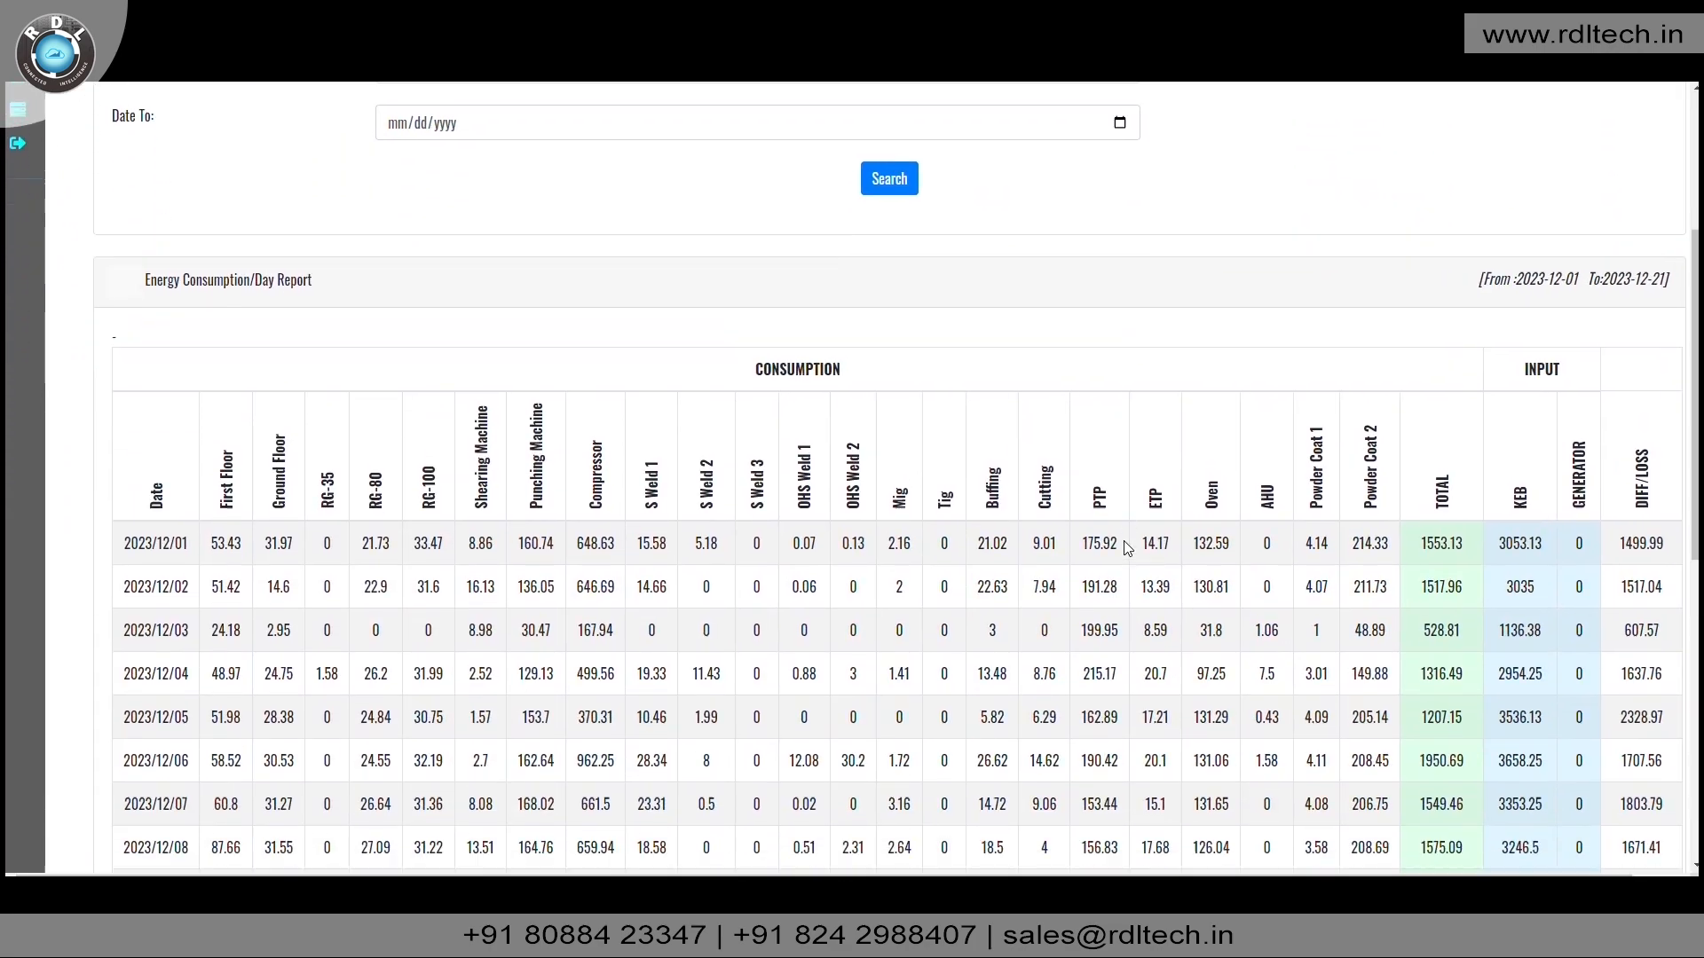
Scroll the 2023-12-01 to 12-21 day report table down to its TOTAL row and download options
scroll("down", 3)
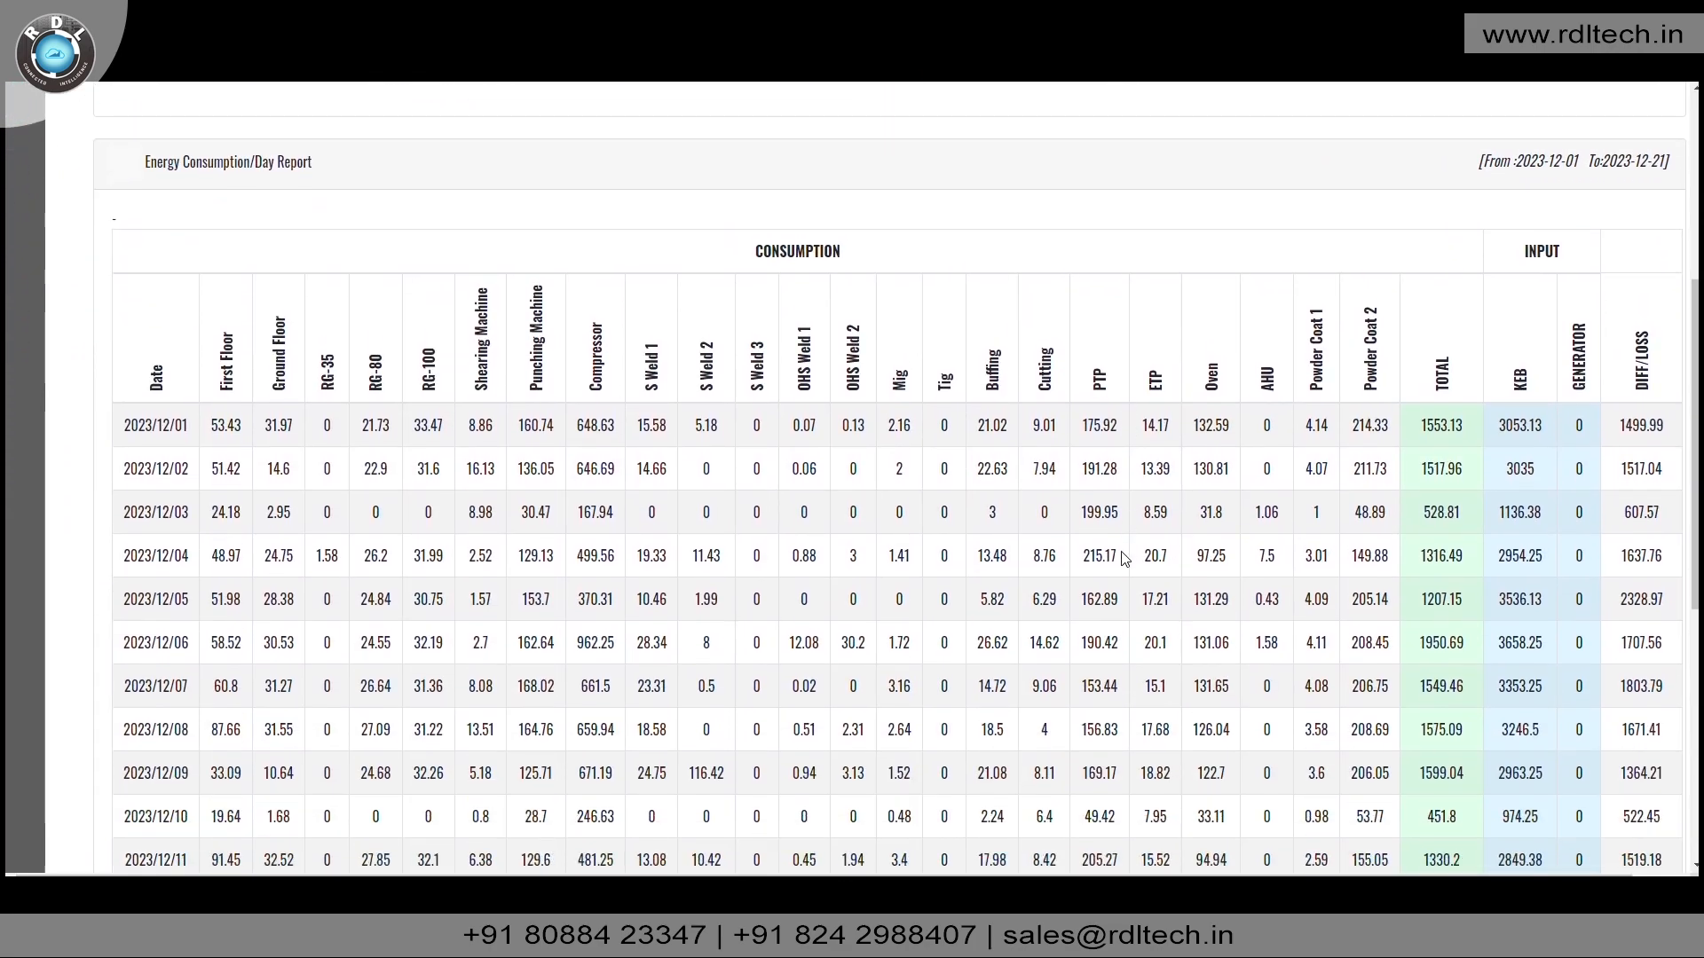
scroll("down", 3)
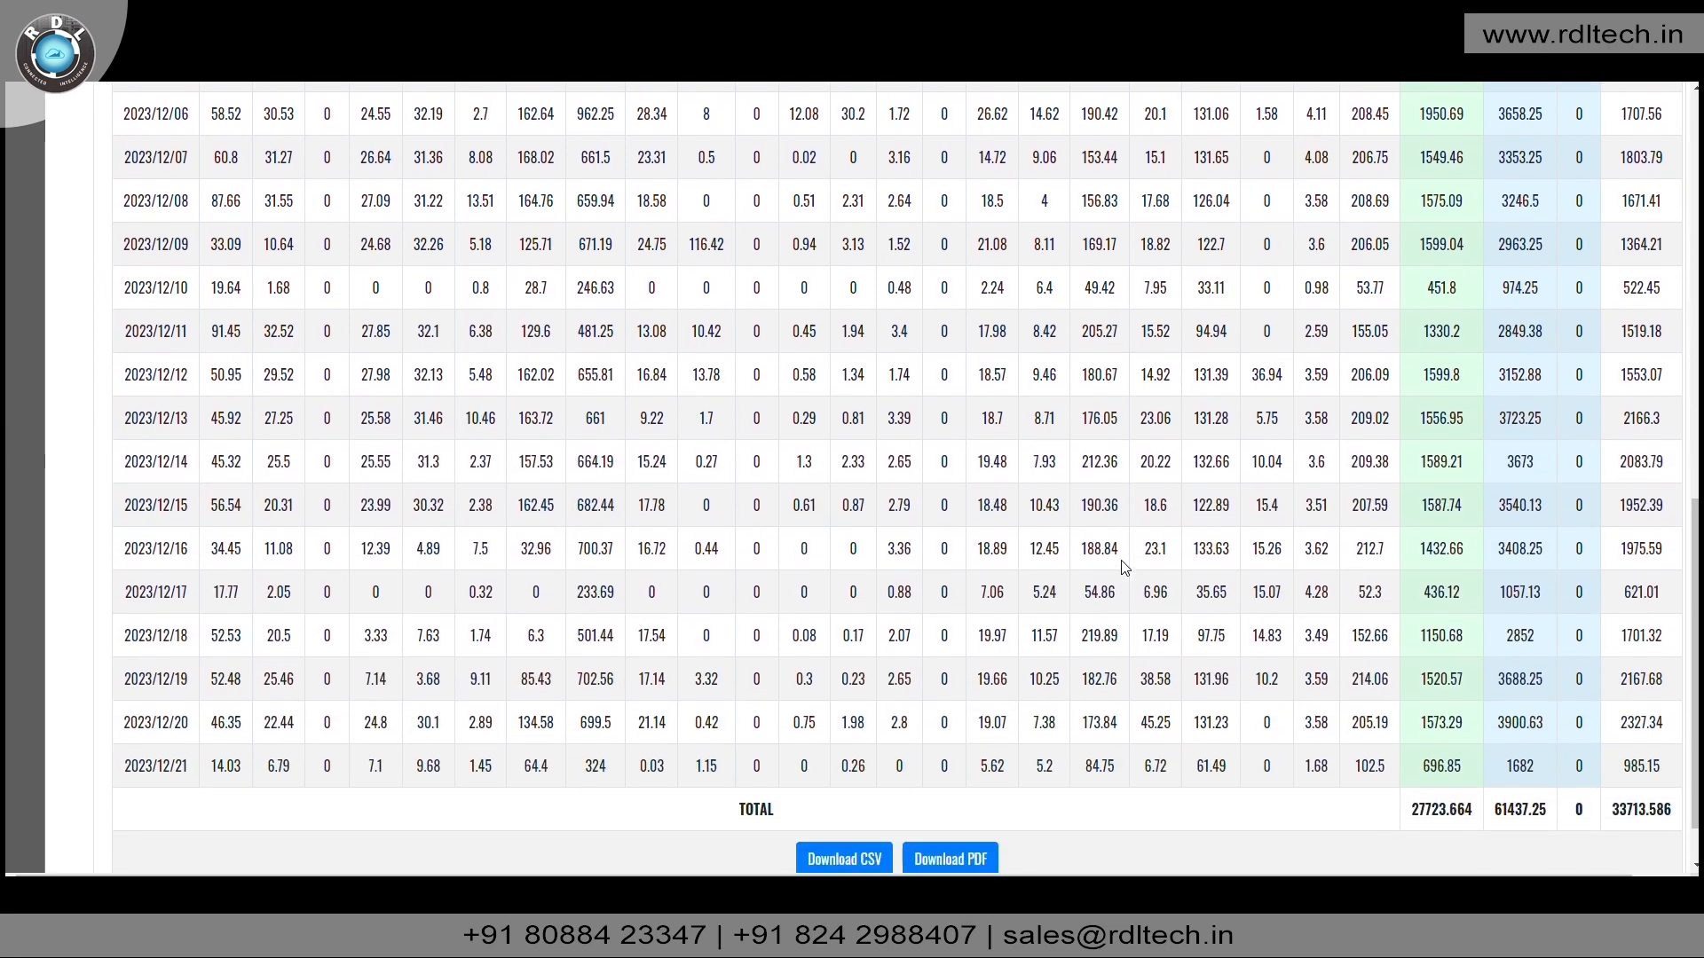
scroll("down", 3)
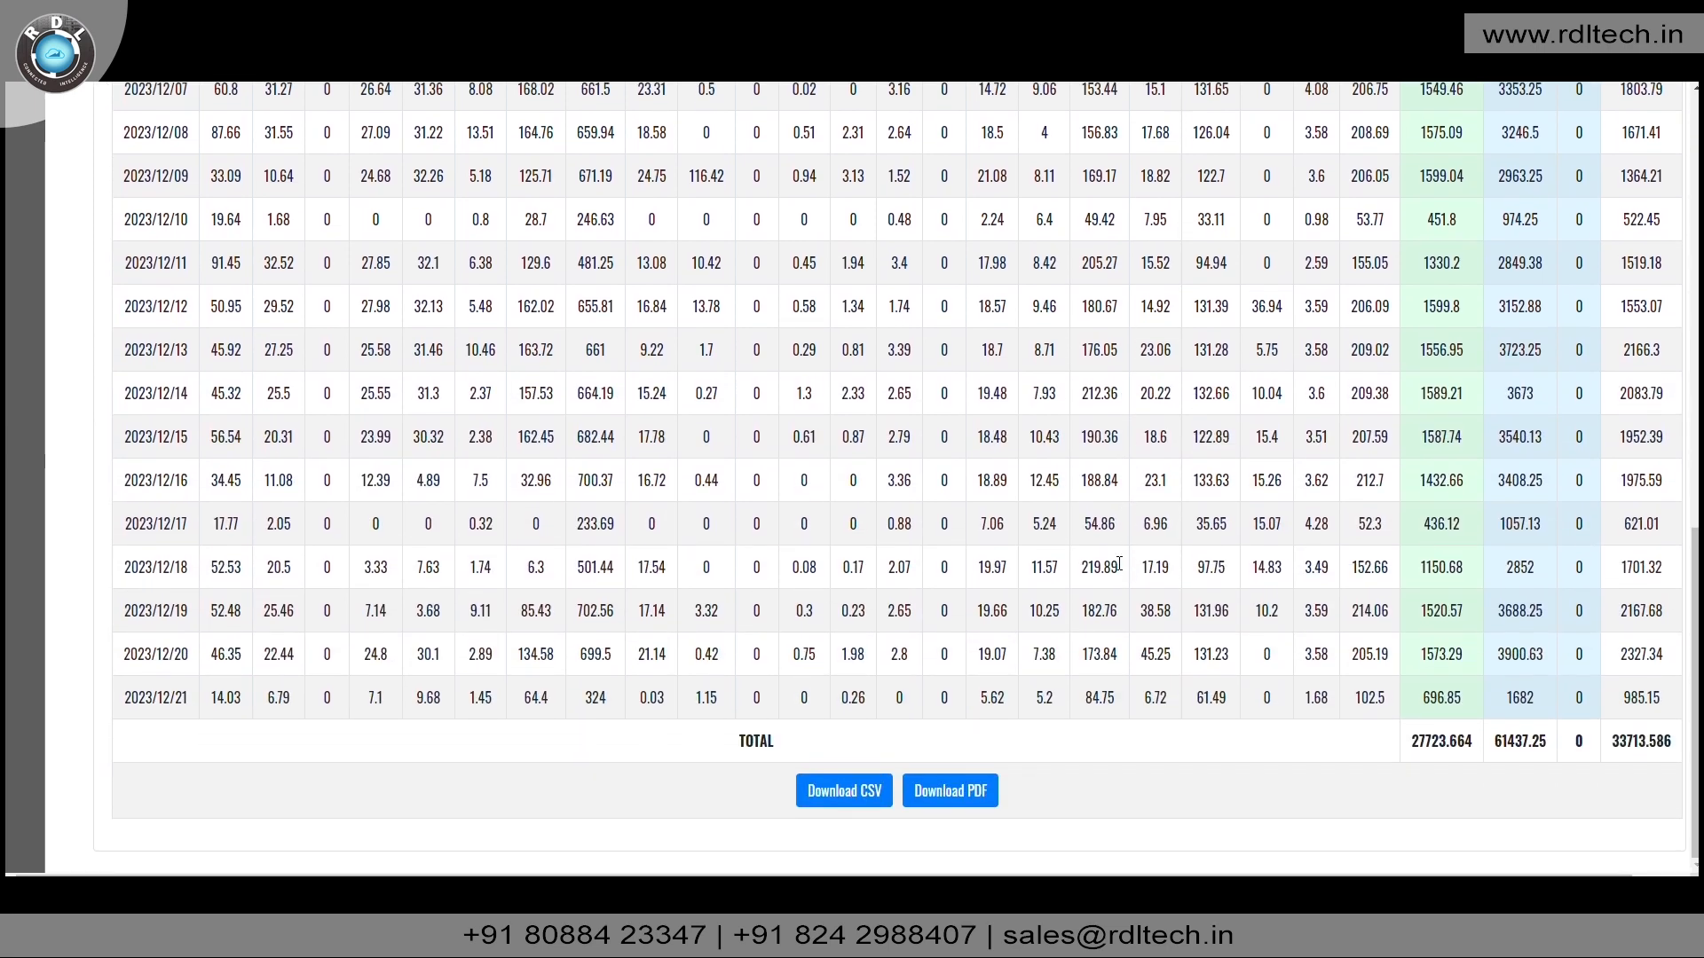